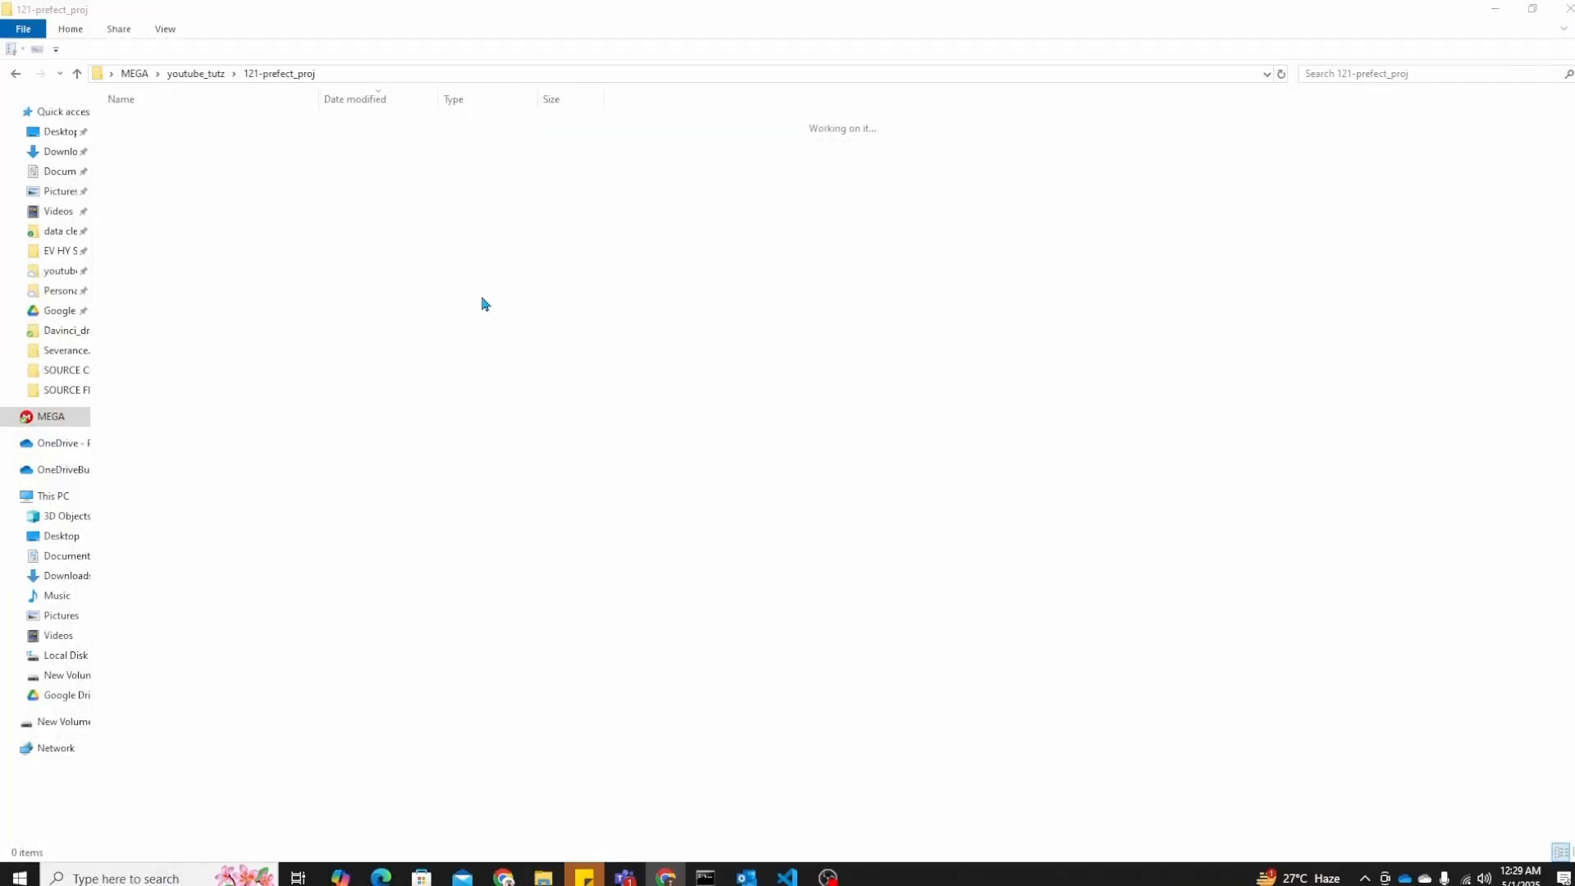
Launch a Command Prompt in the empty 121-prefect_proj folder via the address bar (cmd)
key("ctrl+n")
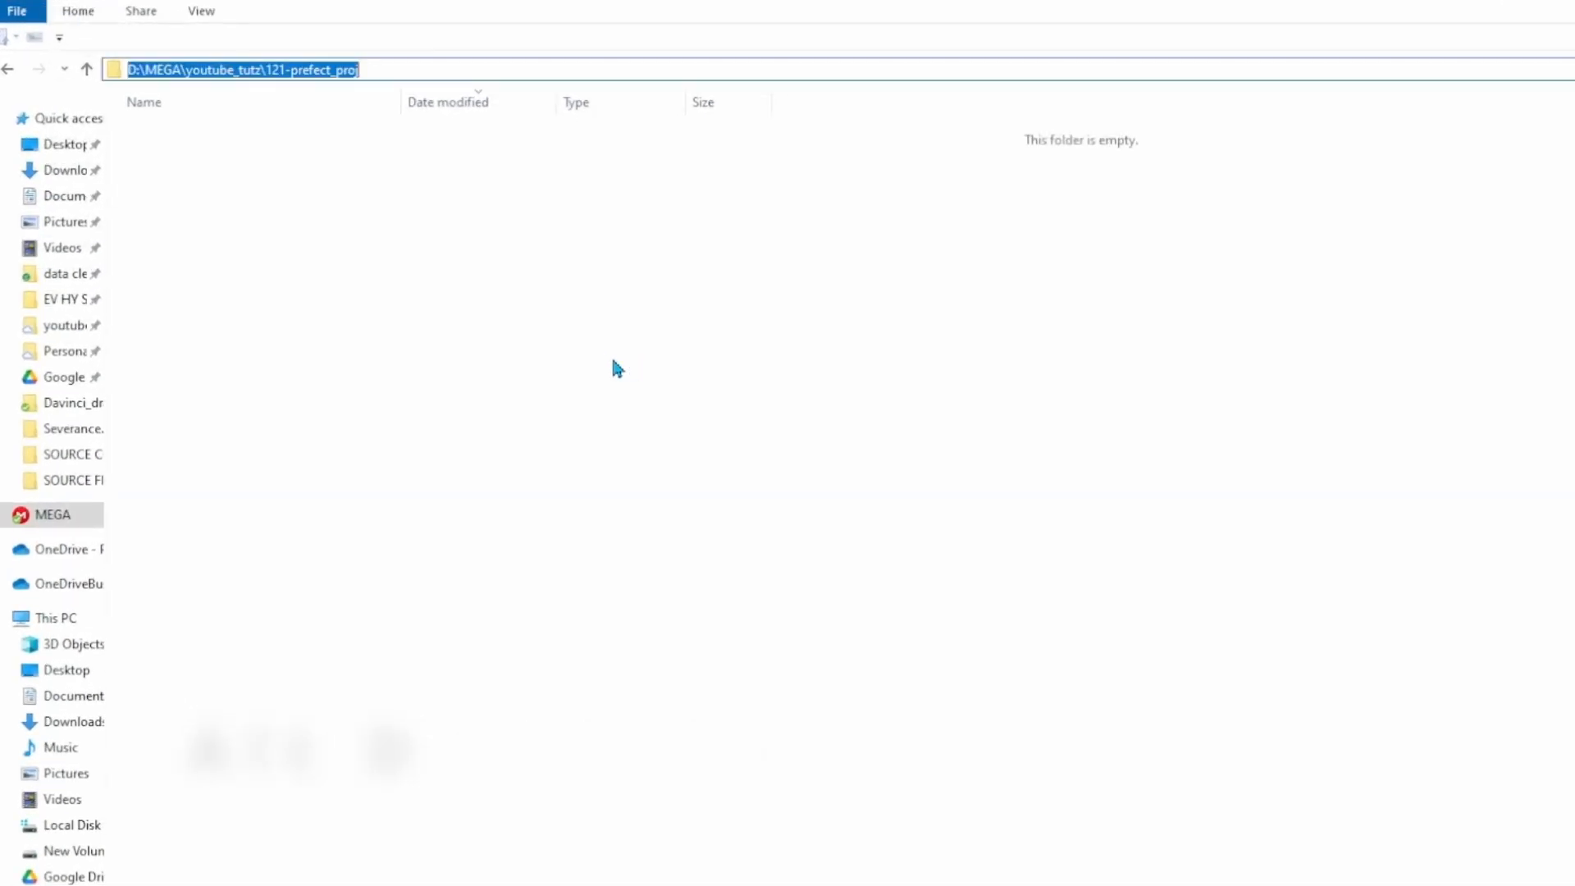
key("alt+d")
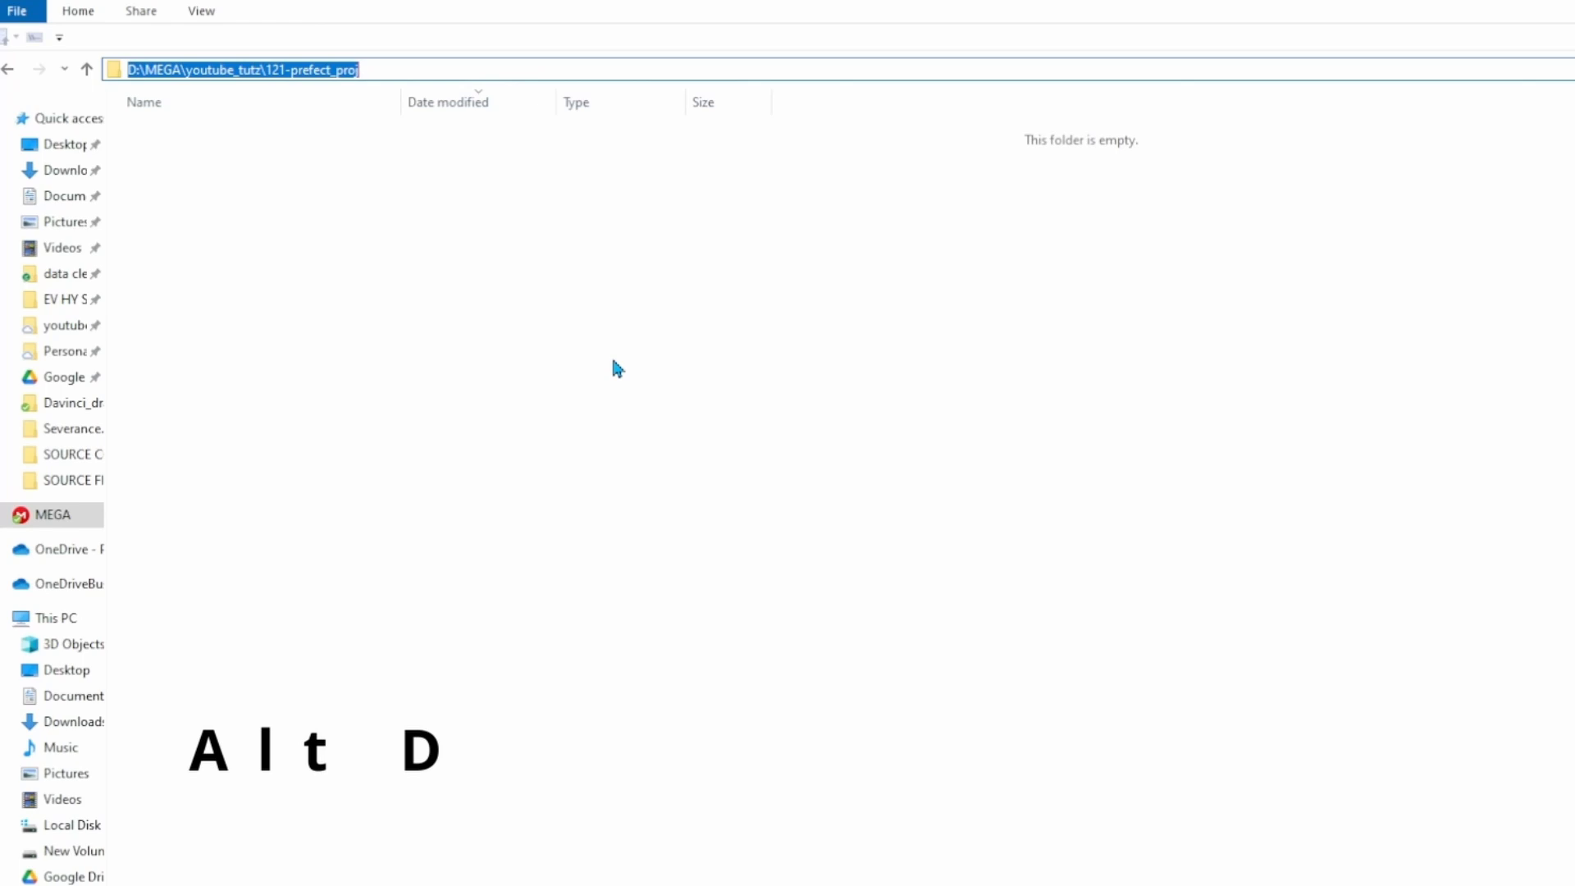
type("cmd")
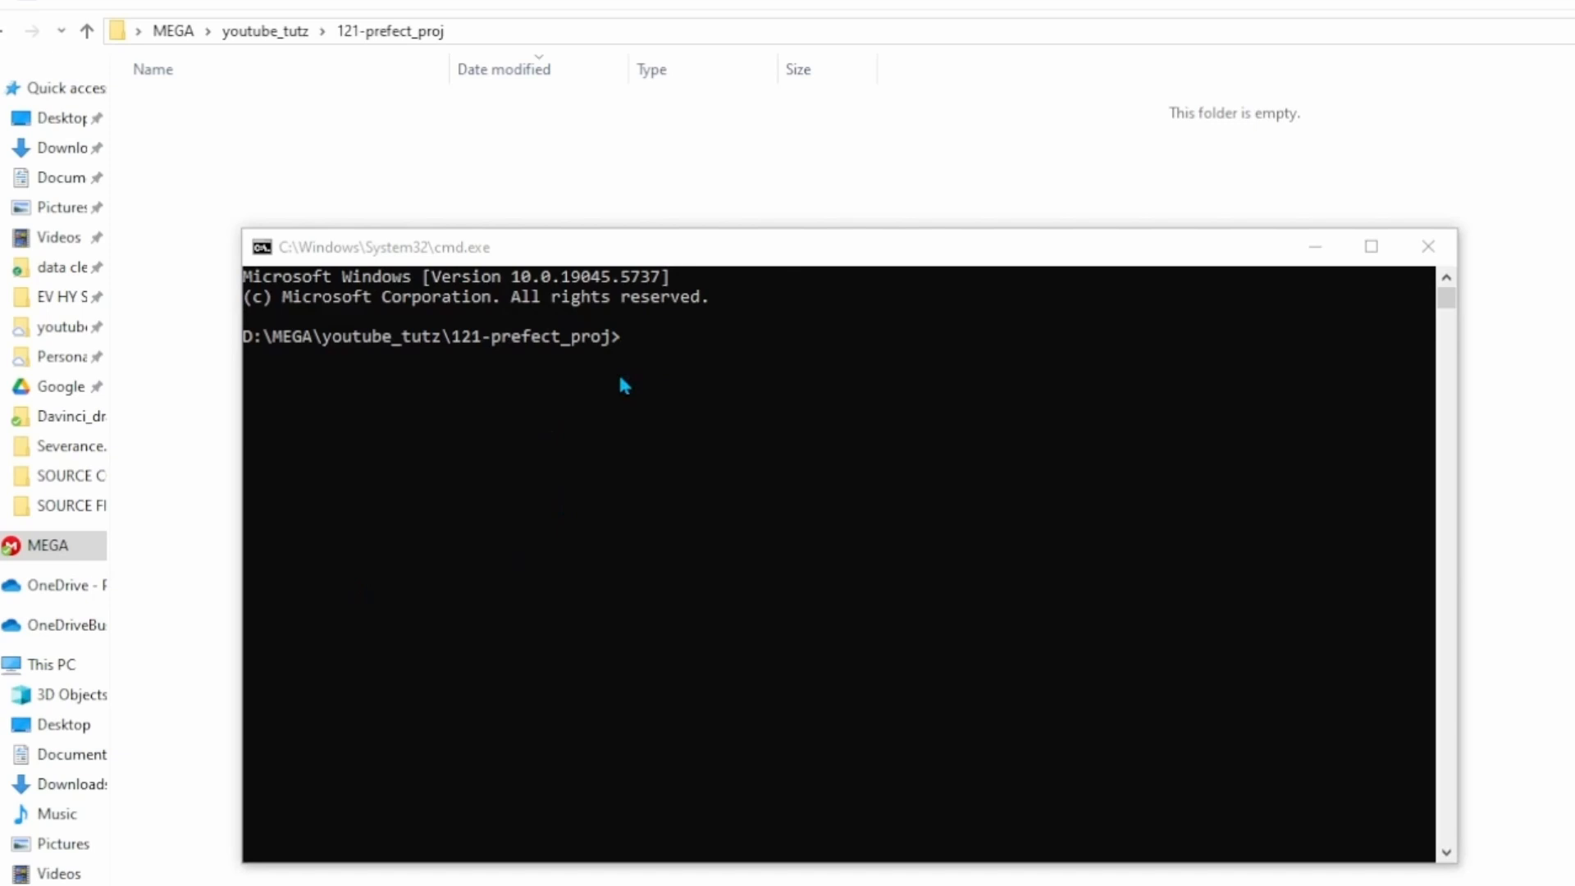
Create and activate a venv with python -m venv venv, then enter pip install prefect
type("python -m venv venv")
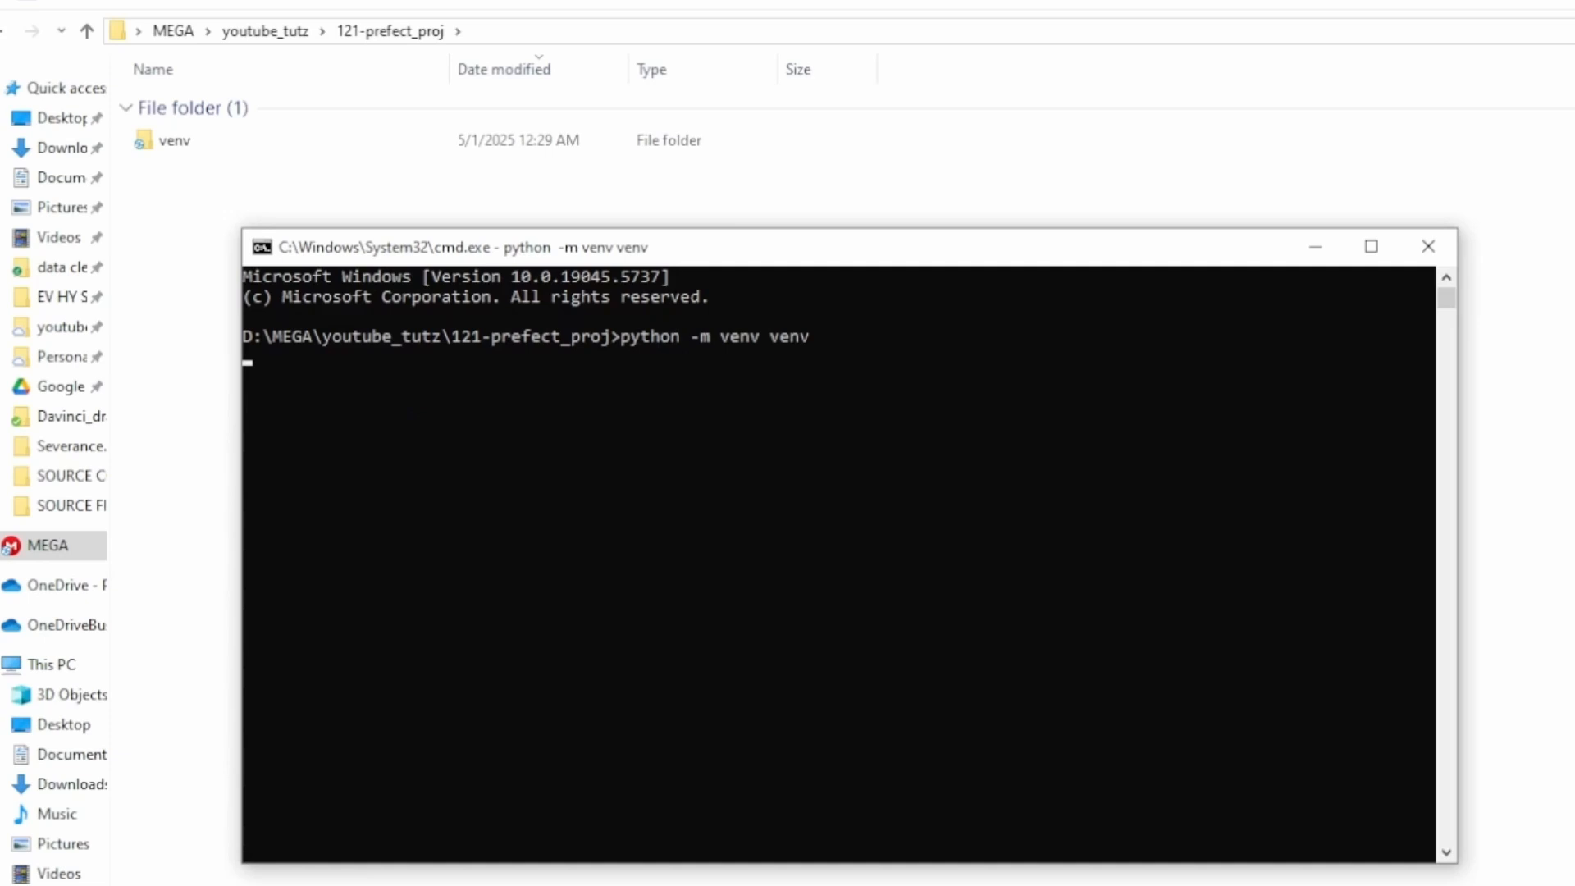
mouse_move(543, 495)
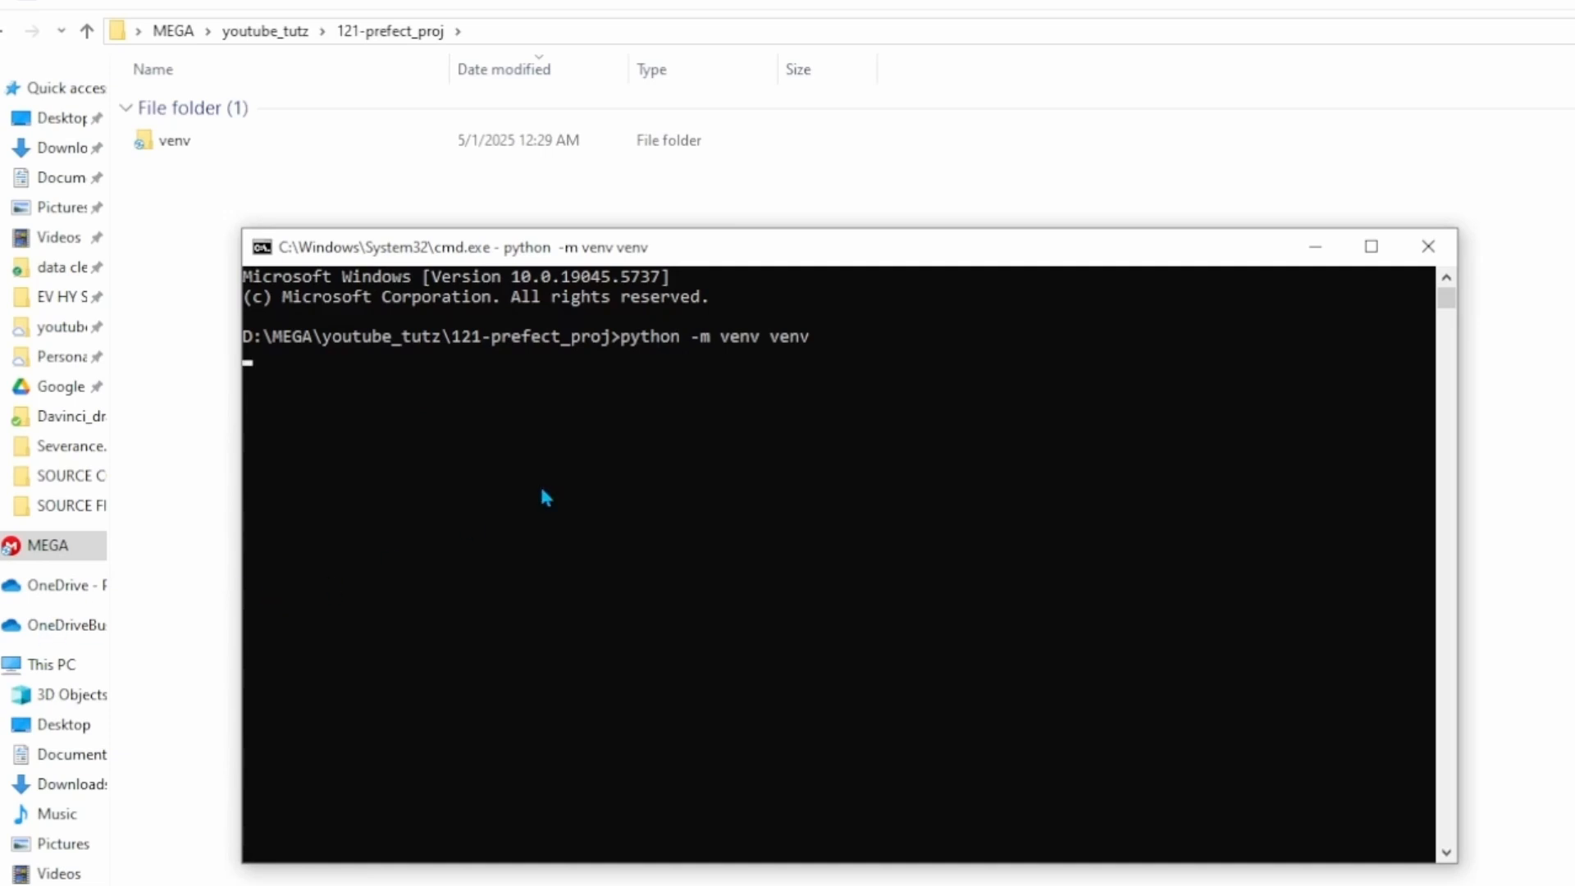
left_click(173, 140)
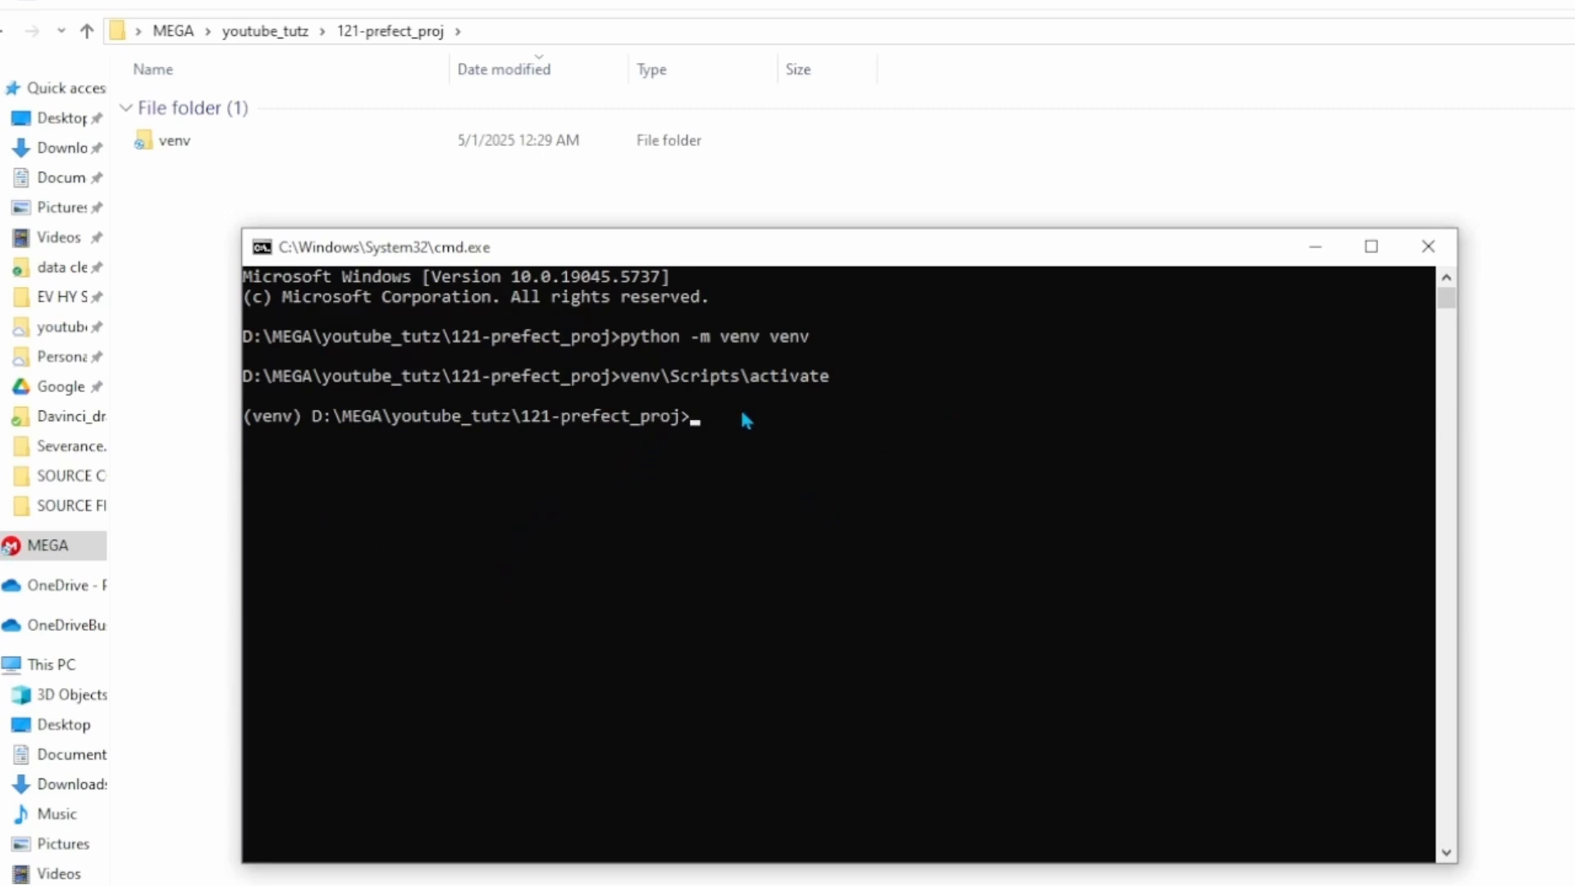
mouse_move(259, 444)
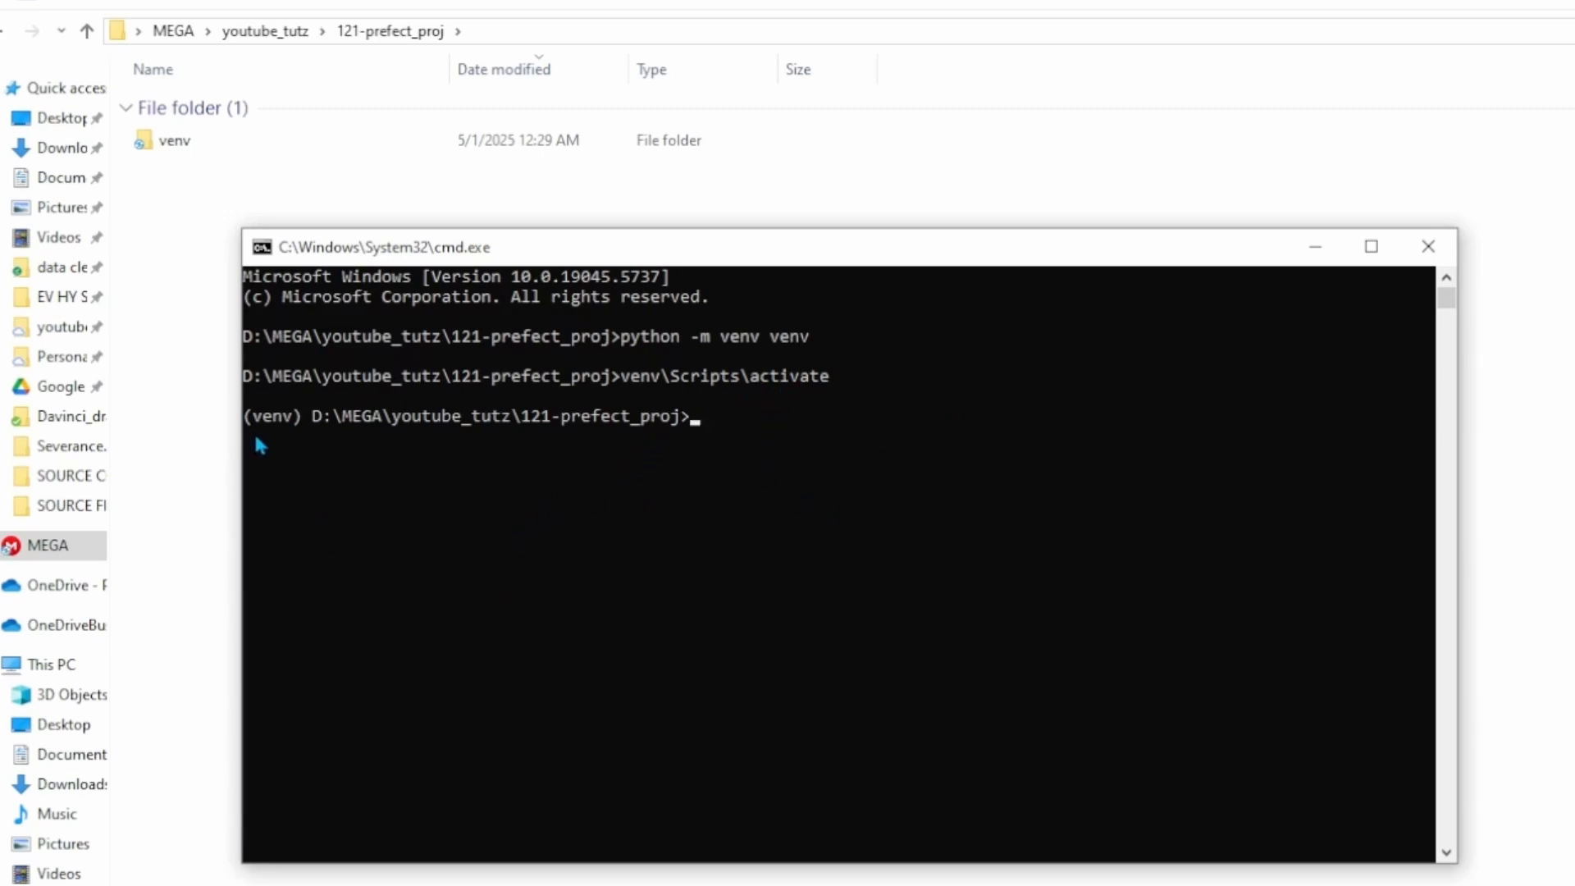
mouse_move(279, 461)
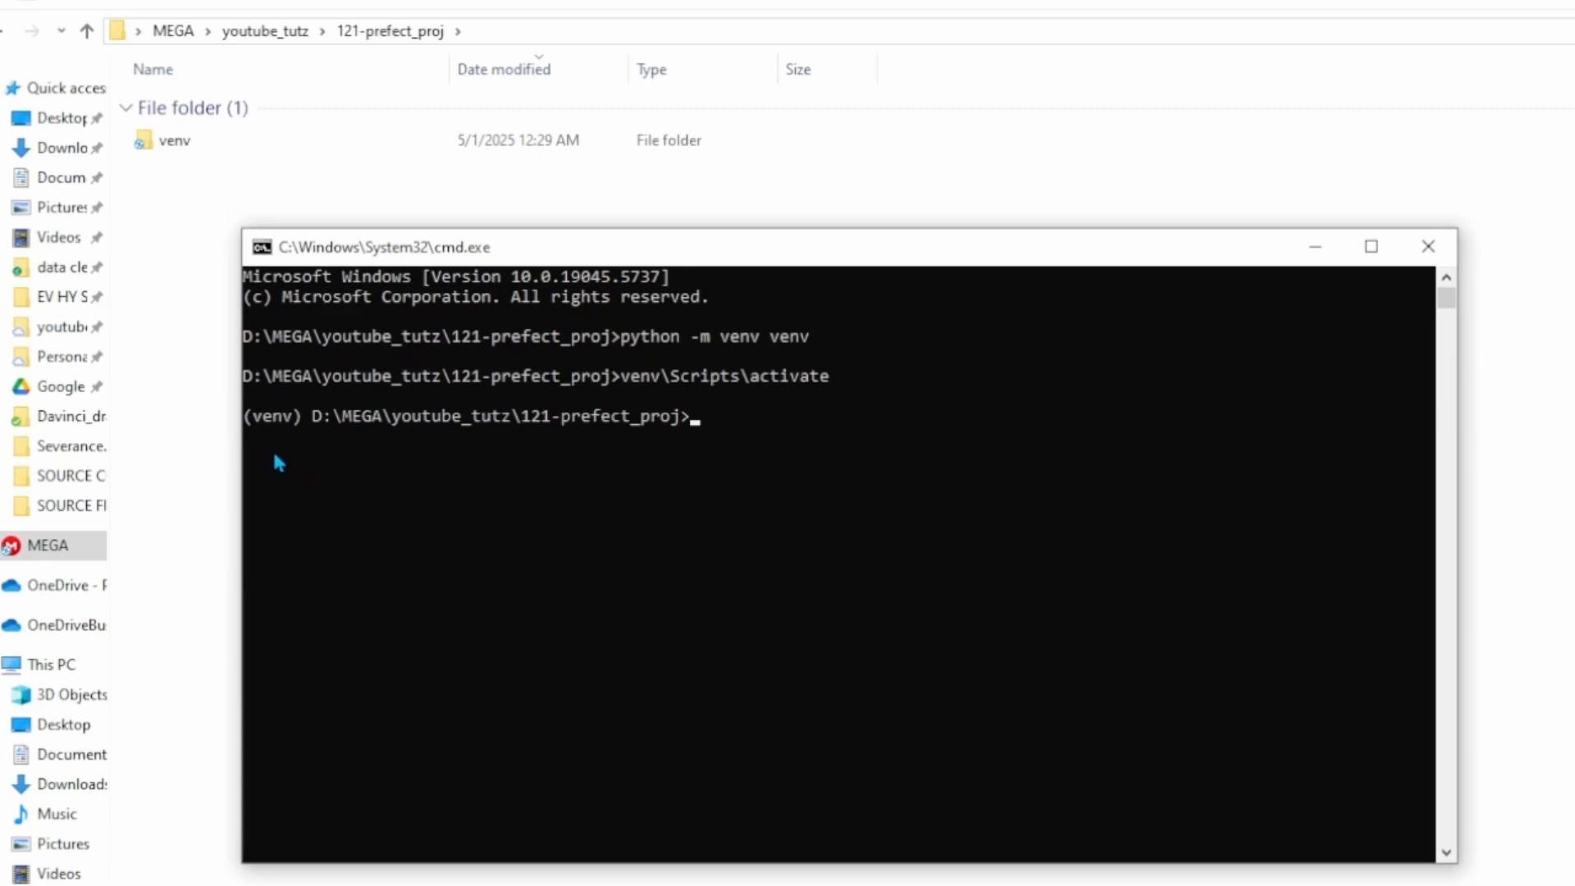
mouse_move(317, 429)
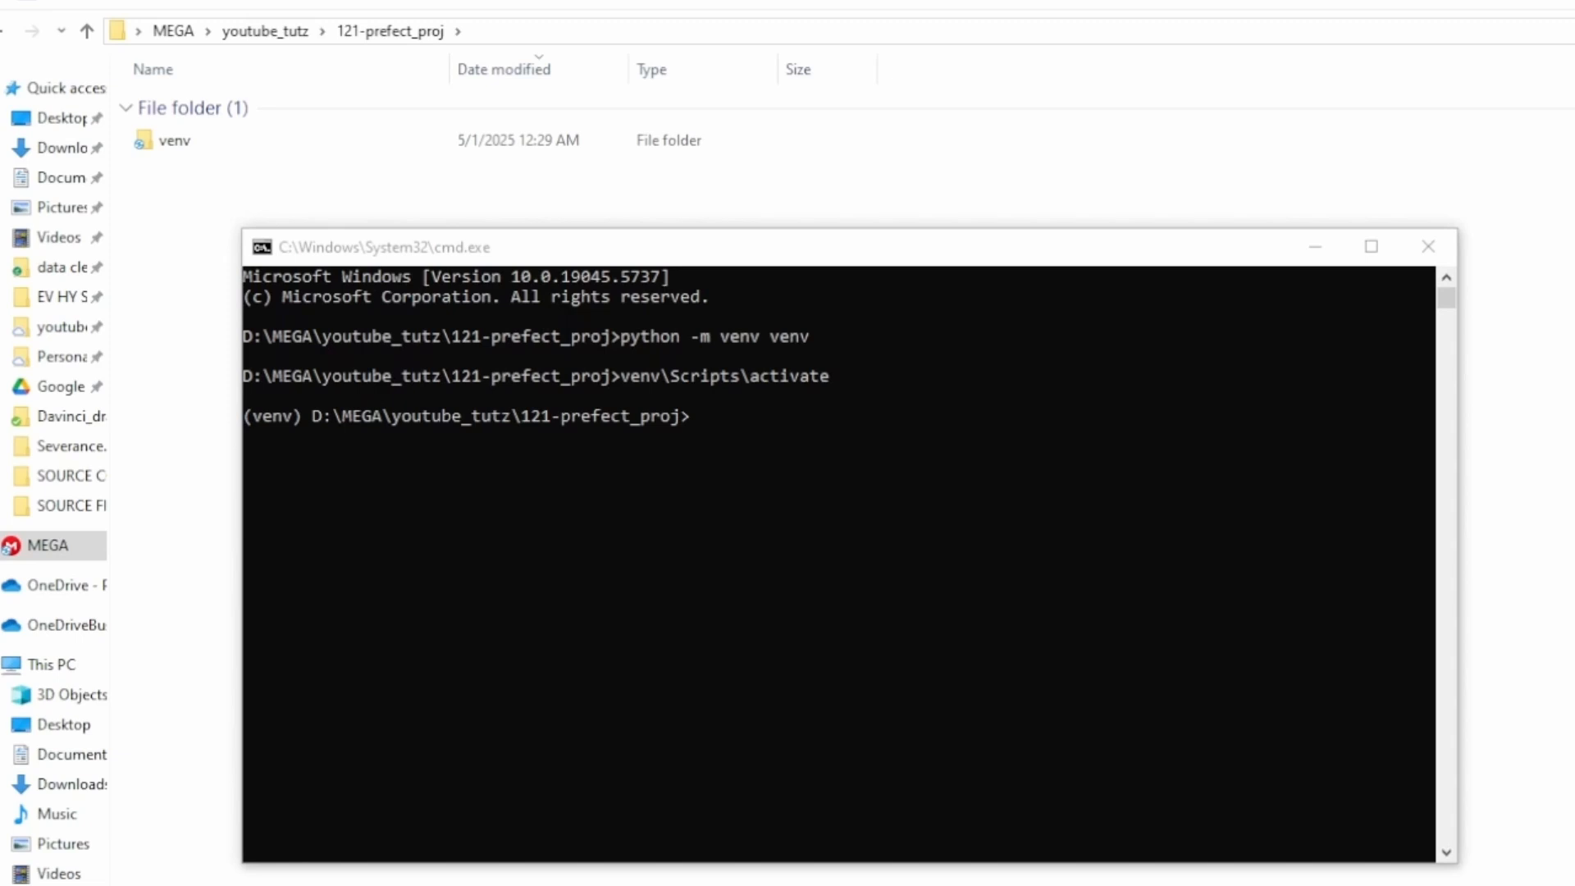
type("pip install prefect")
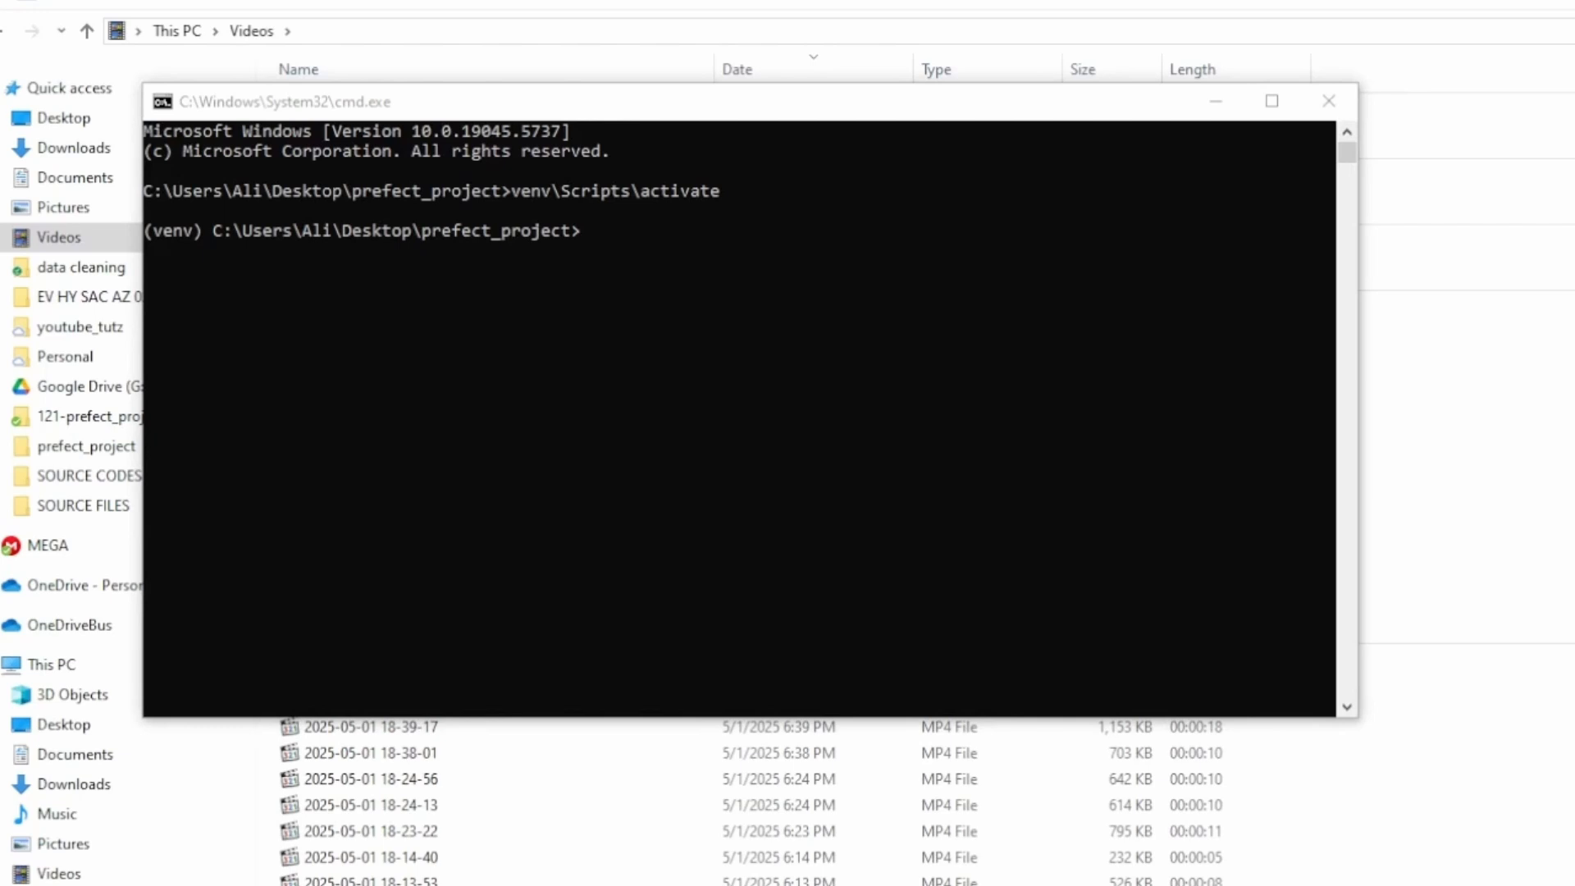
mouse_move(620, 249)
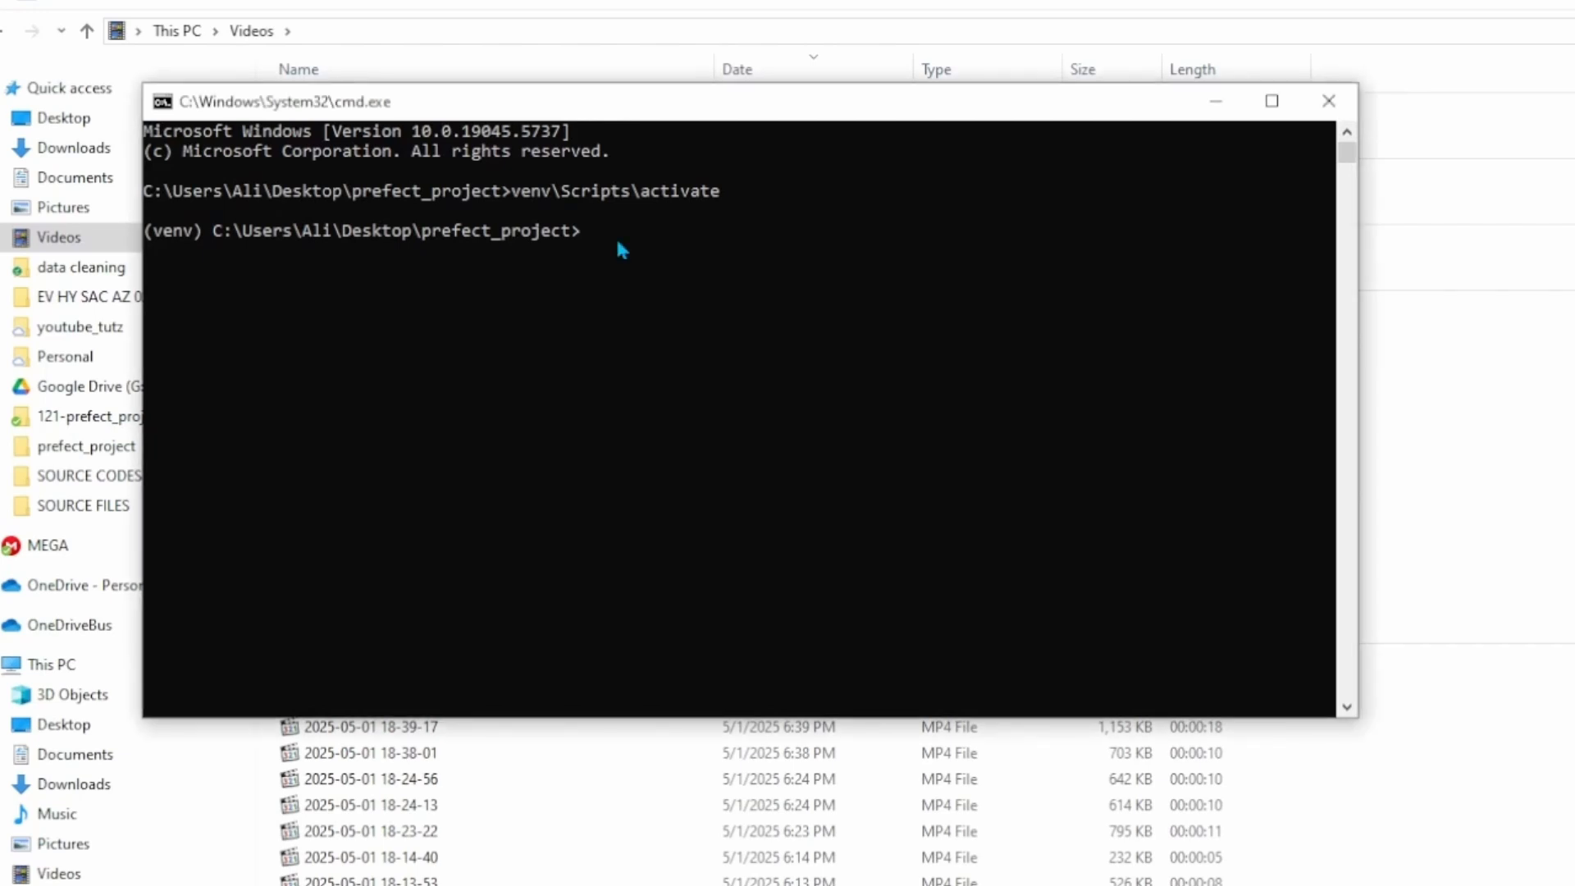
Run prefect version to confirm Prefect 2.20.10 is installed in the venv
type("prefect version")
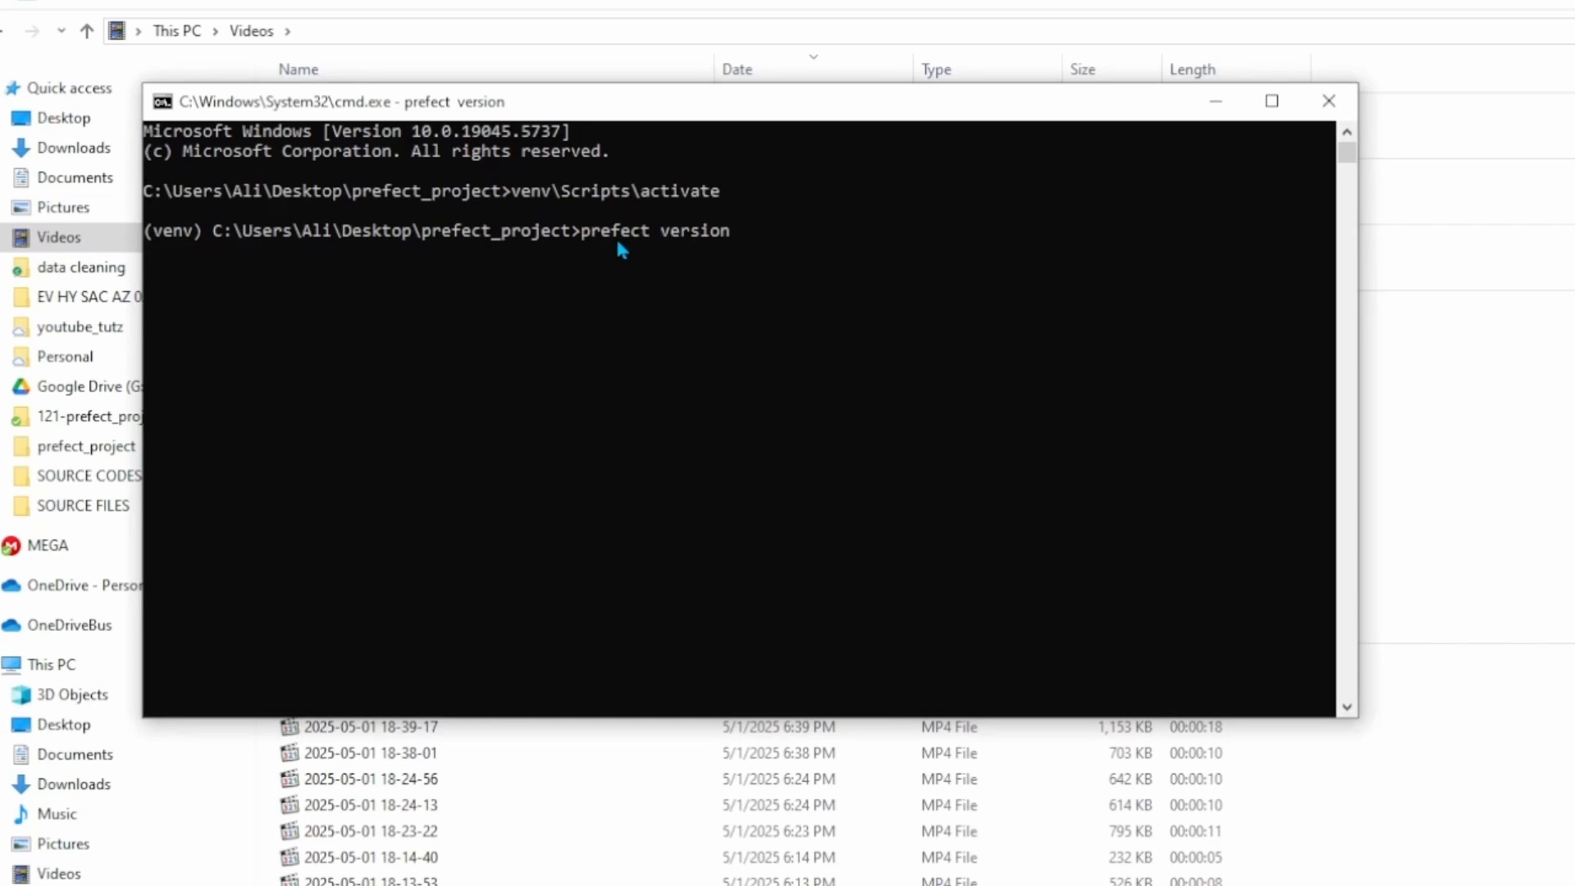
key("enter")
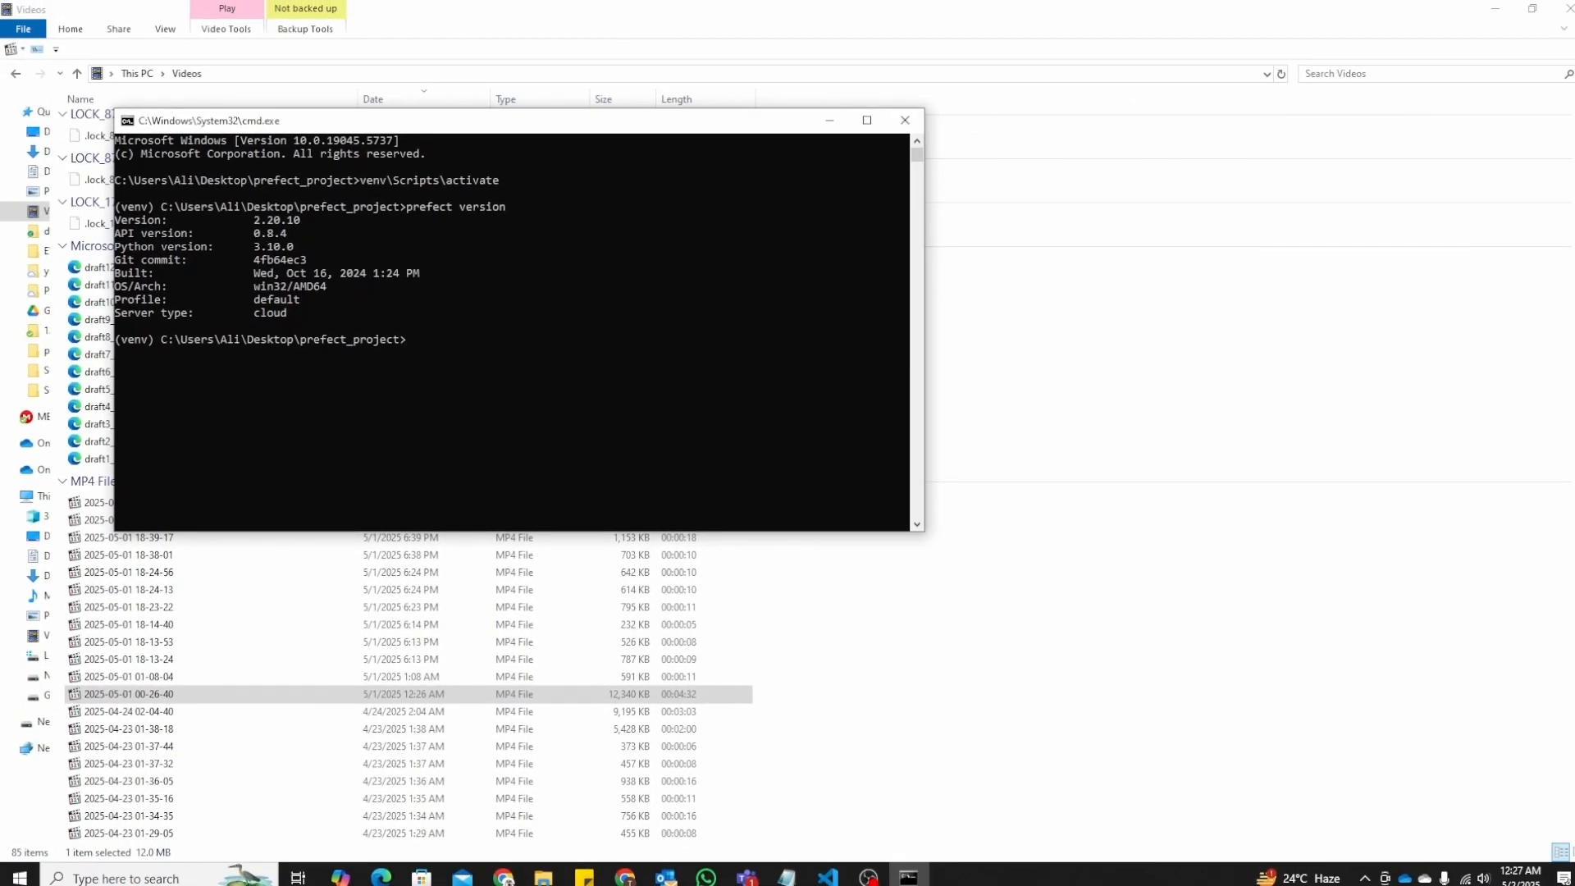
Open DailySalesUpdate without updating links and filter Sales Invoice to Completed
double_click(431, 200)
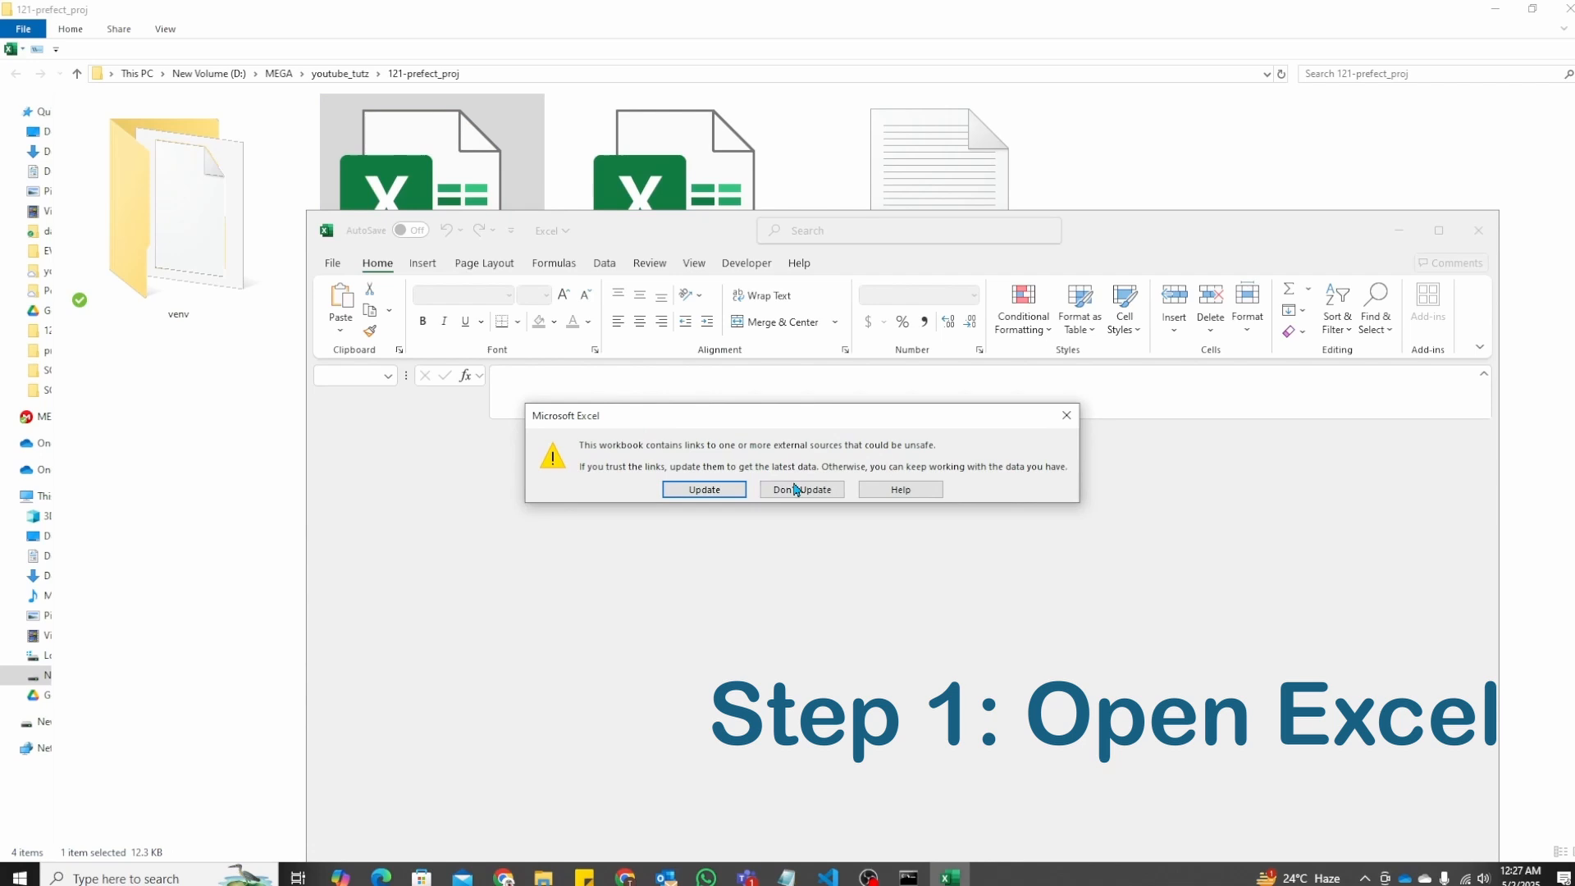
left_click(801, 488)
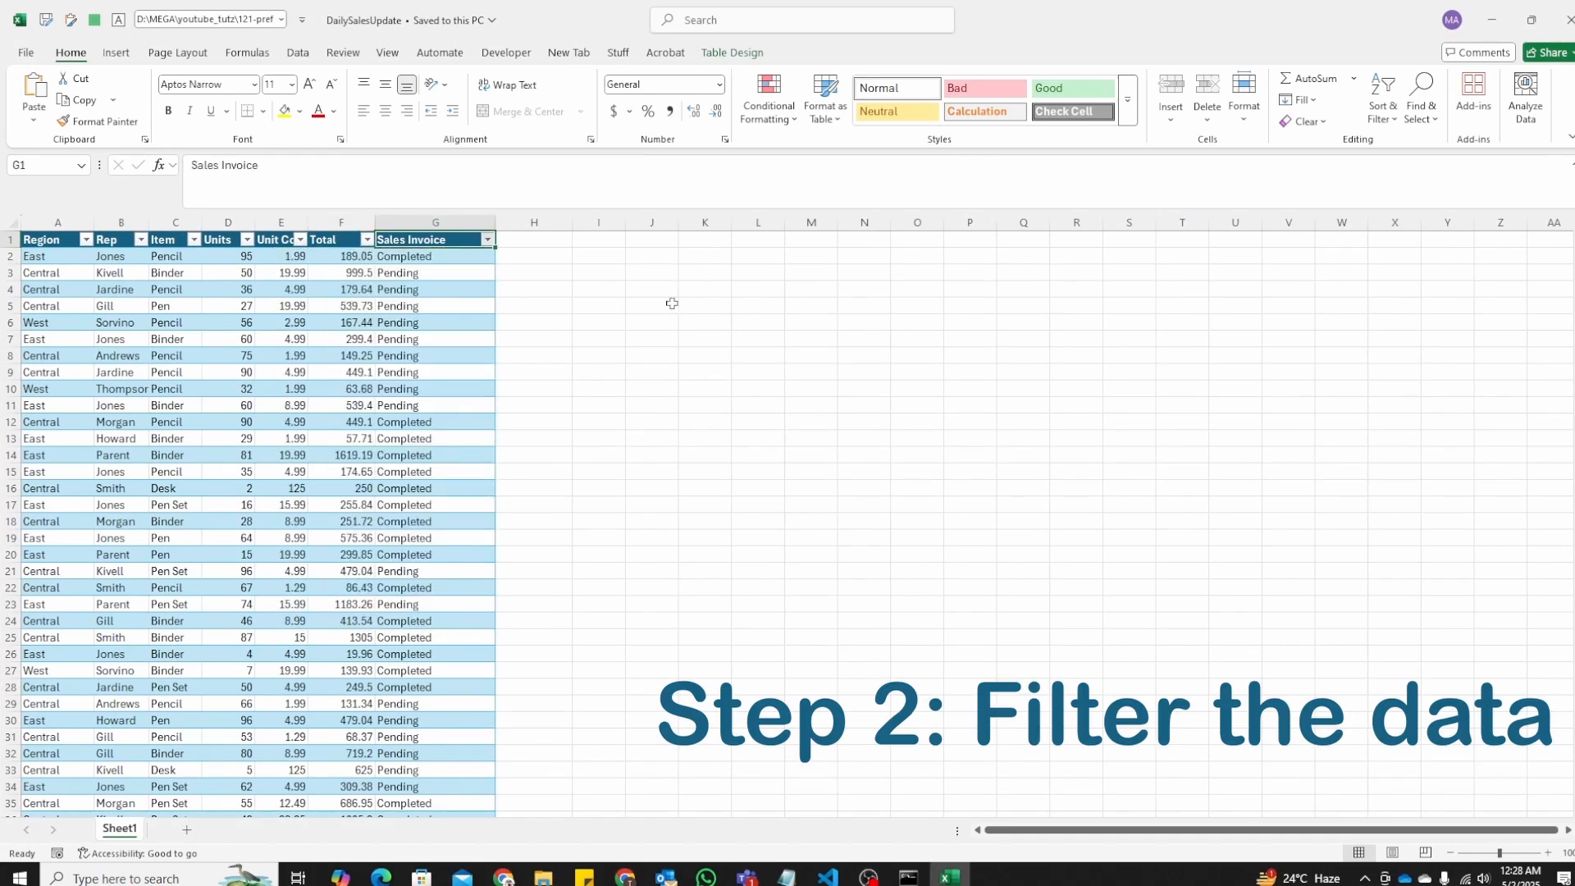
left_click(487, 240)
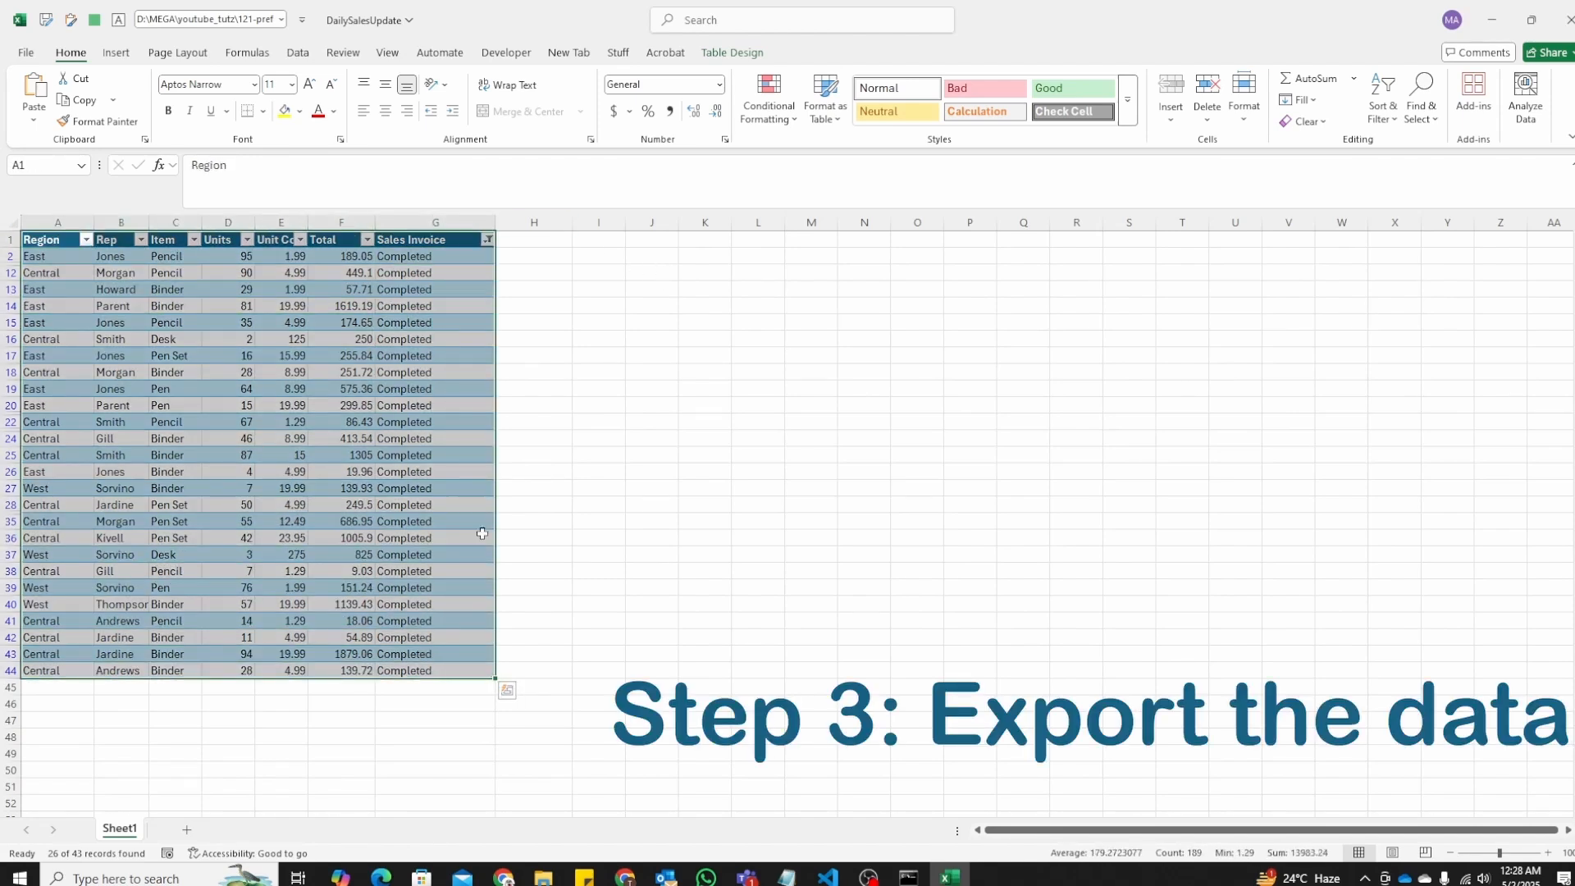
key("ctrl+c")
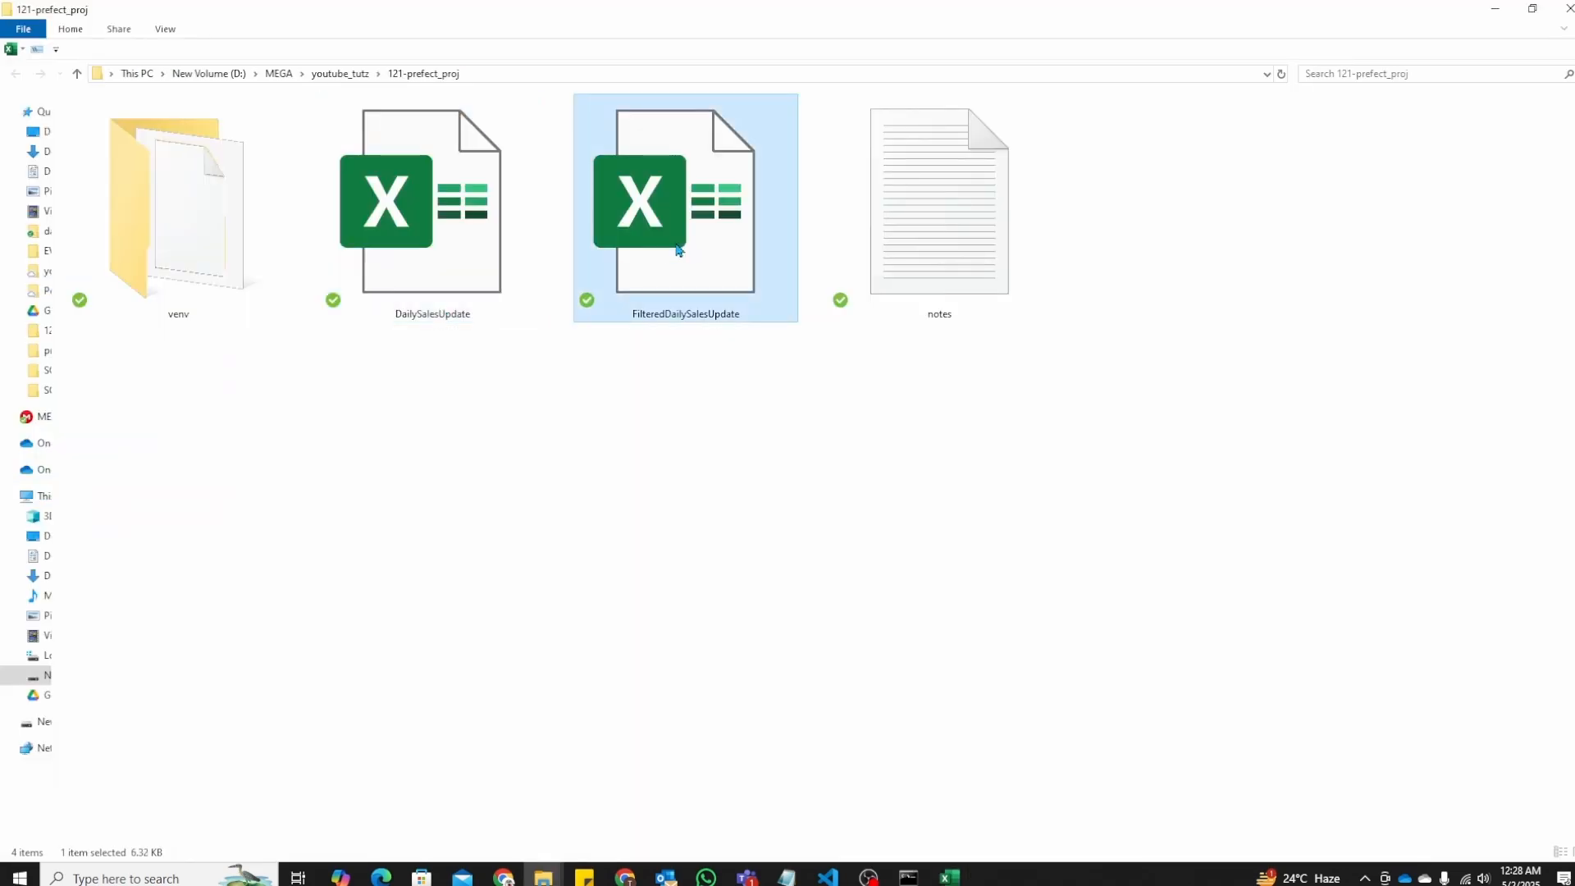
Open FilteredDailySalesUpdate, select all 26 exported rows and AutoFit the column widths
double_click(685, 209)
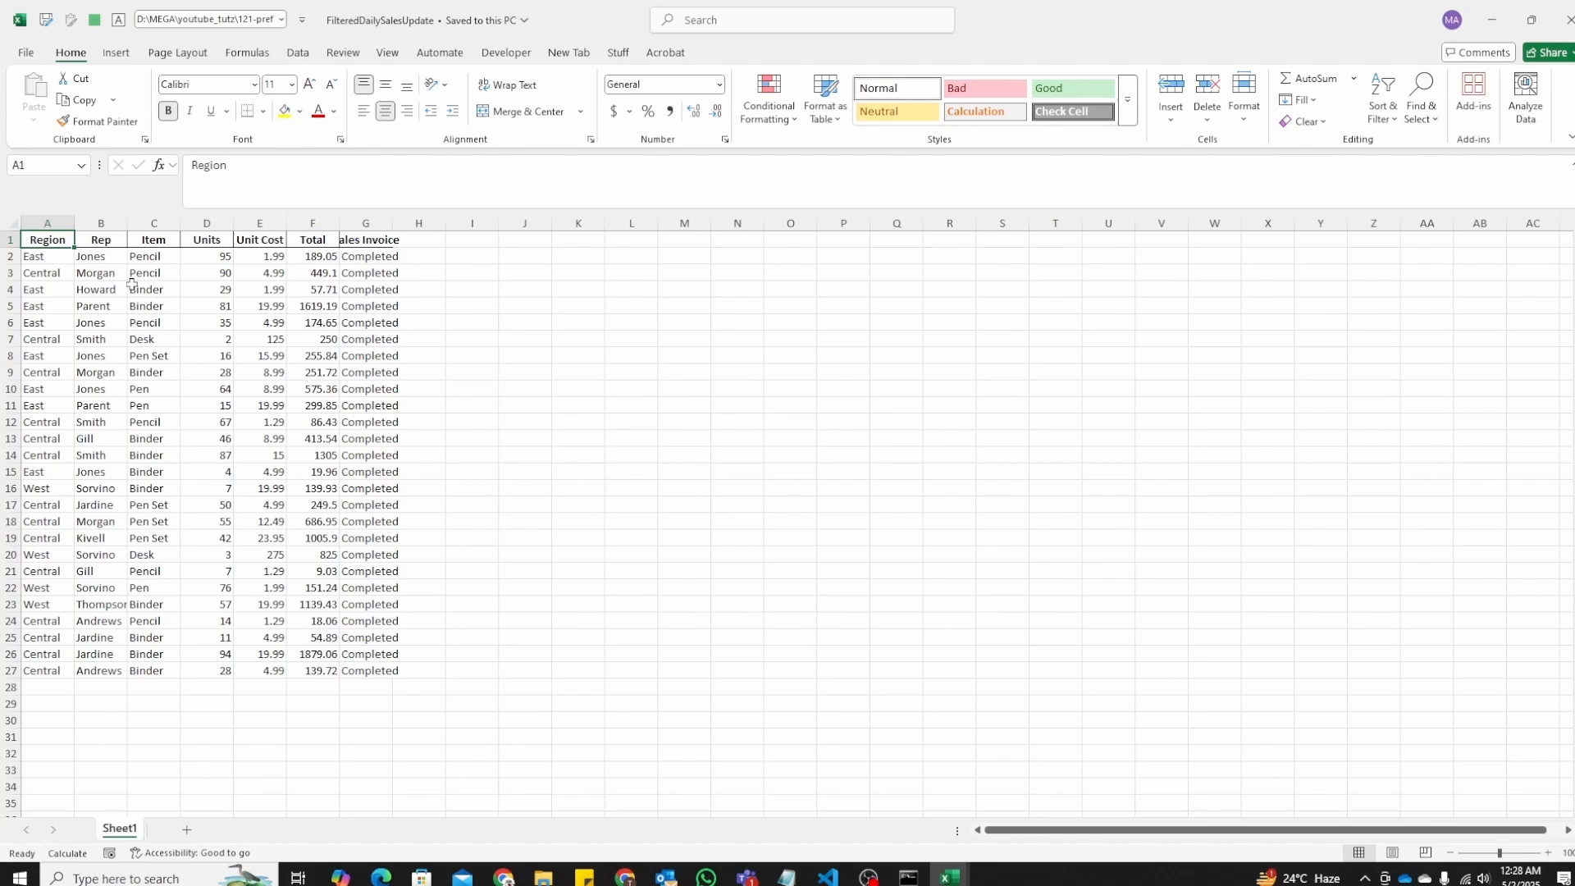
left_click(1242, 100)
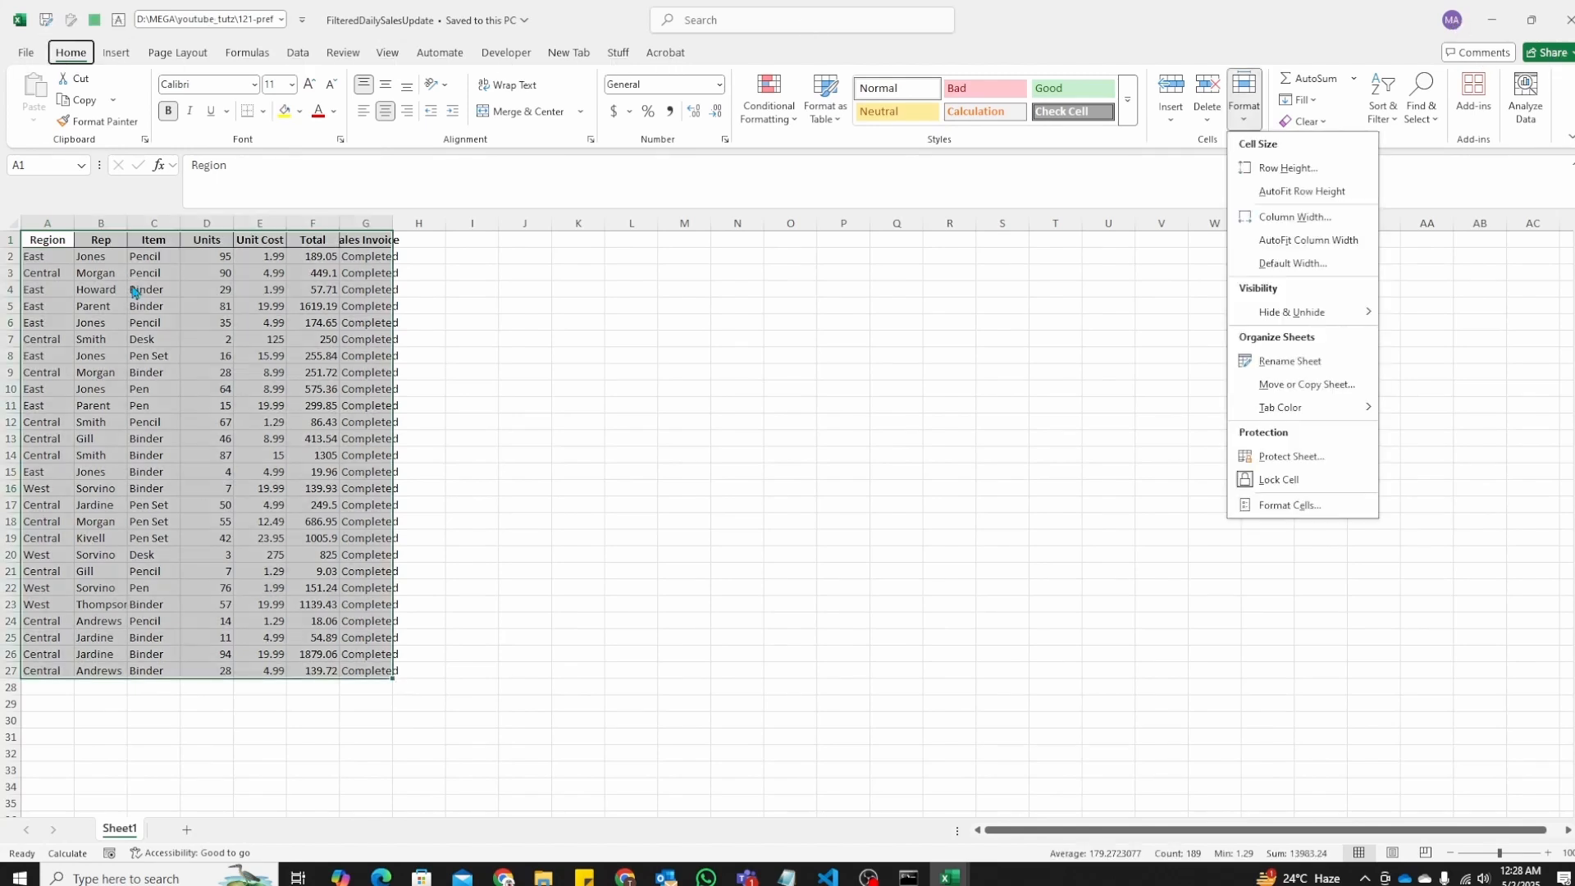
left_click(1307, 239)
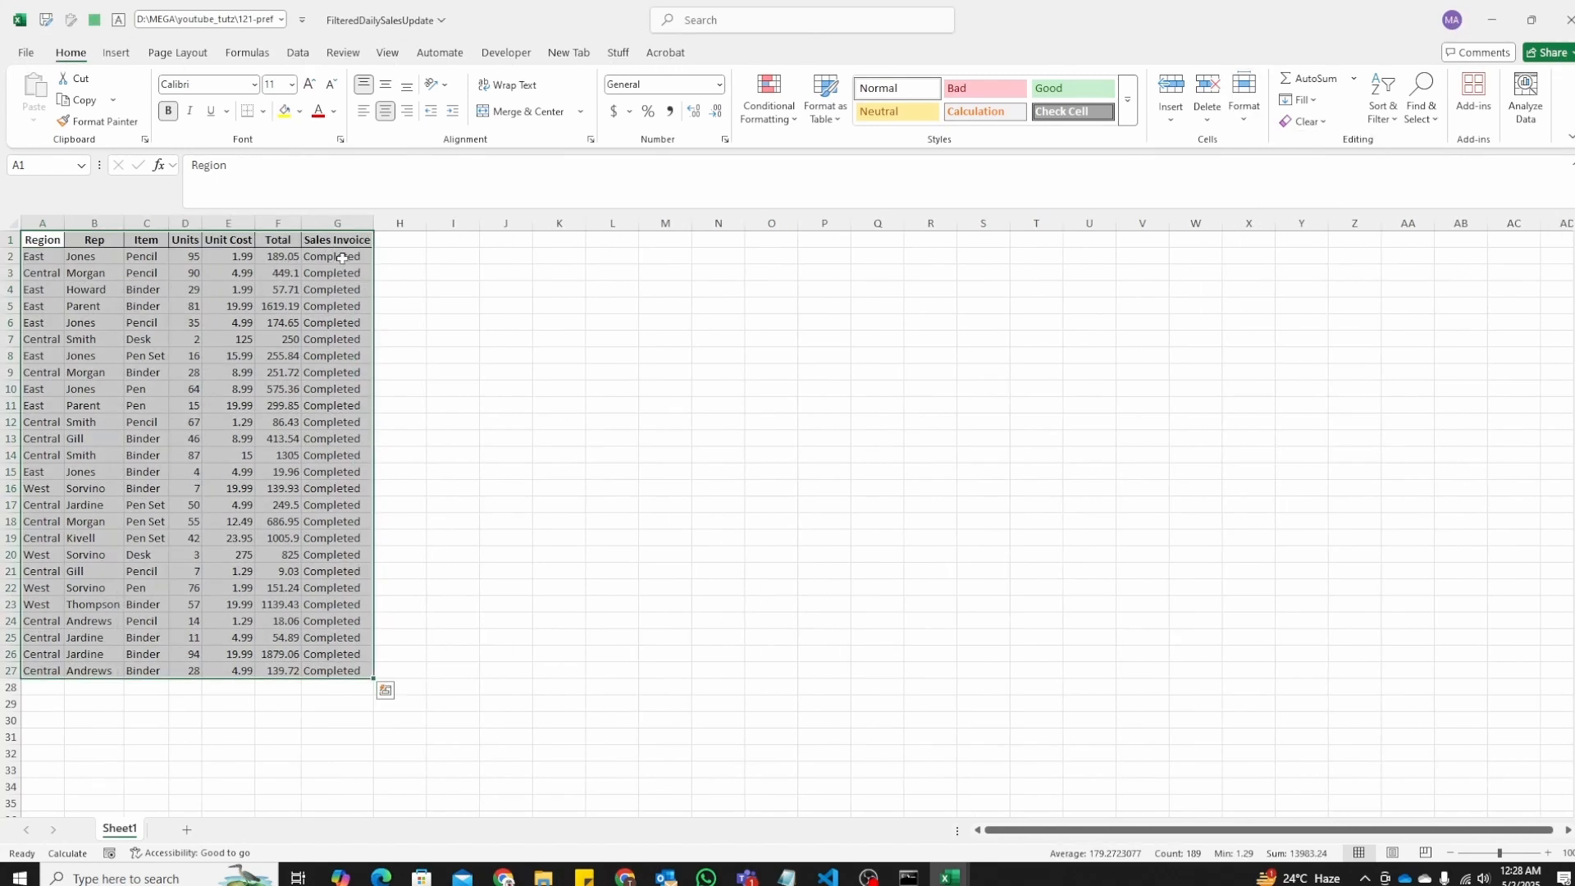
left_click(336, 256)
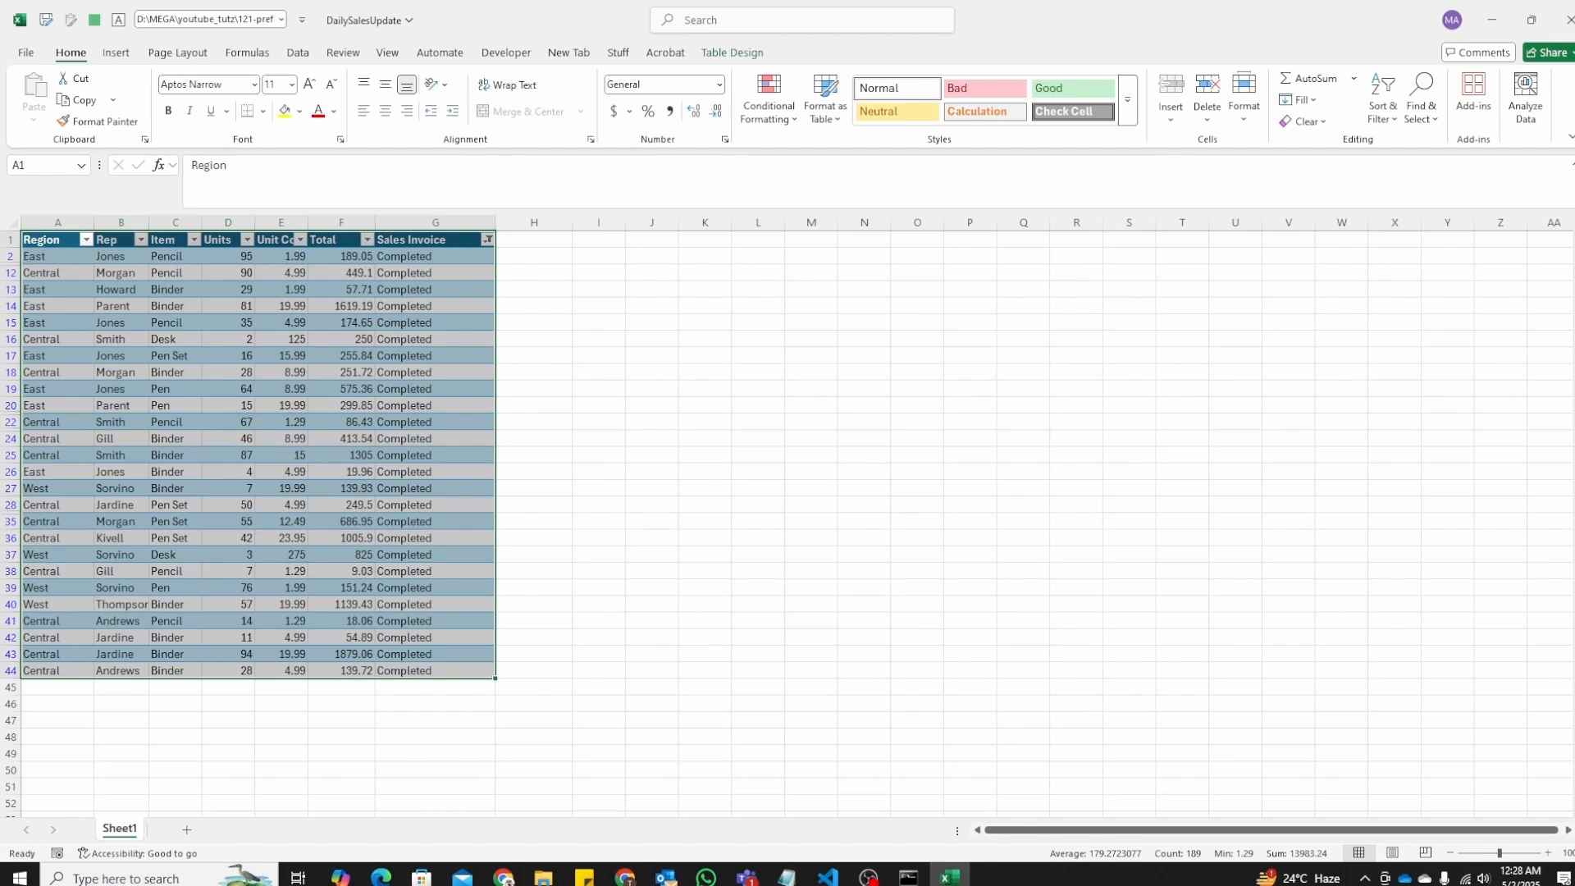
mouse_move(440, 407)
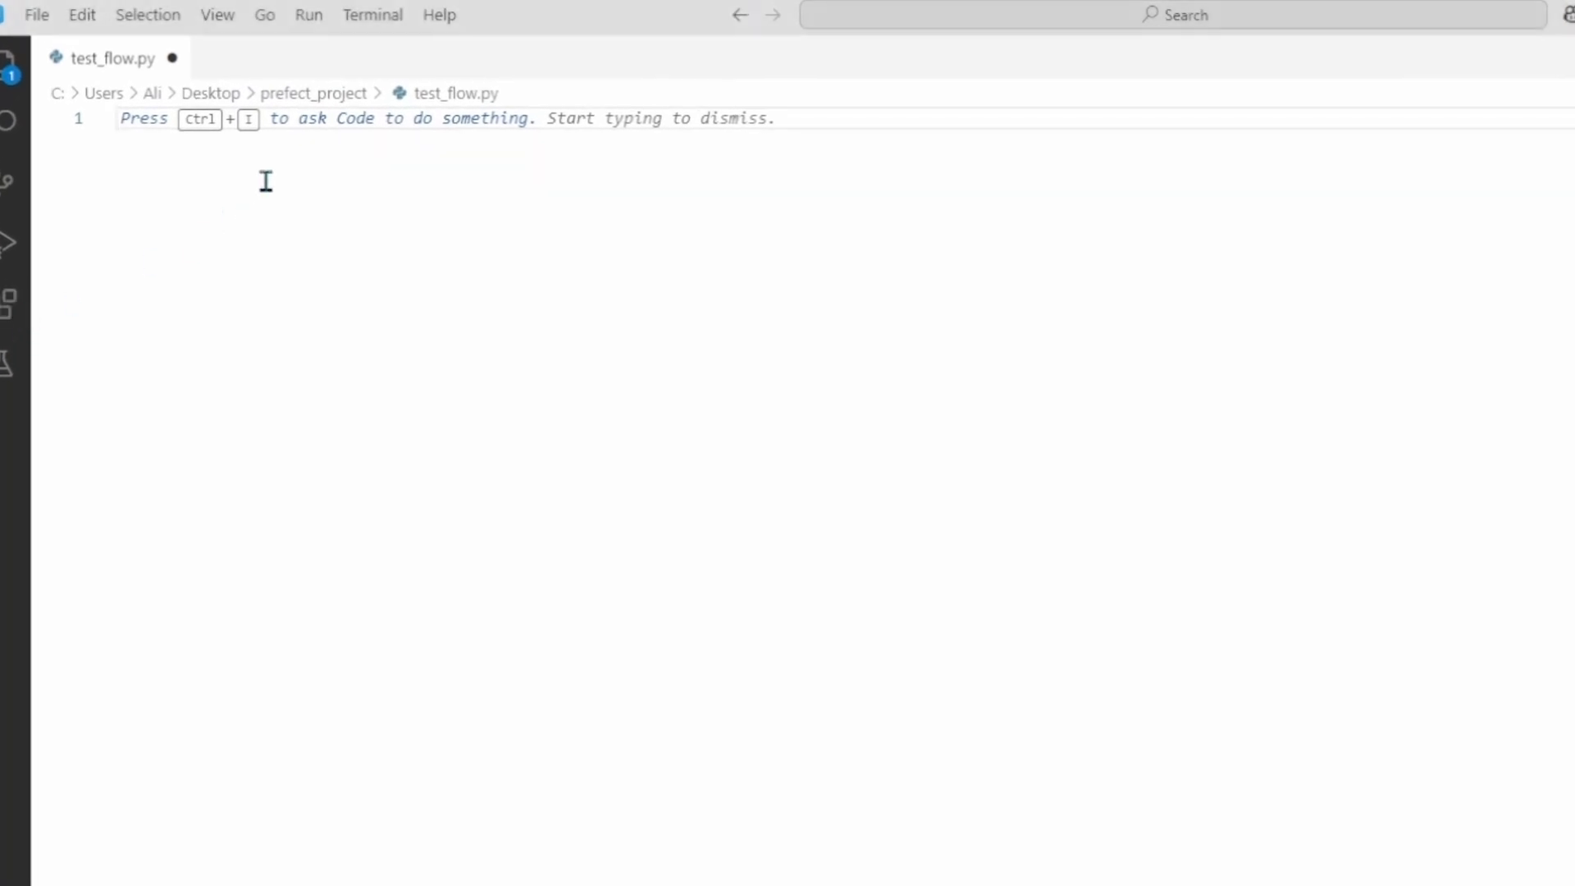
Write imports for prefect flow/task, pandas, win32com.client and pythoncom, removing the smtplib import
type("from prefect import flow, task")
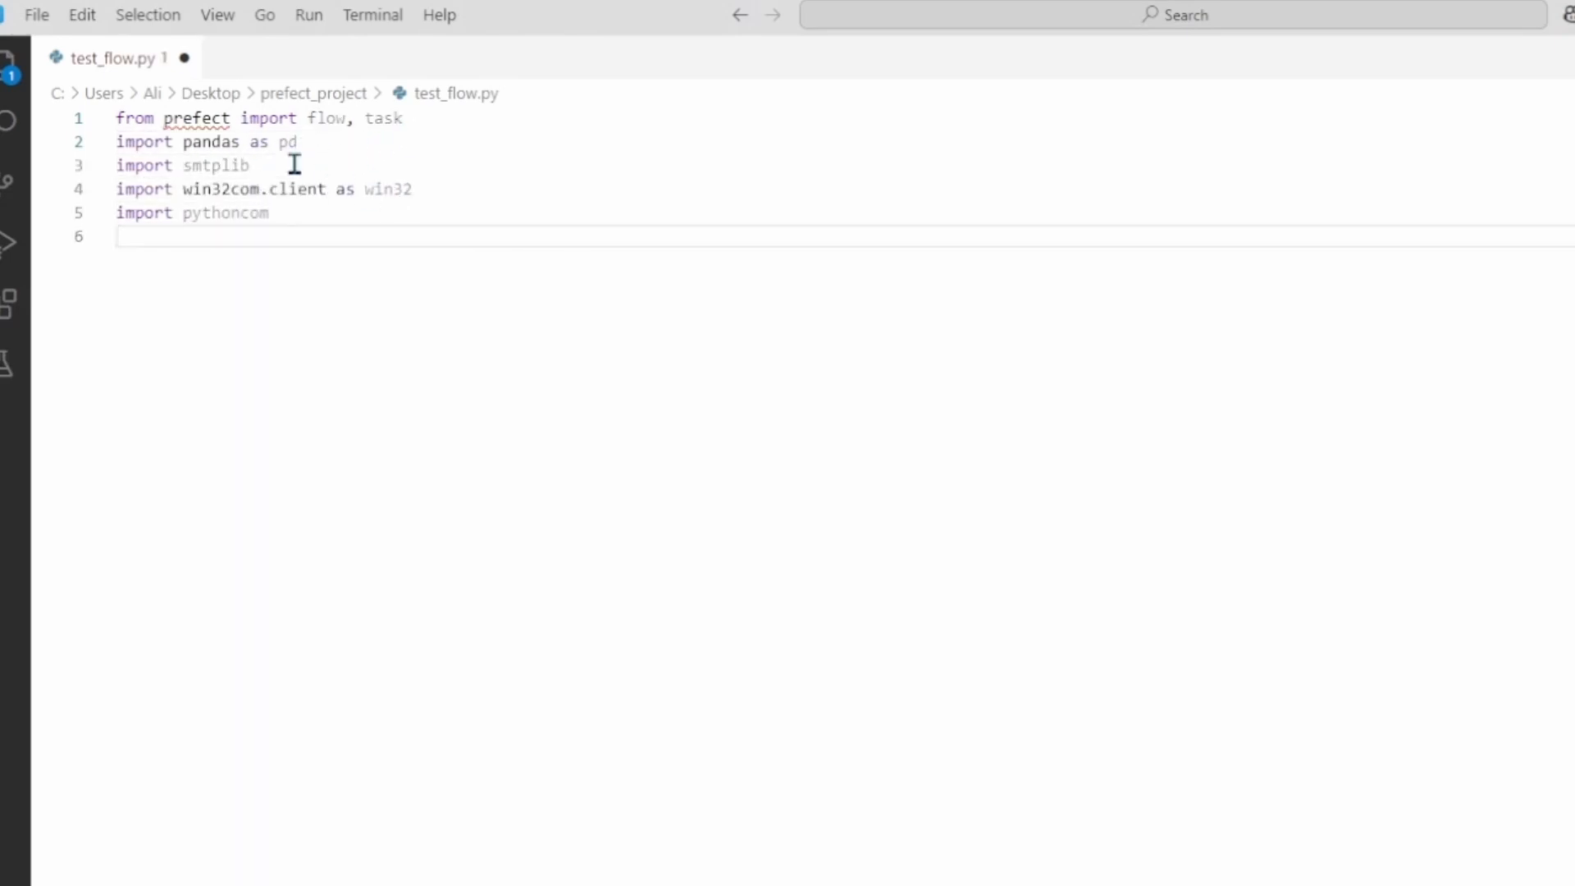
mouse_move(337, 149)
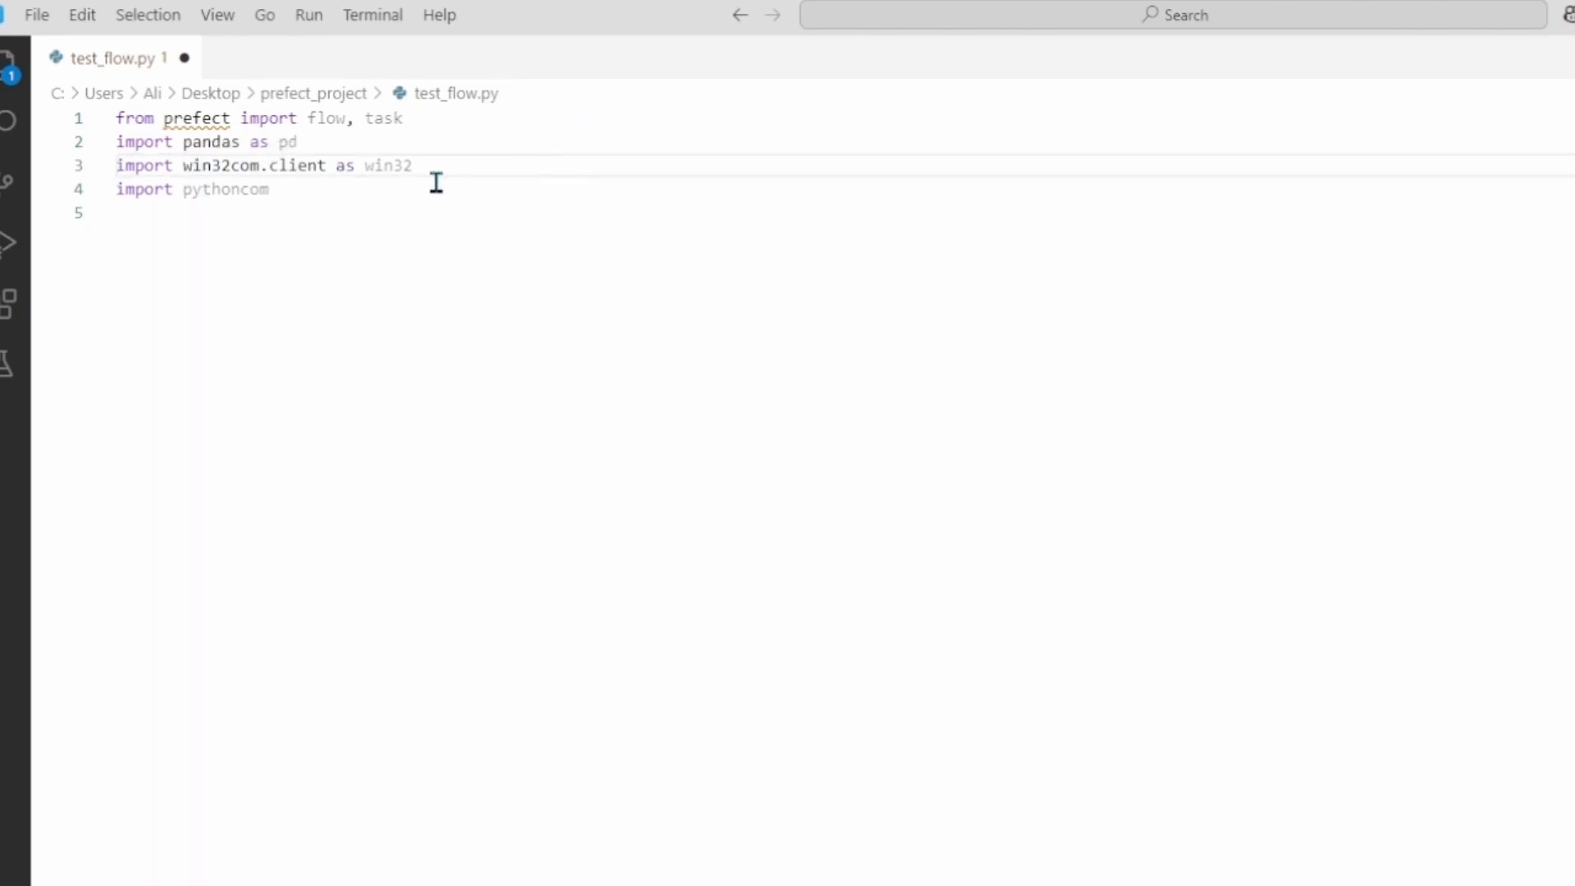
double_click(225, 189)
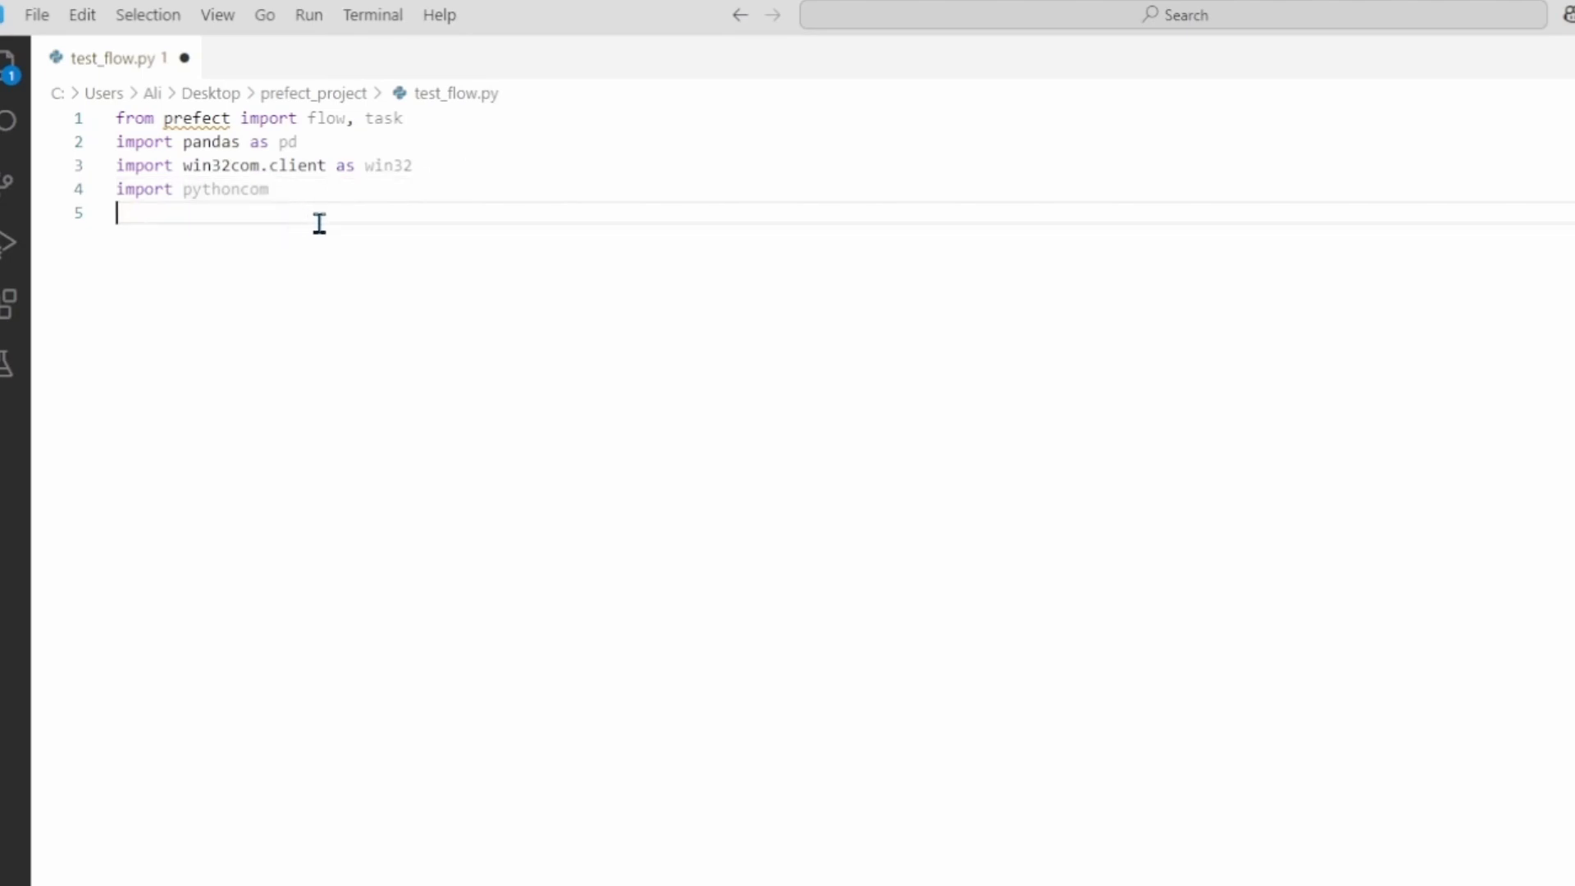
key("enter")
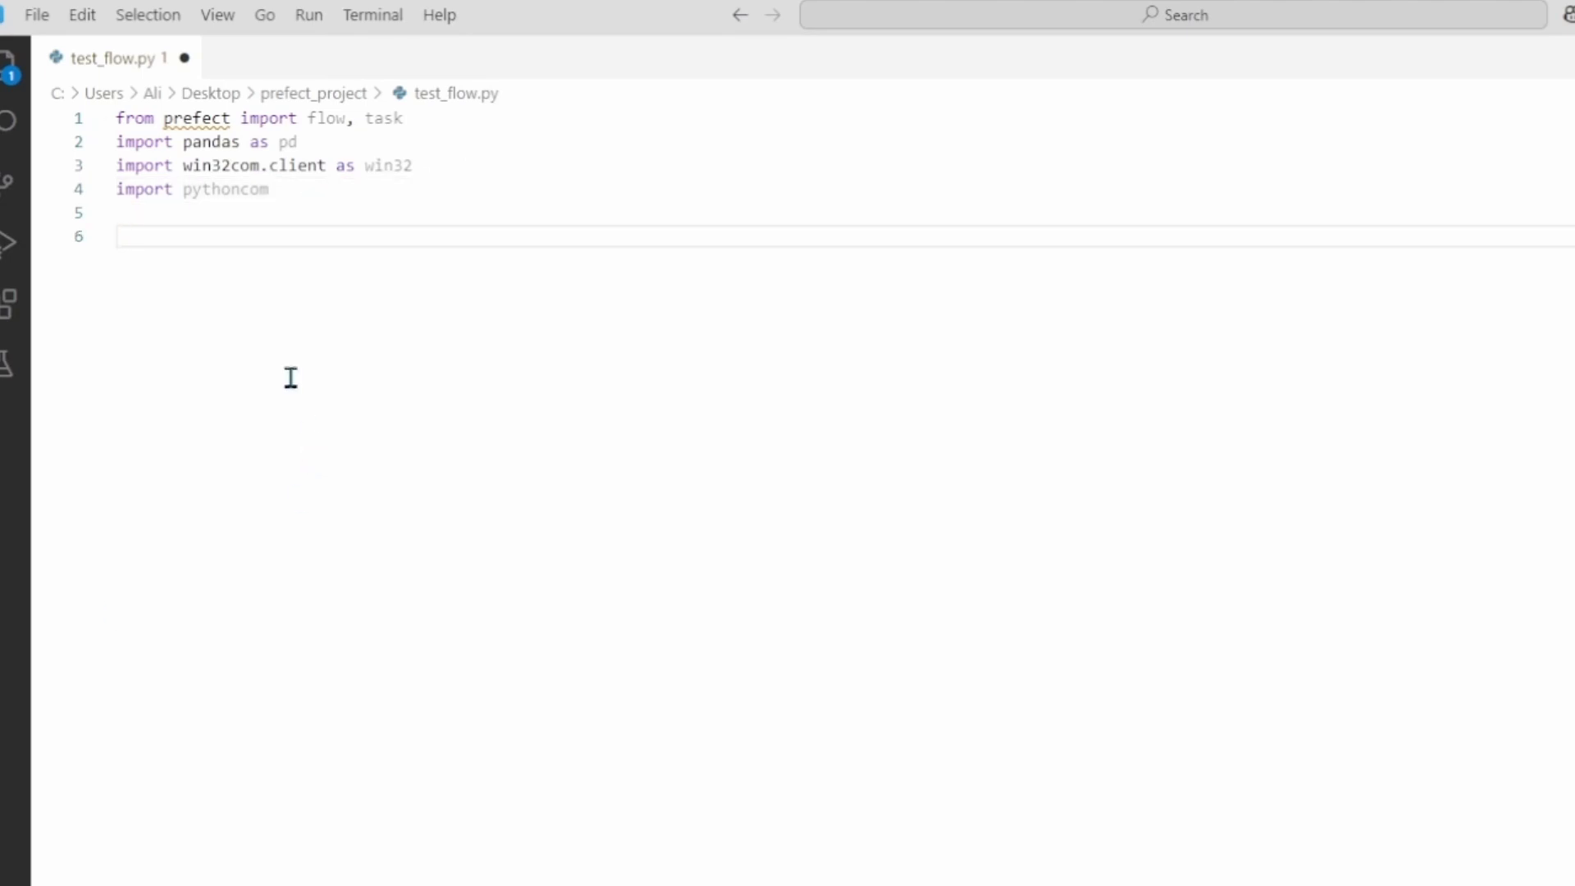
mouse_move(288, 347)
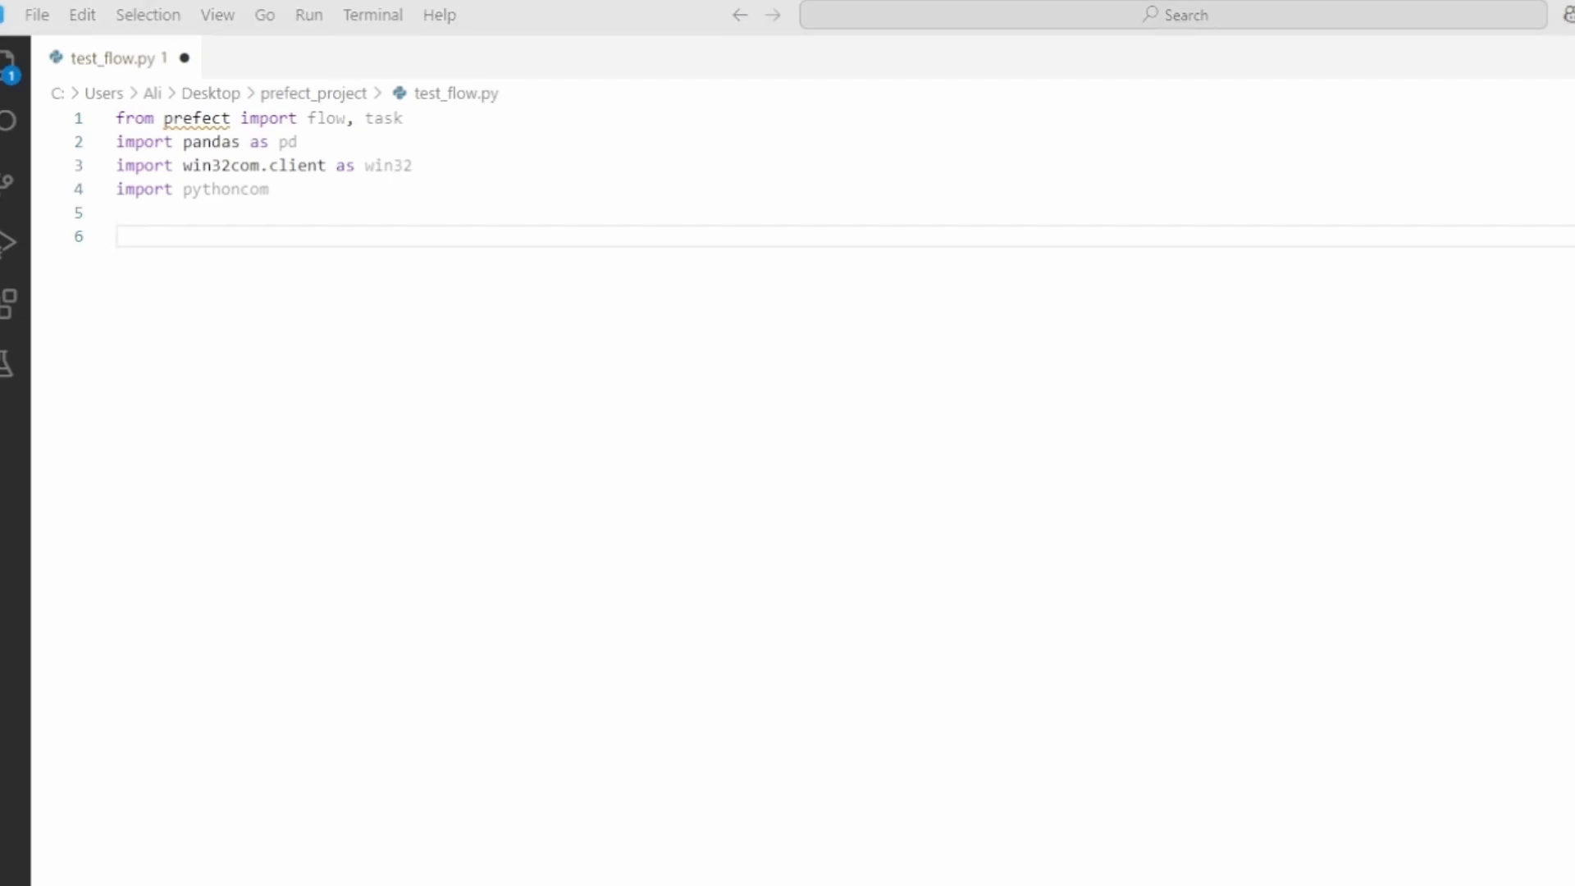
left_click(151, 236)
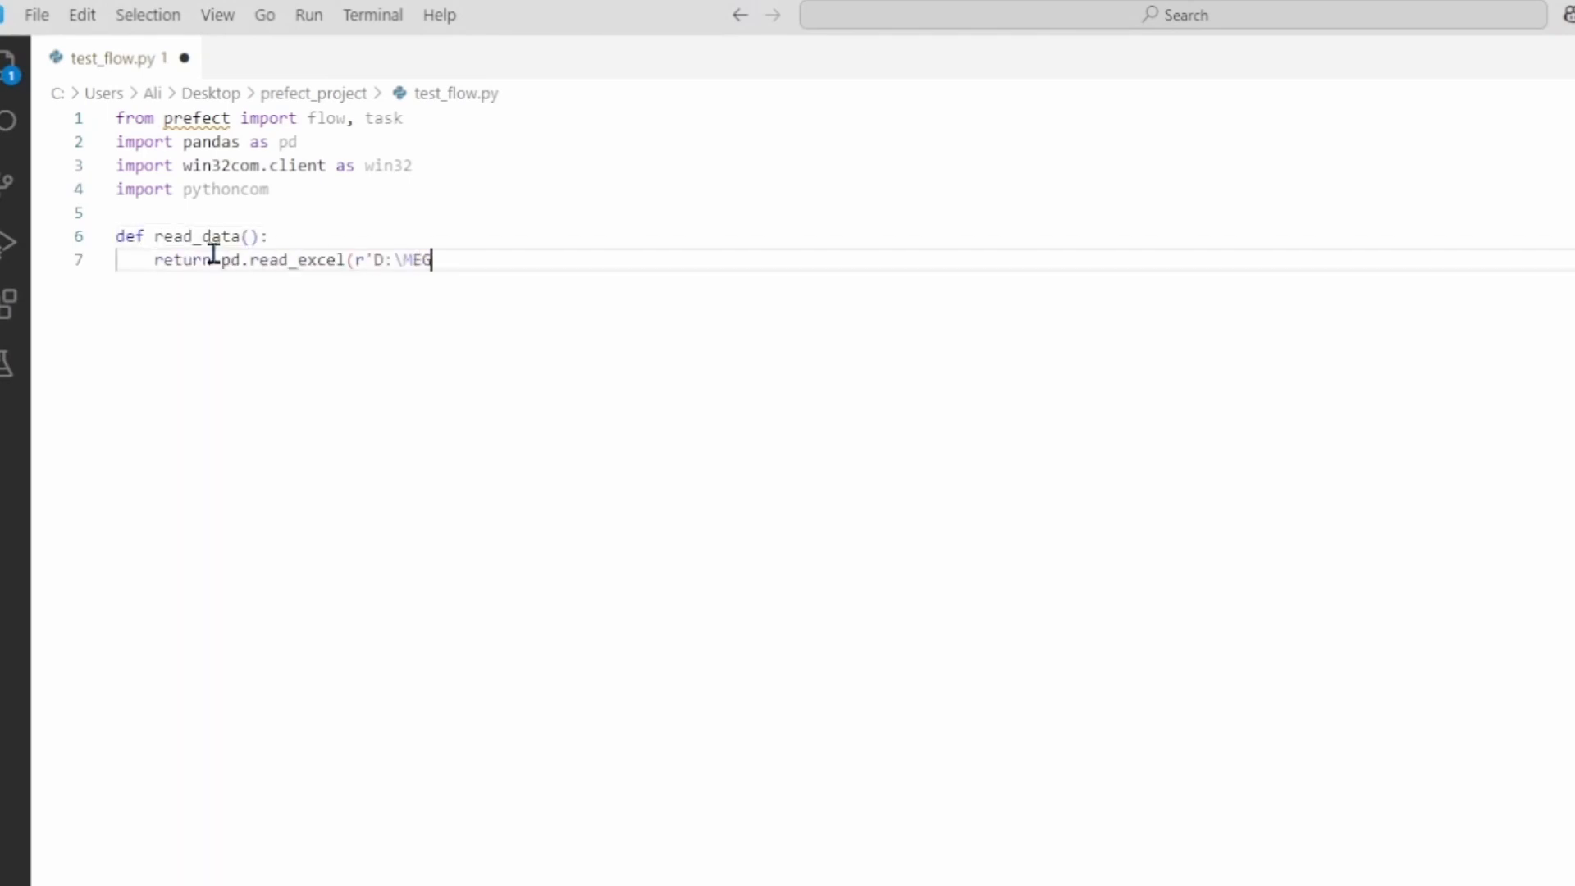
type("A\\youtube_tutz\\121-prefect_proj\\DailySalesUpdate.xlsx')")
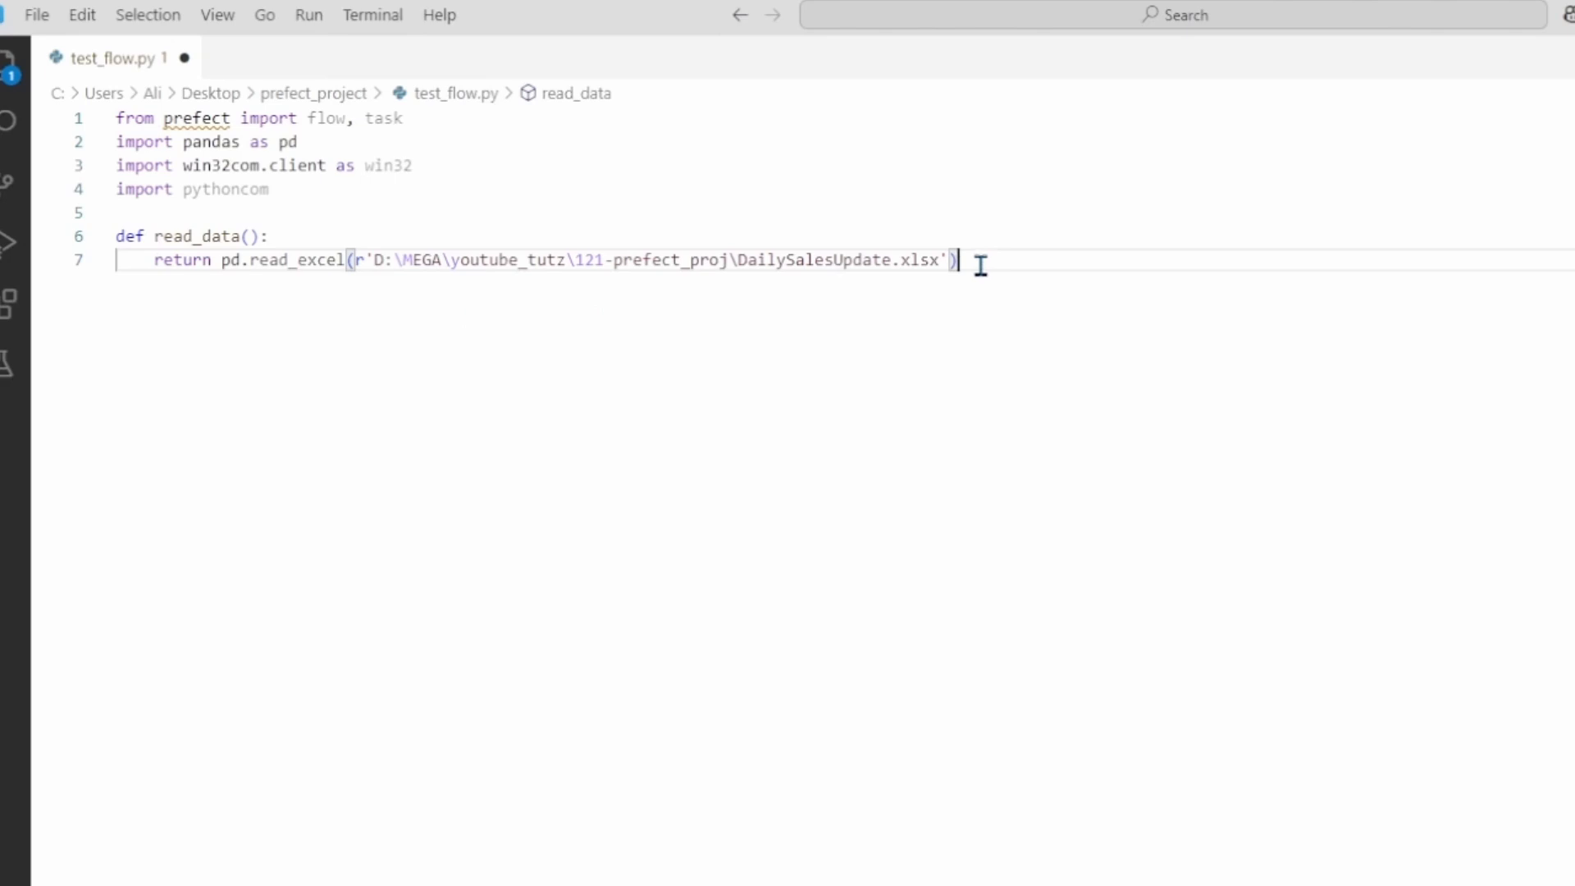
key("Enter")
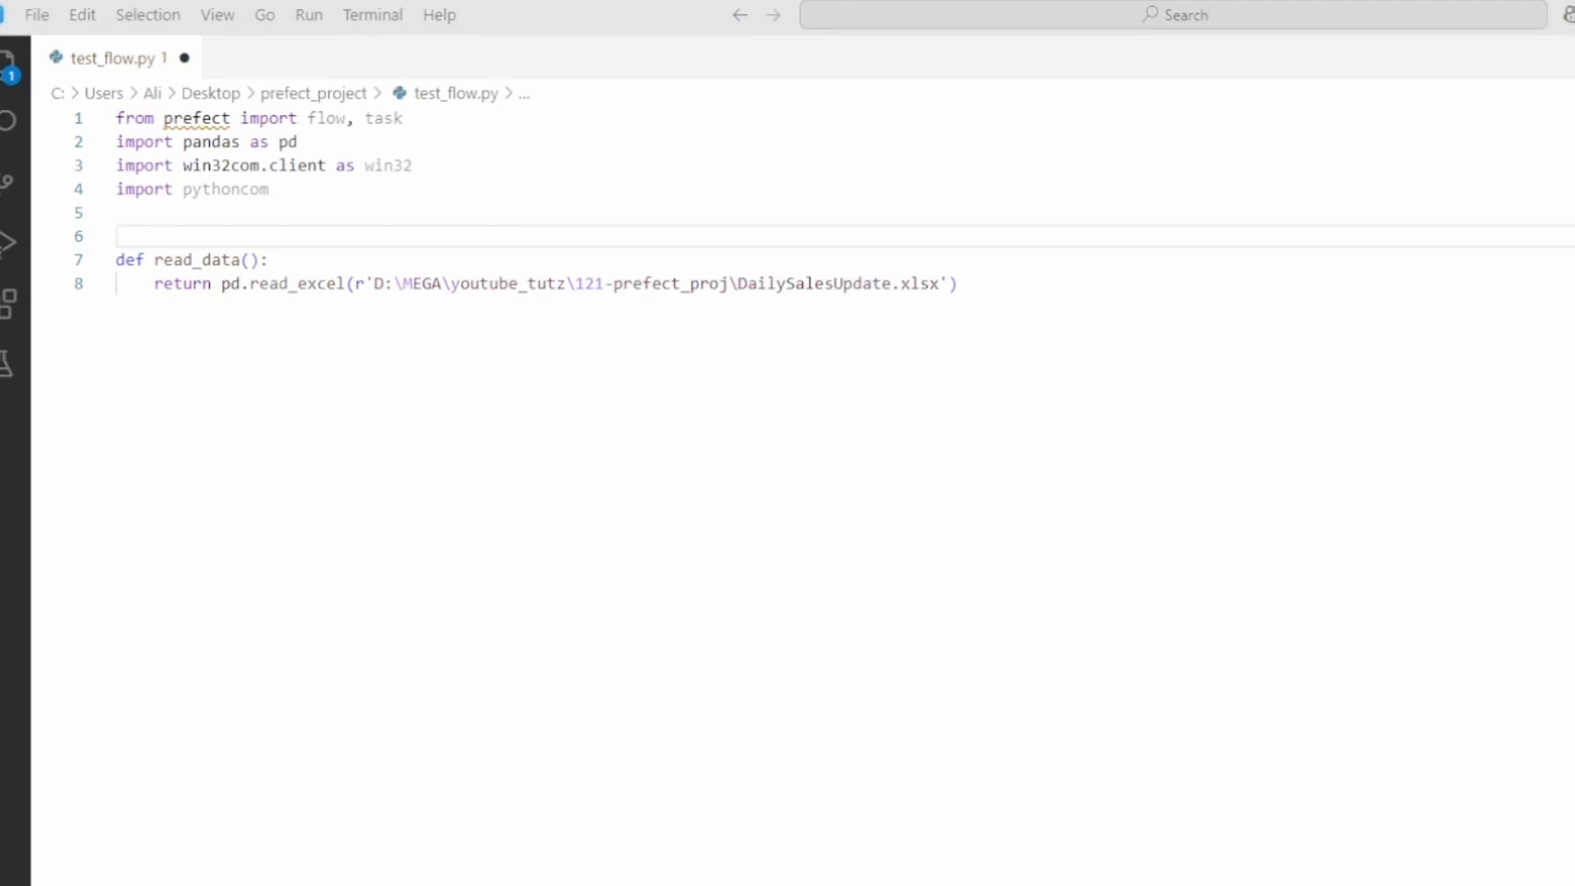
type("@task")
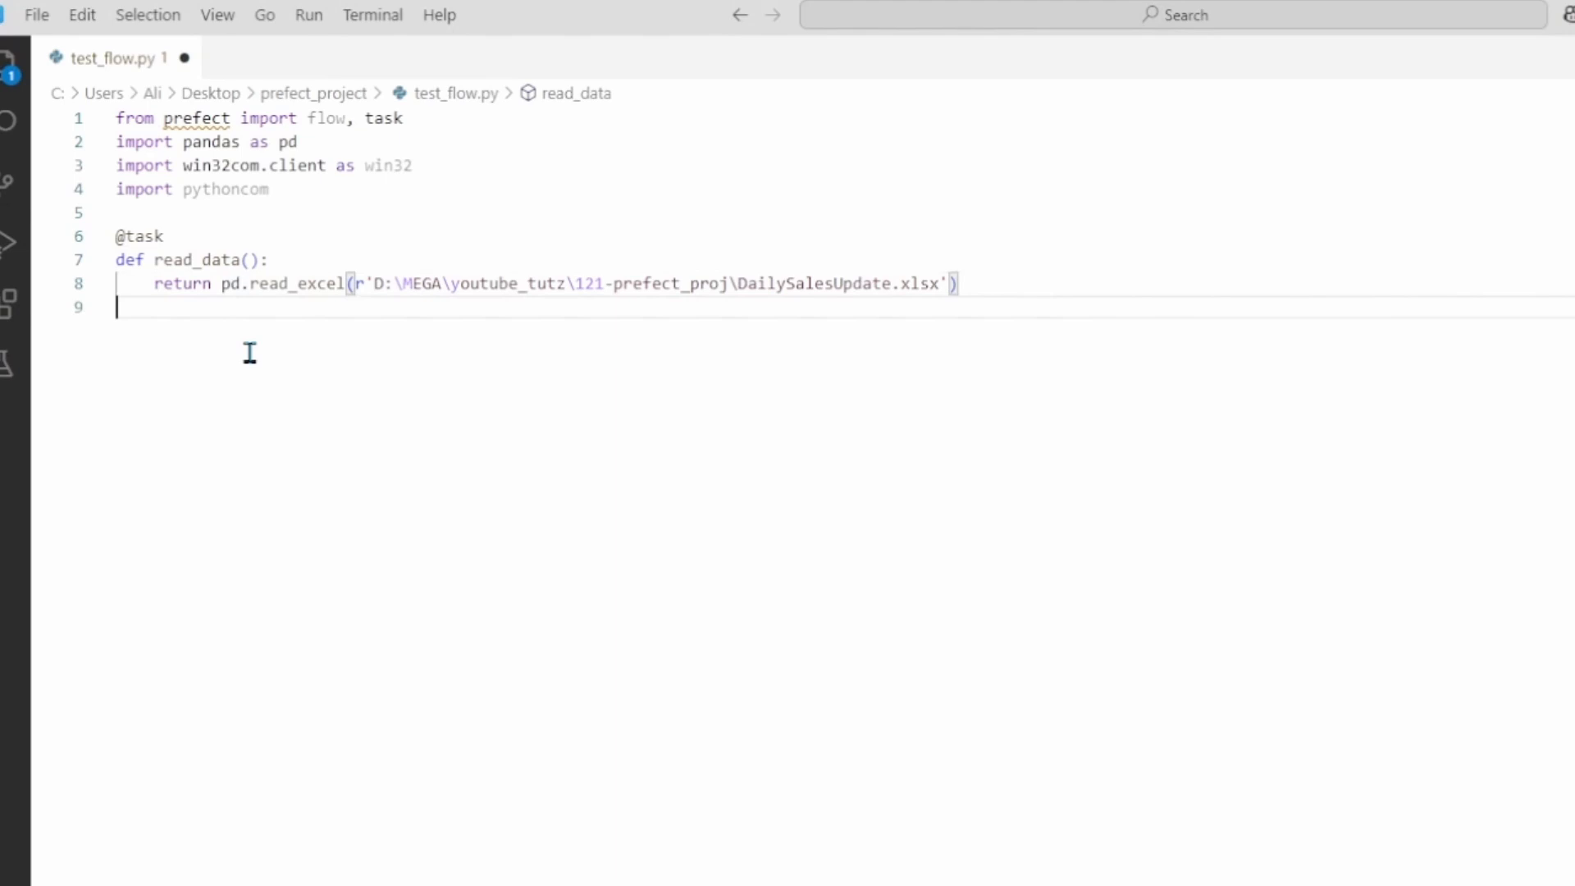
key("enter")
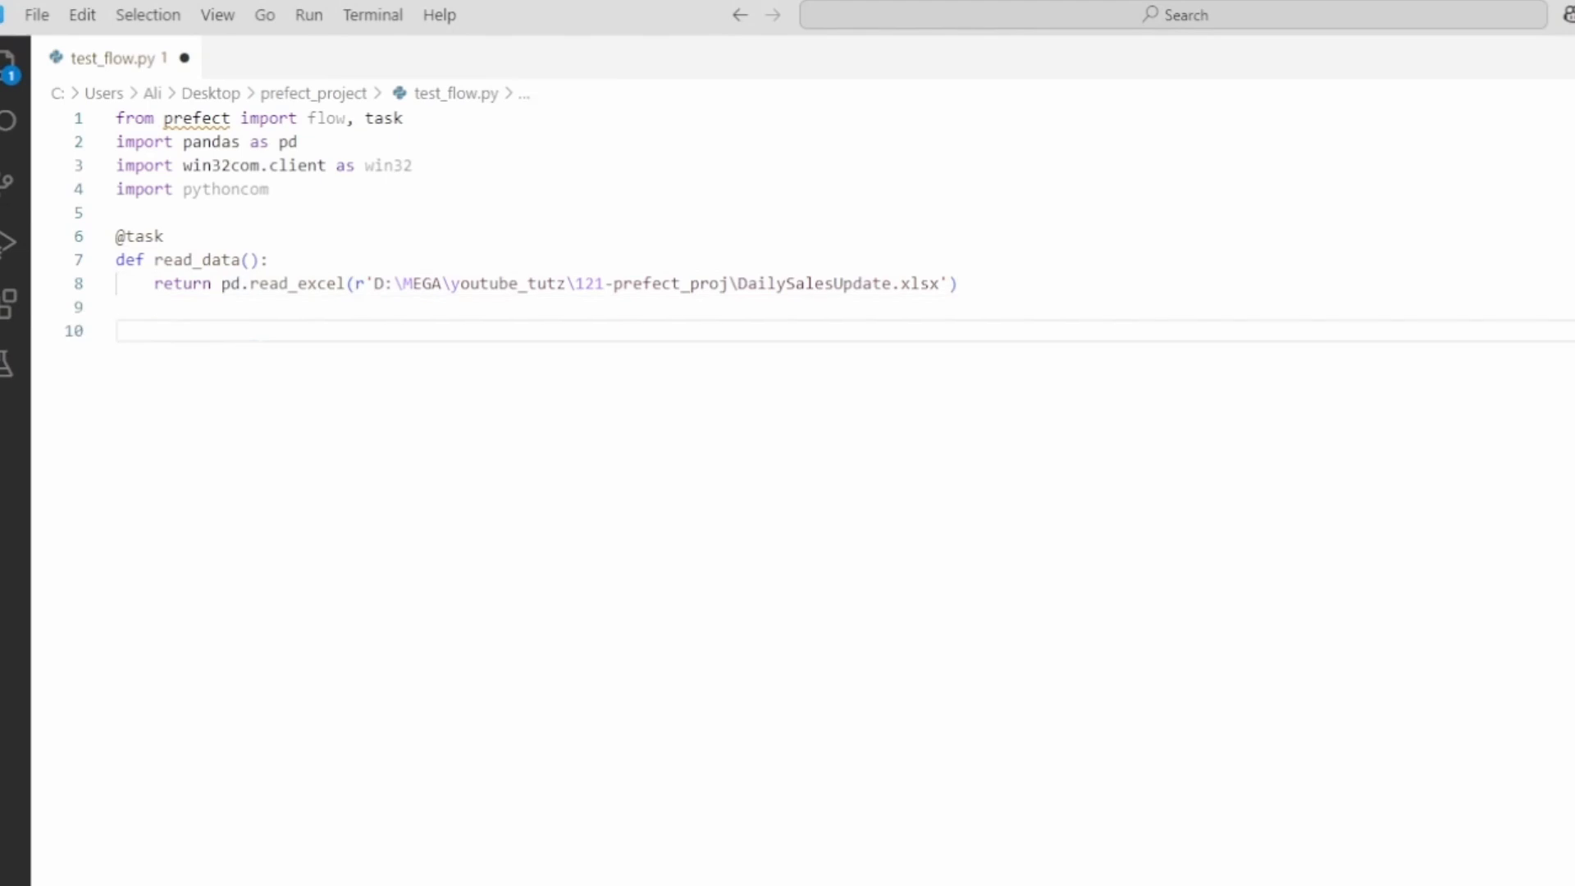
type("@task")
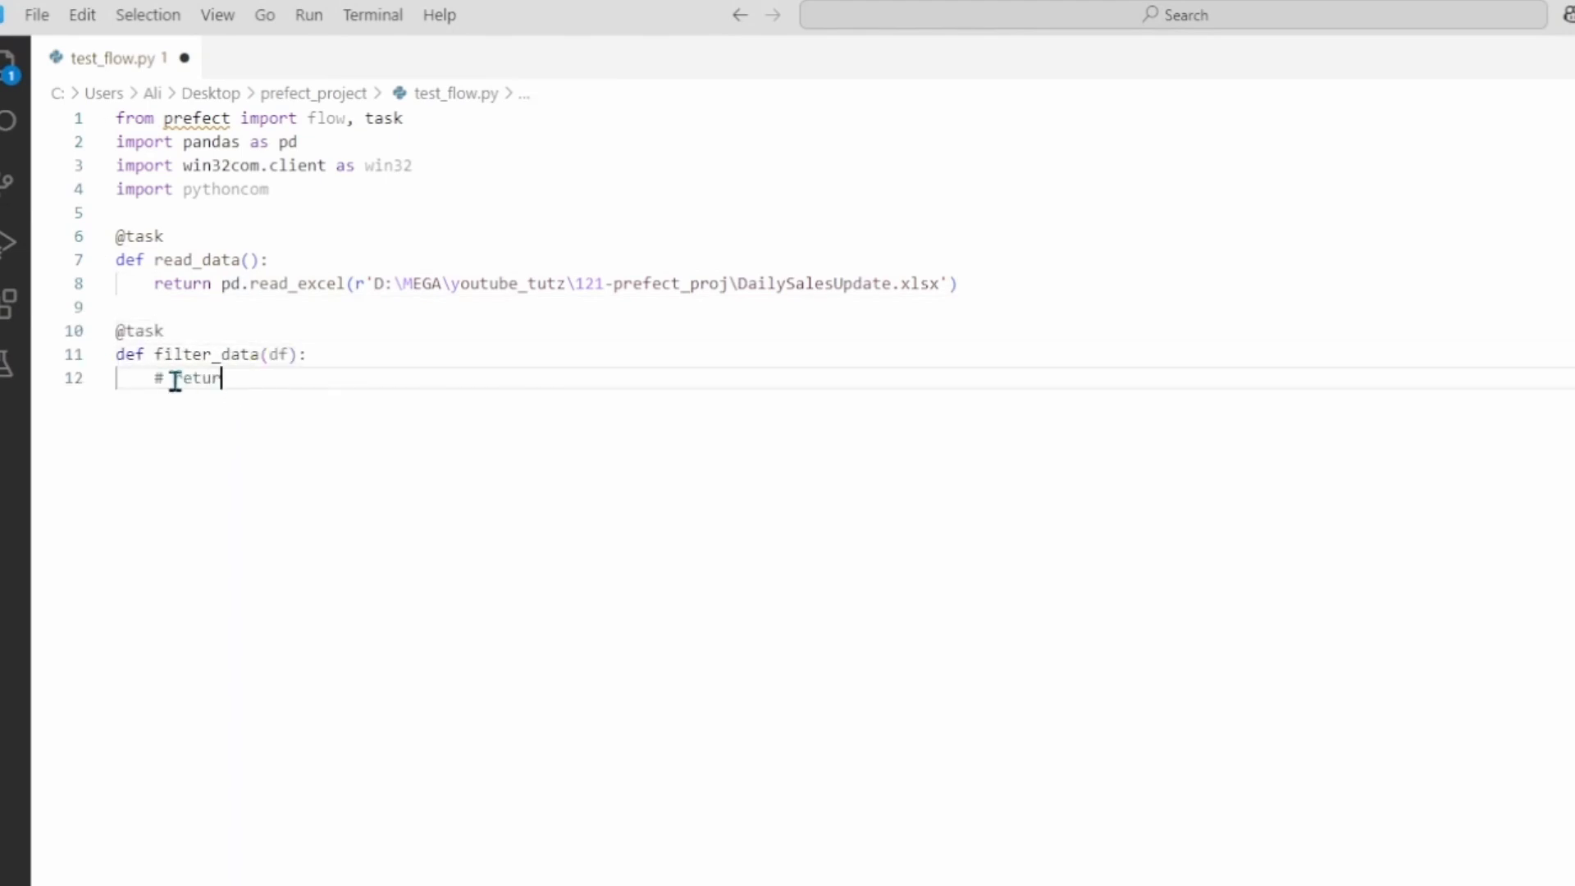
type("return df[df['Sales Invoice'] == 'Completed'].to_excel(r'D:\\MEGA\\youtube_tutz\\121-prefect_proj\\FilteredDailySalesUpdate.xlsx', index=False")
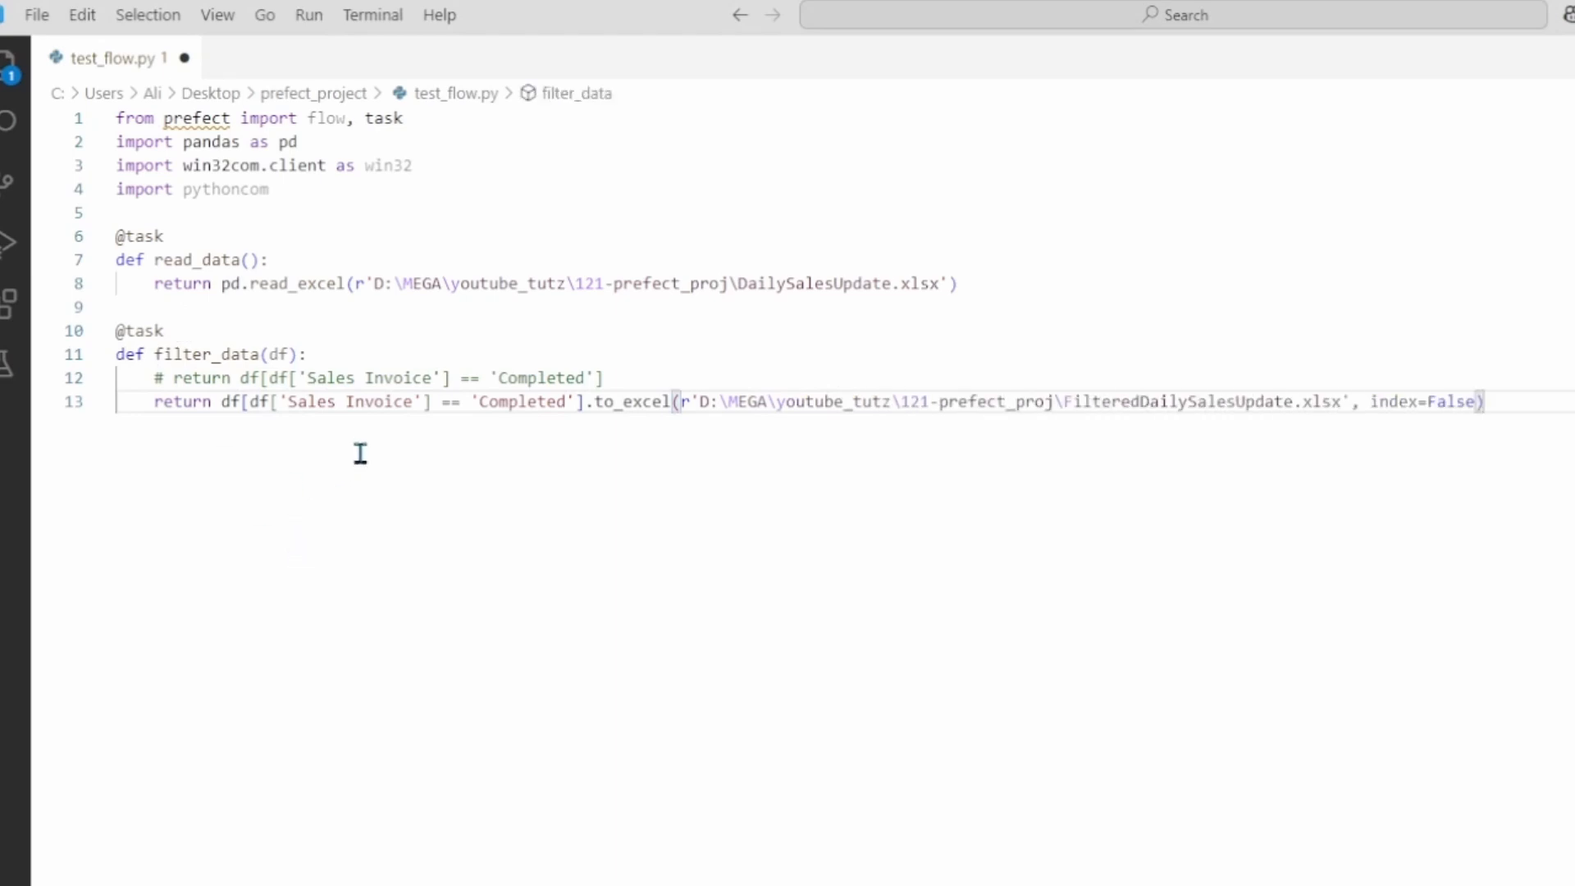
mouse_move(402, 457)
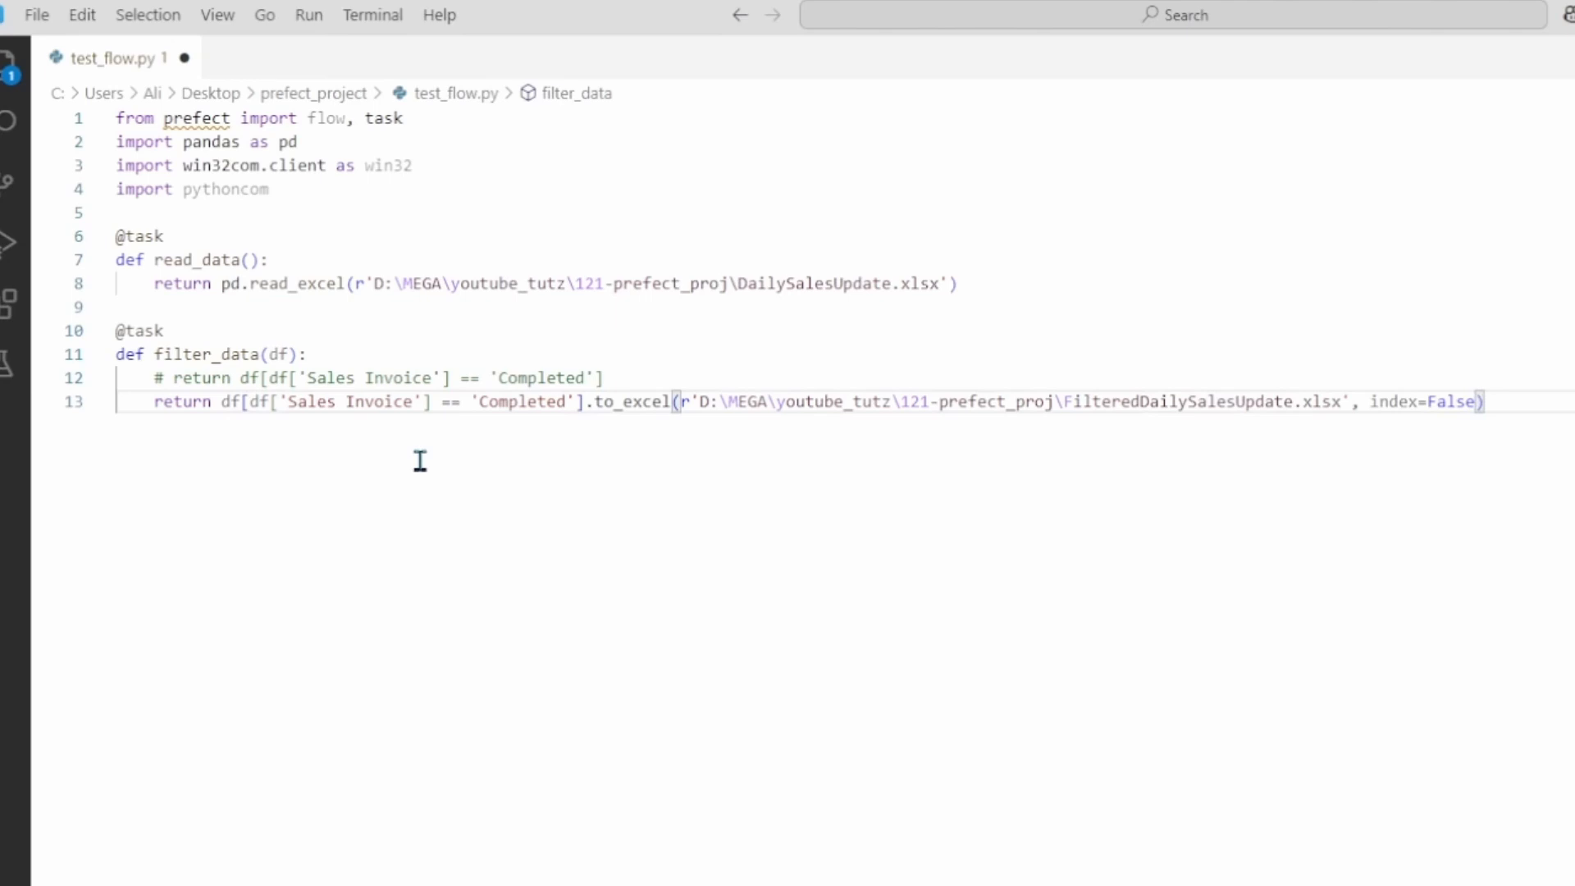
mouse_move(504, 445)
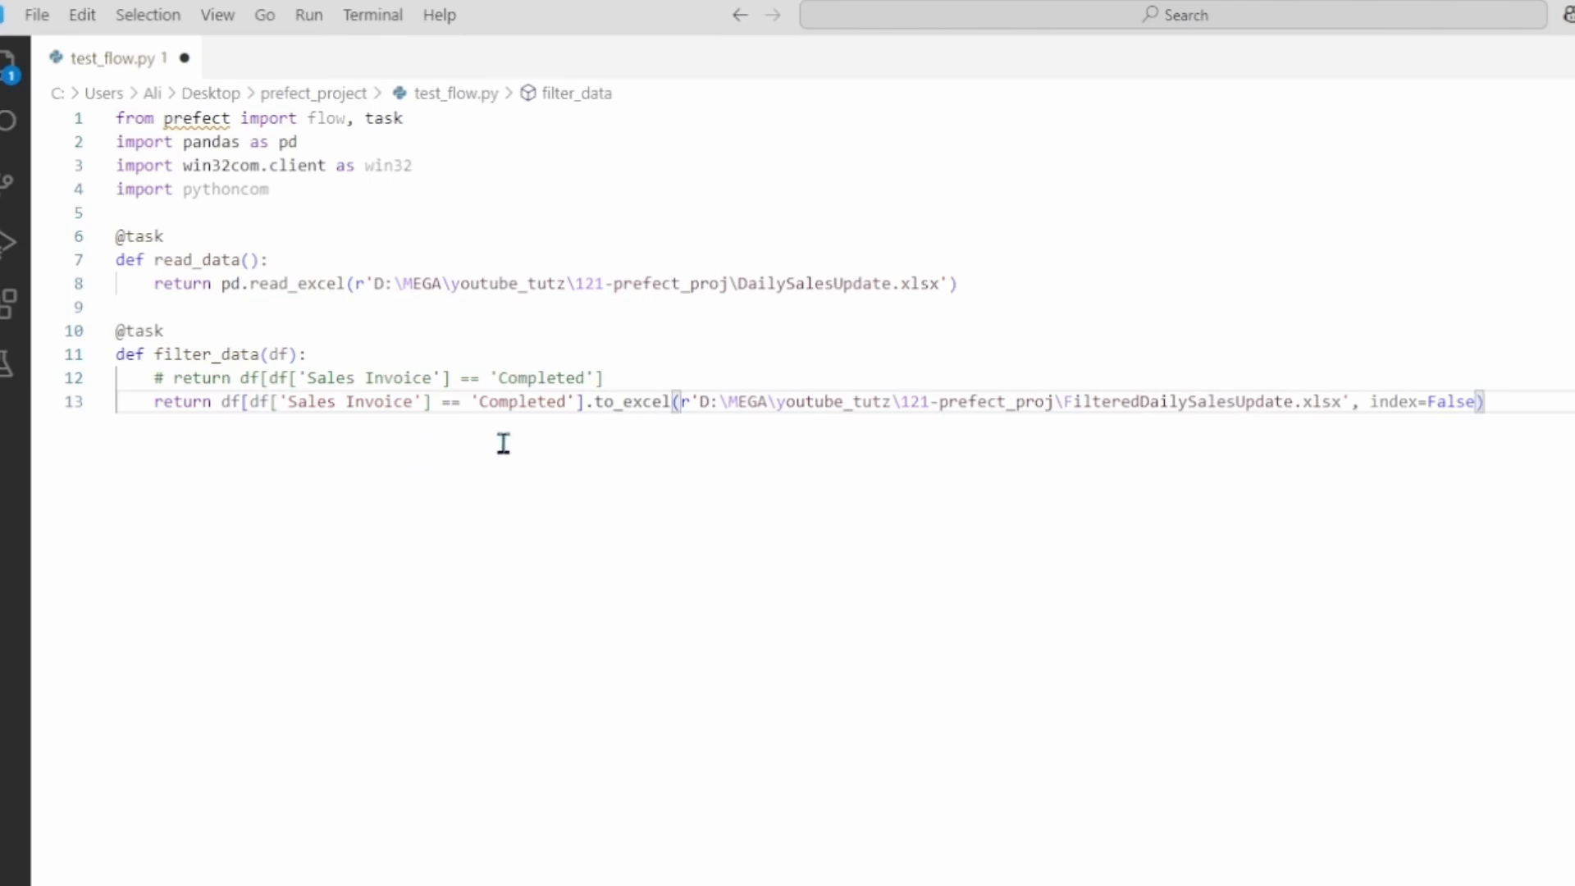
mouse_move(531, 505)
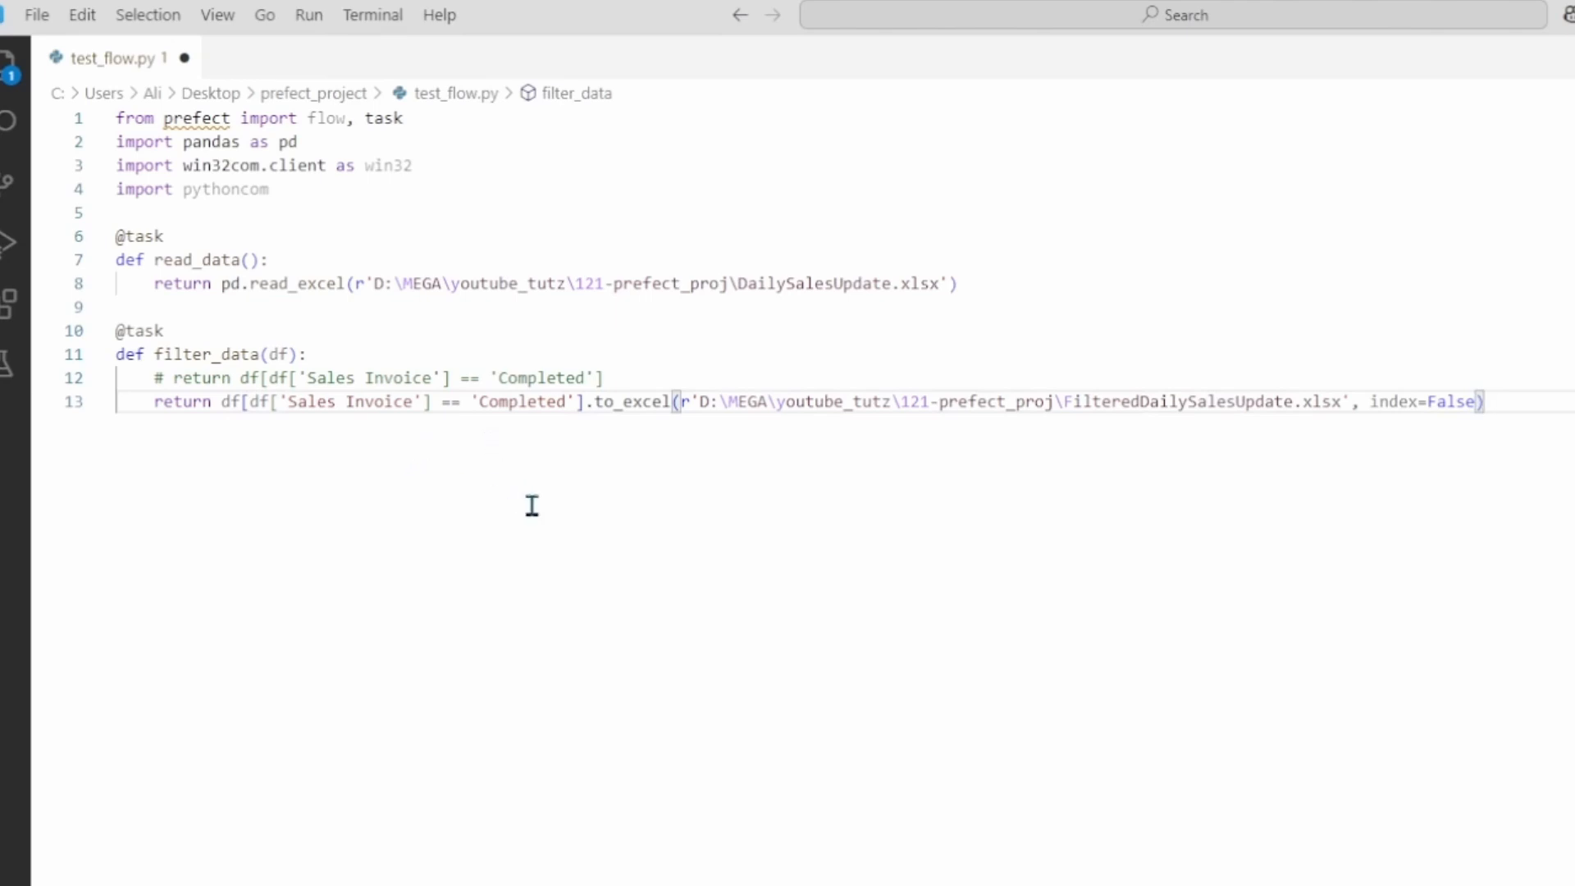
mouse_move(584, 457)
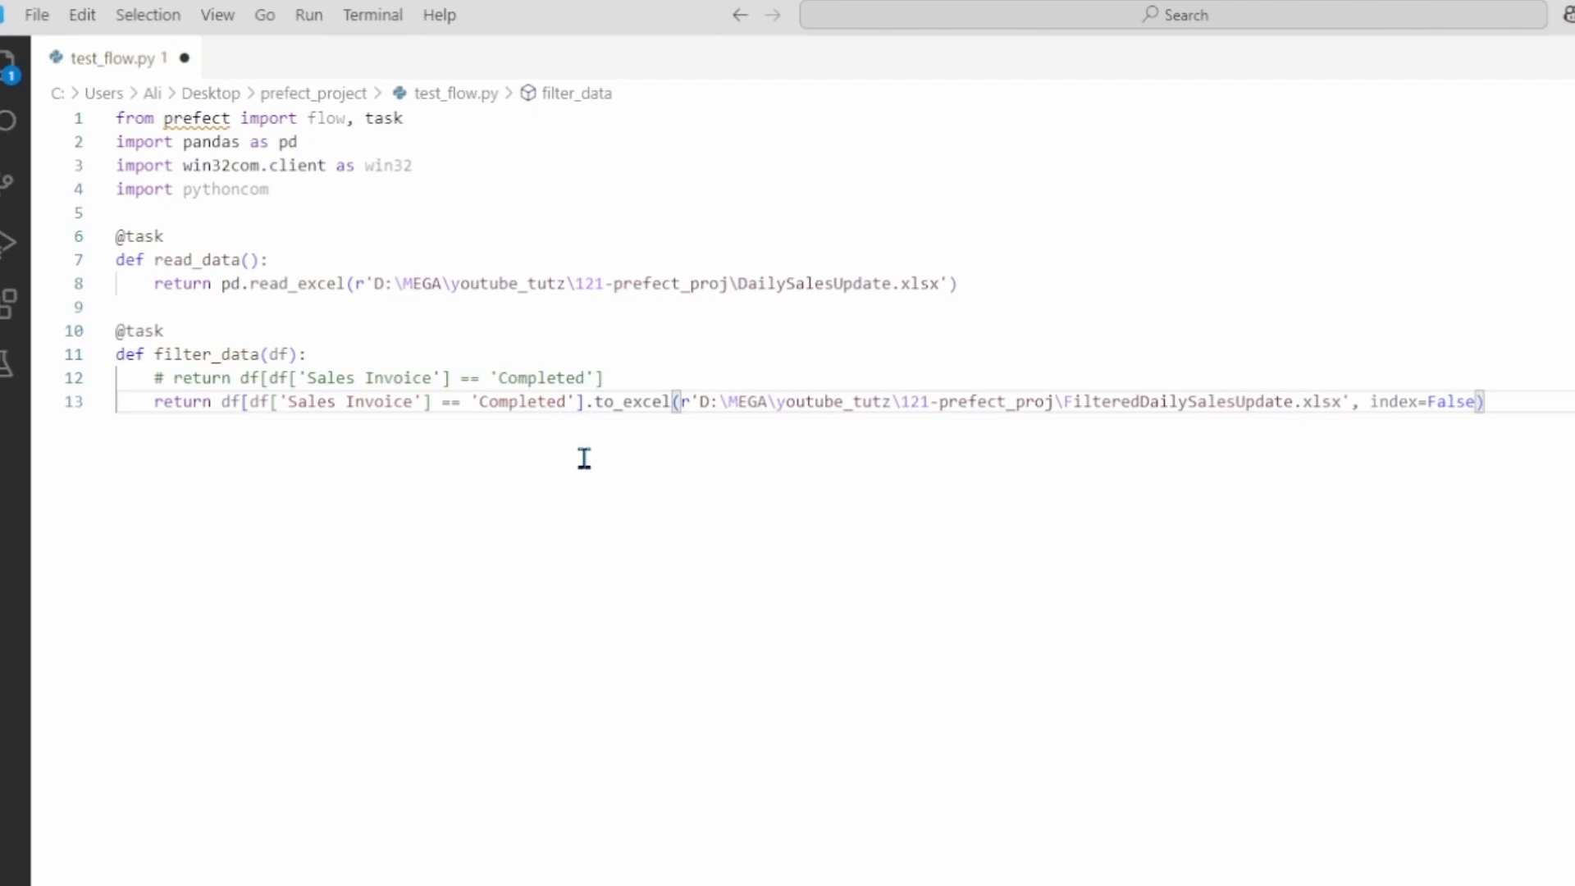
mouse_move(672, 472)
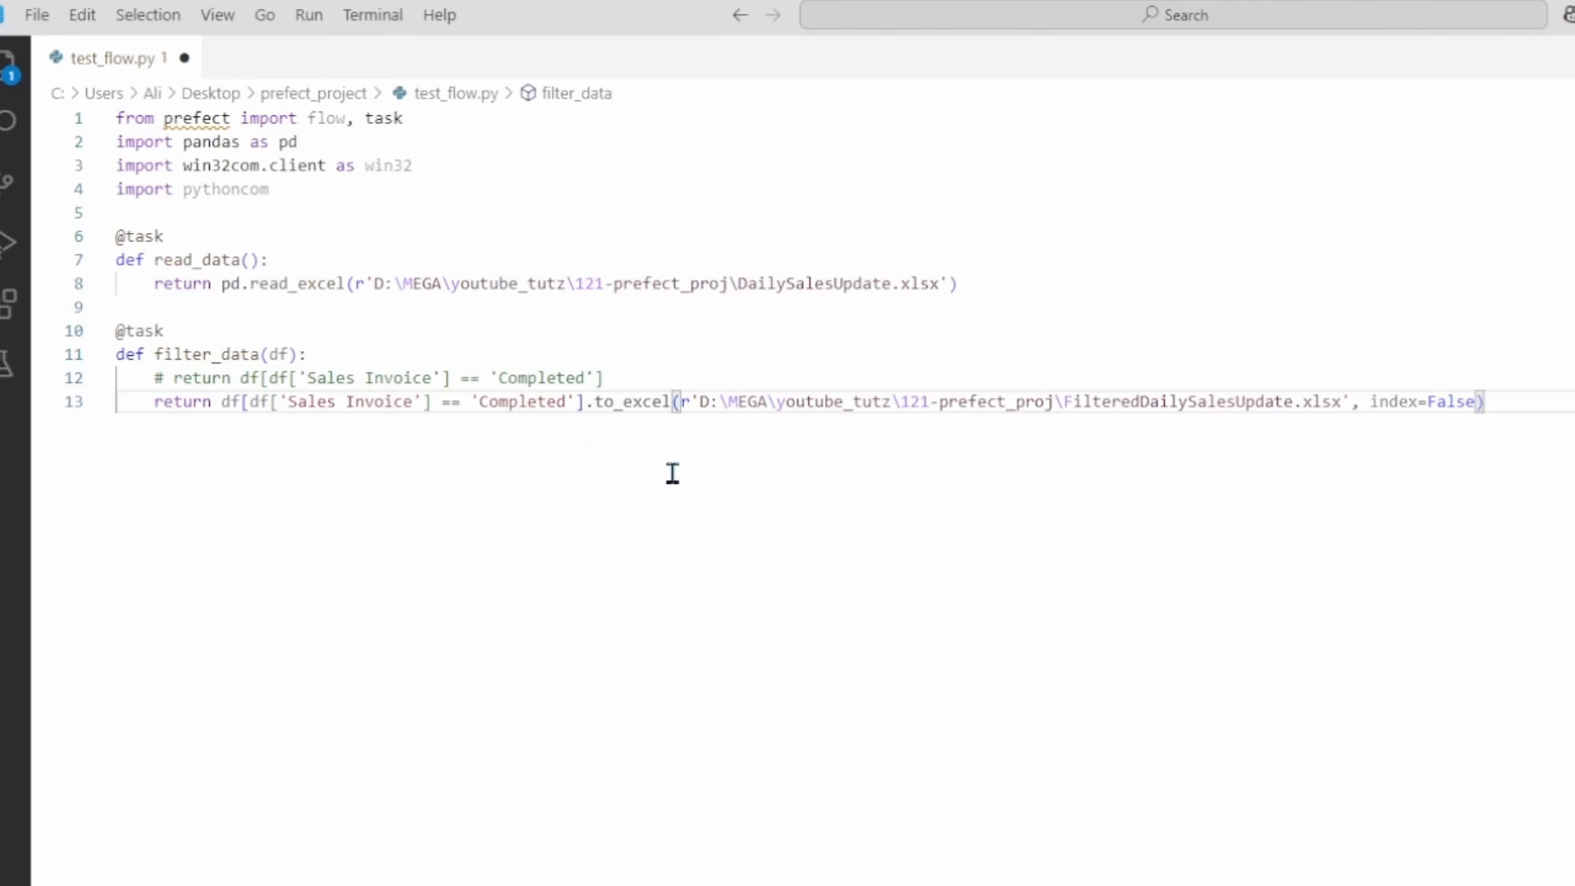
mouse_move(745, 436)
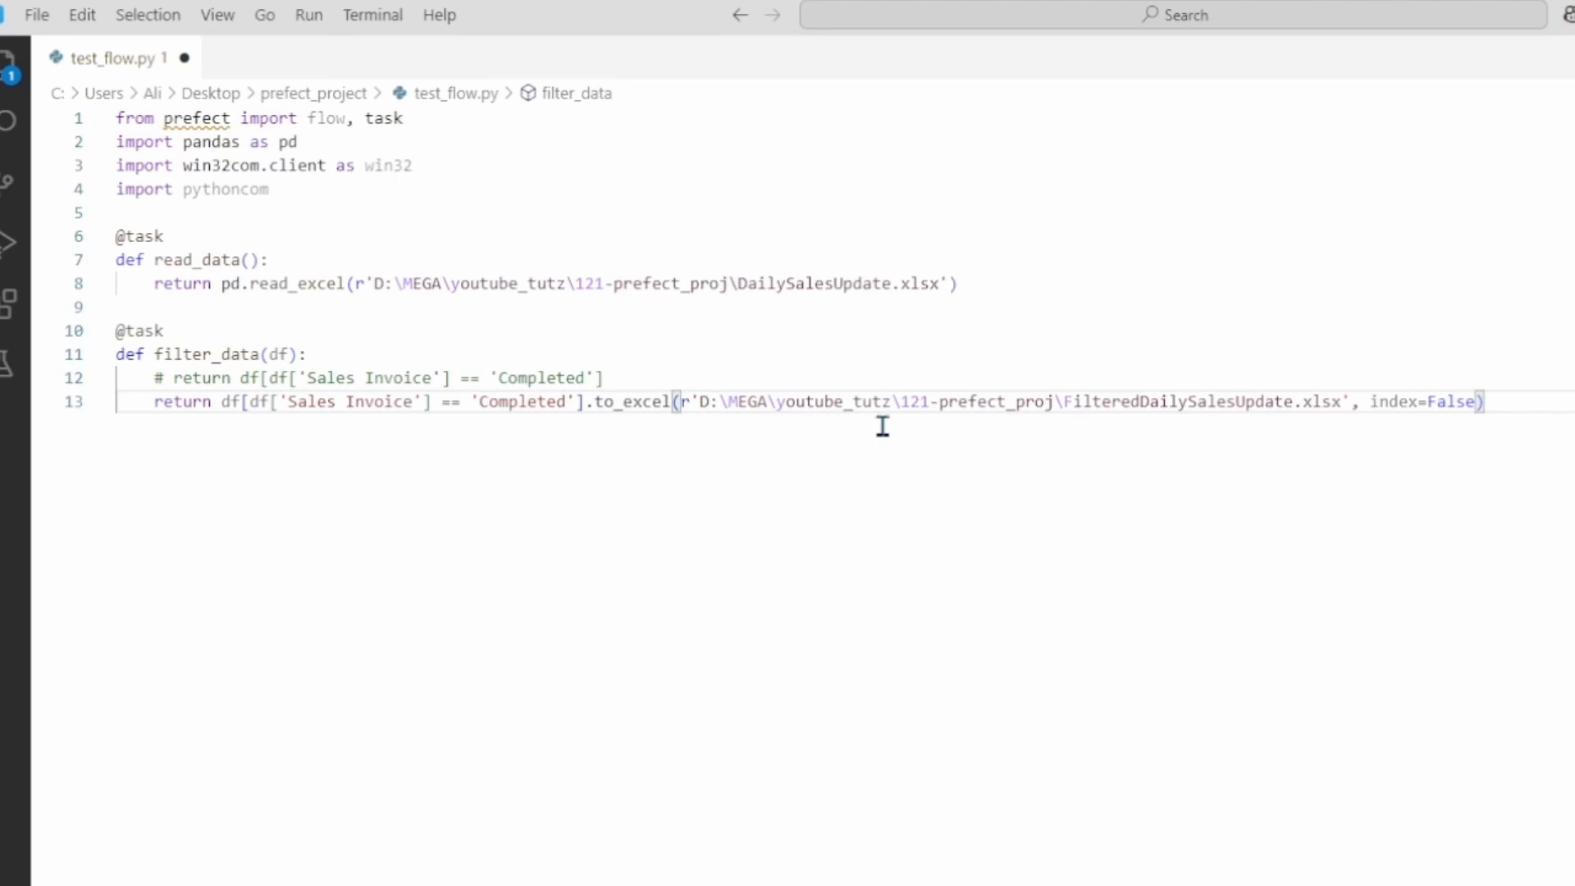
mouse_move(1148, 439)
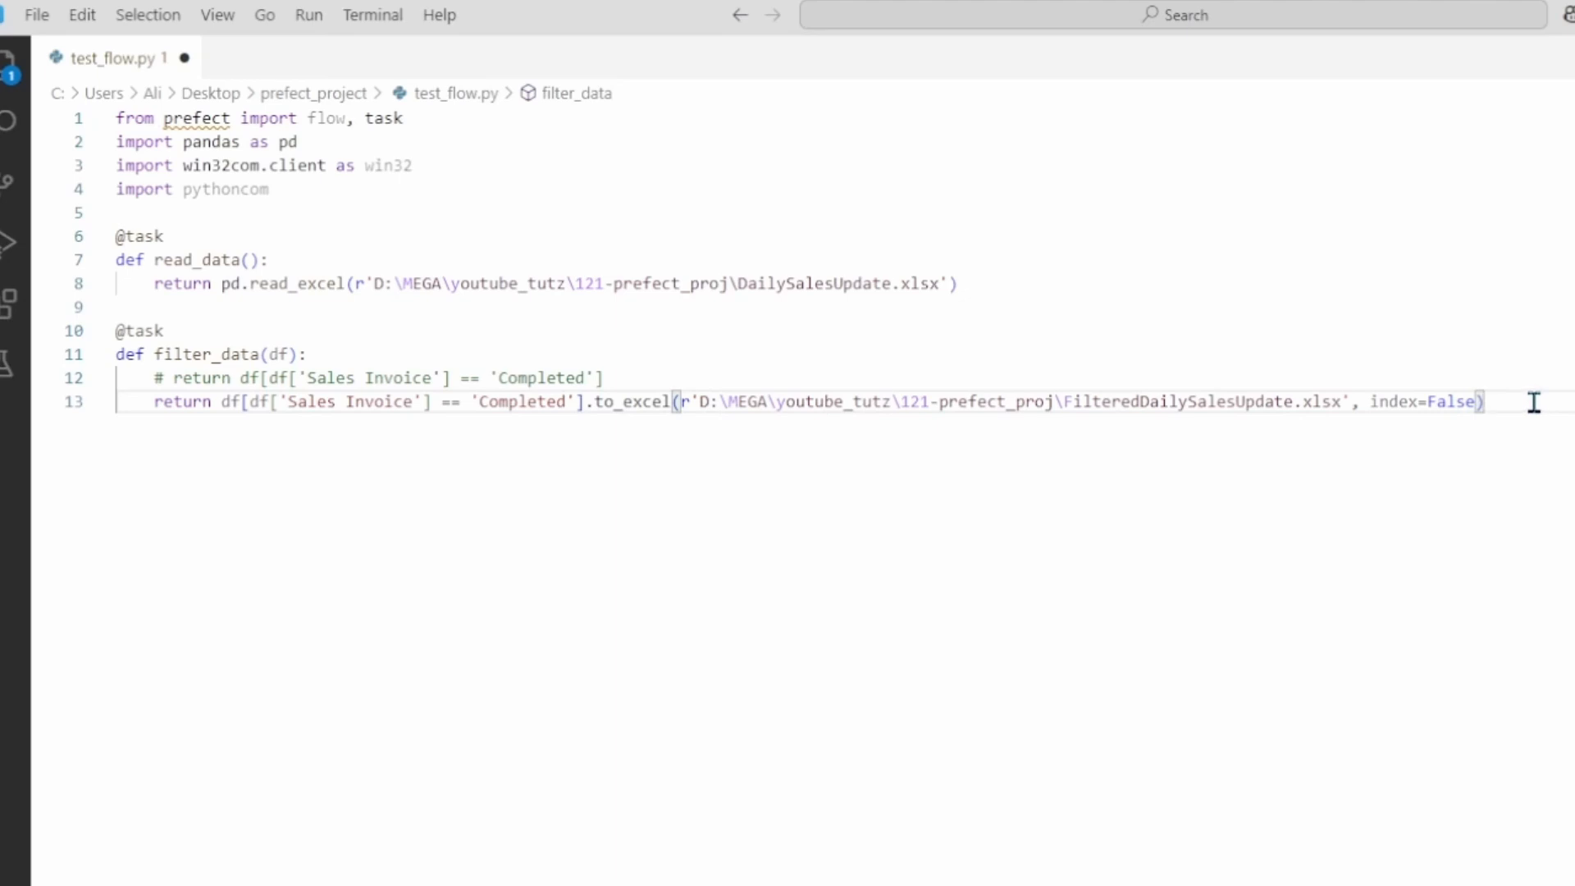
key("Enter")
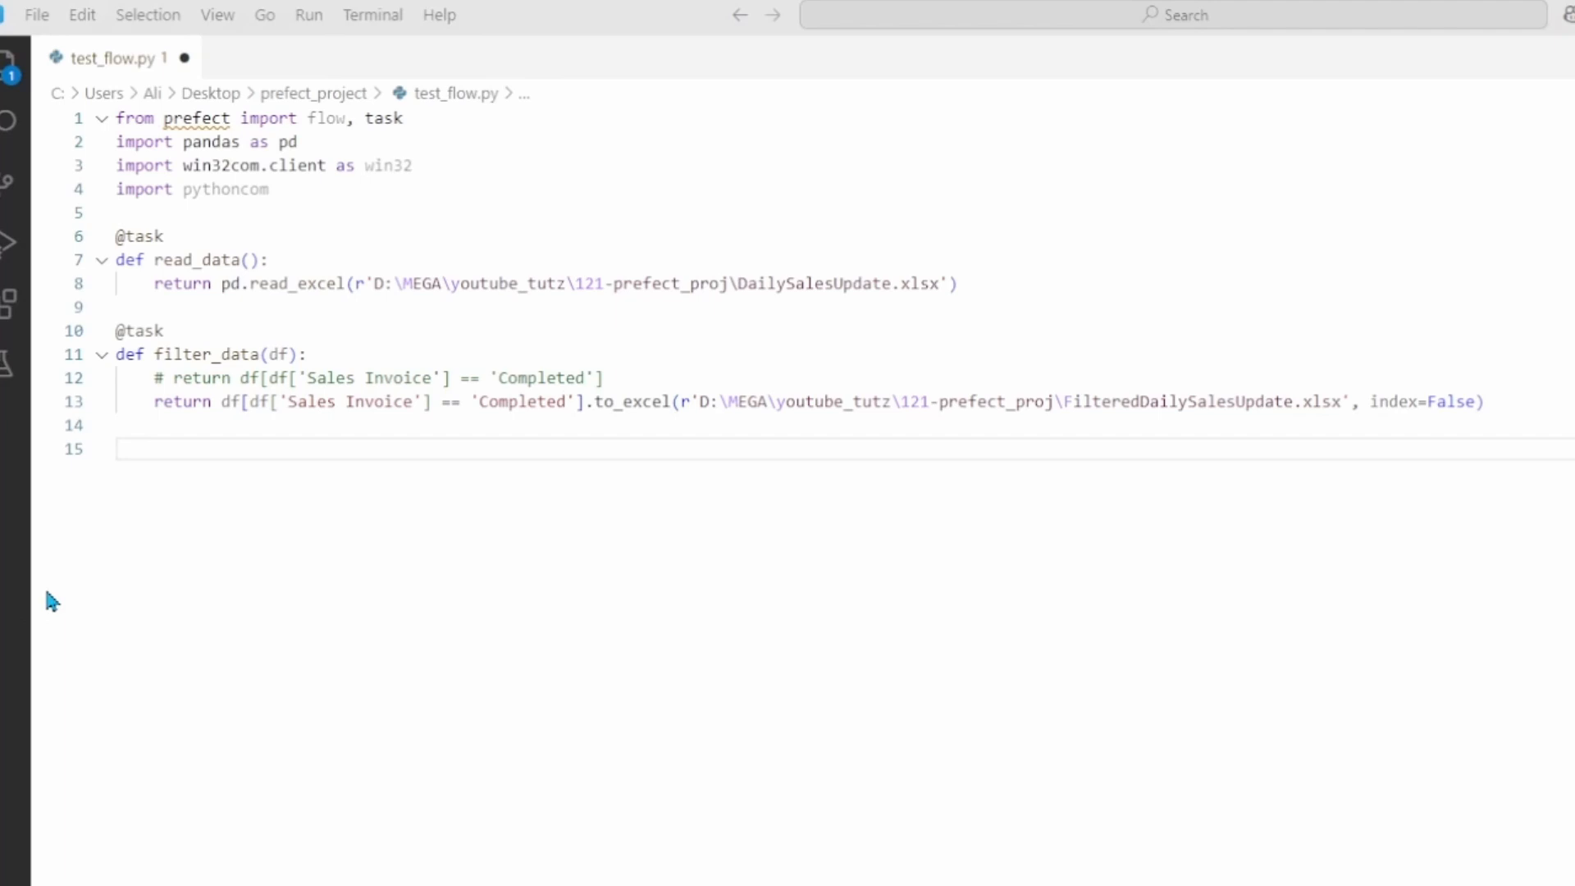
type("@task")
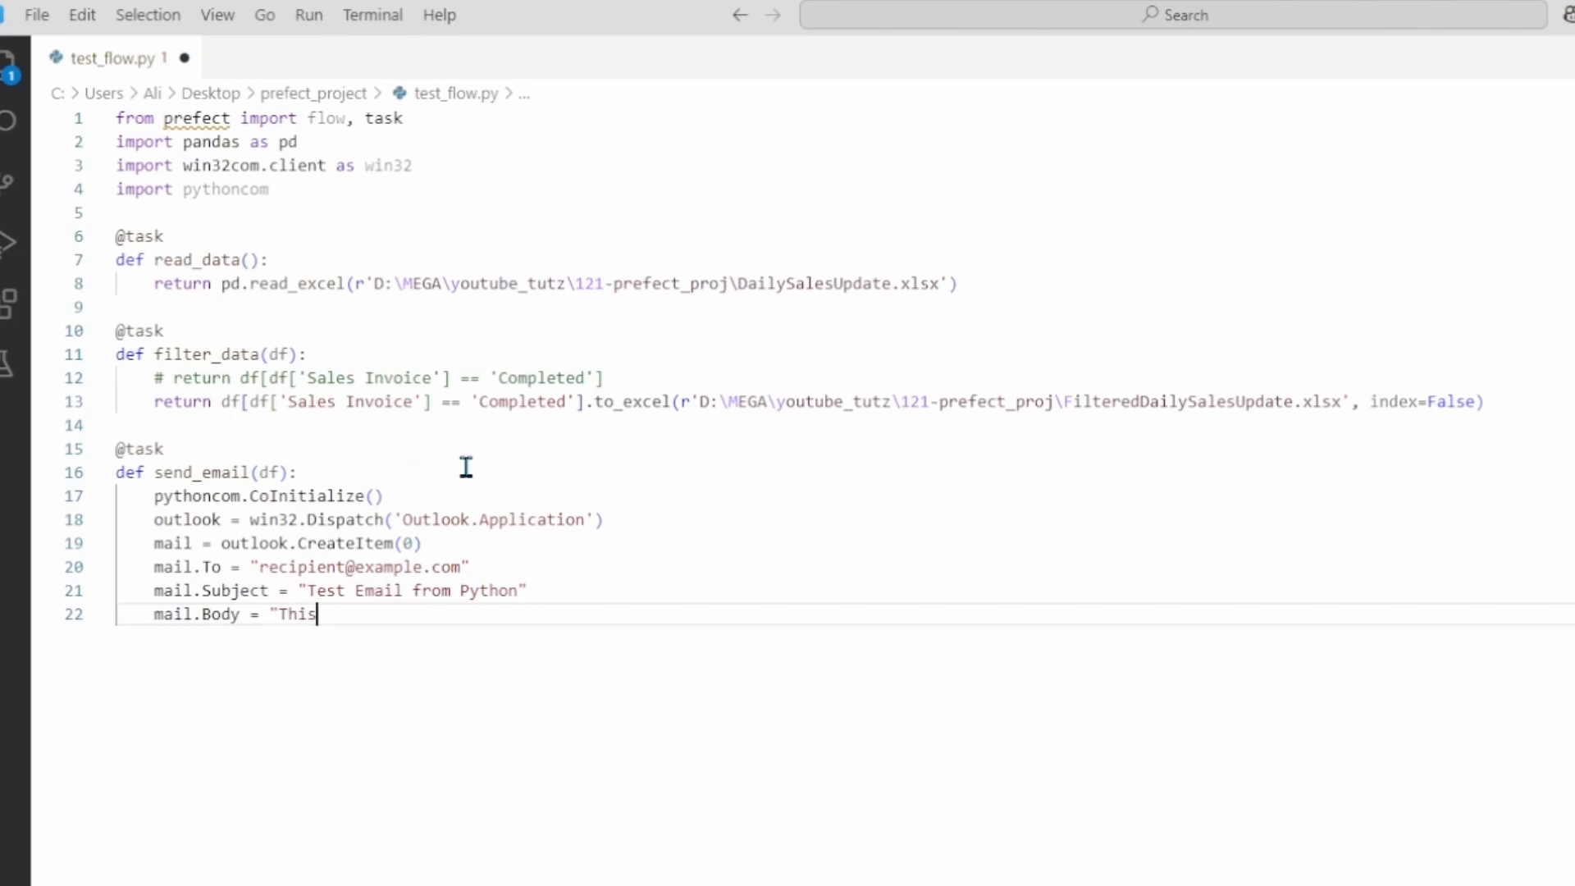
type("is a test email sent using Outlook and Python.\"")
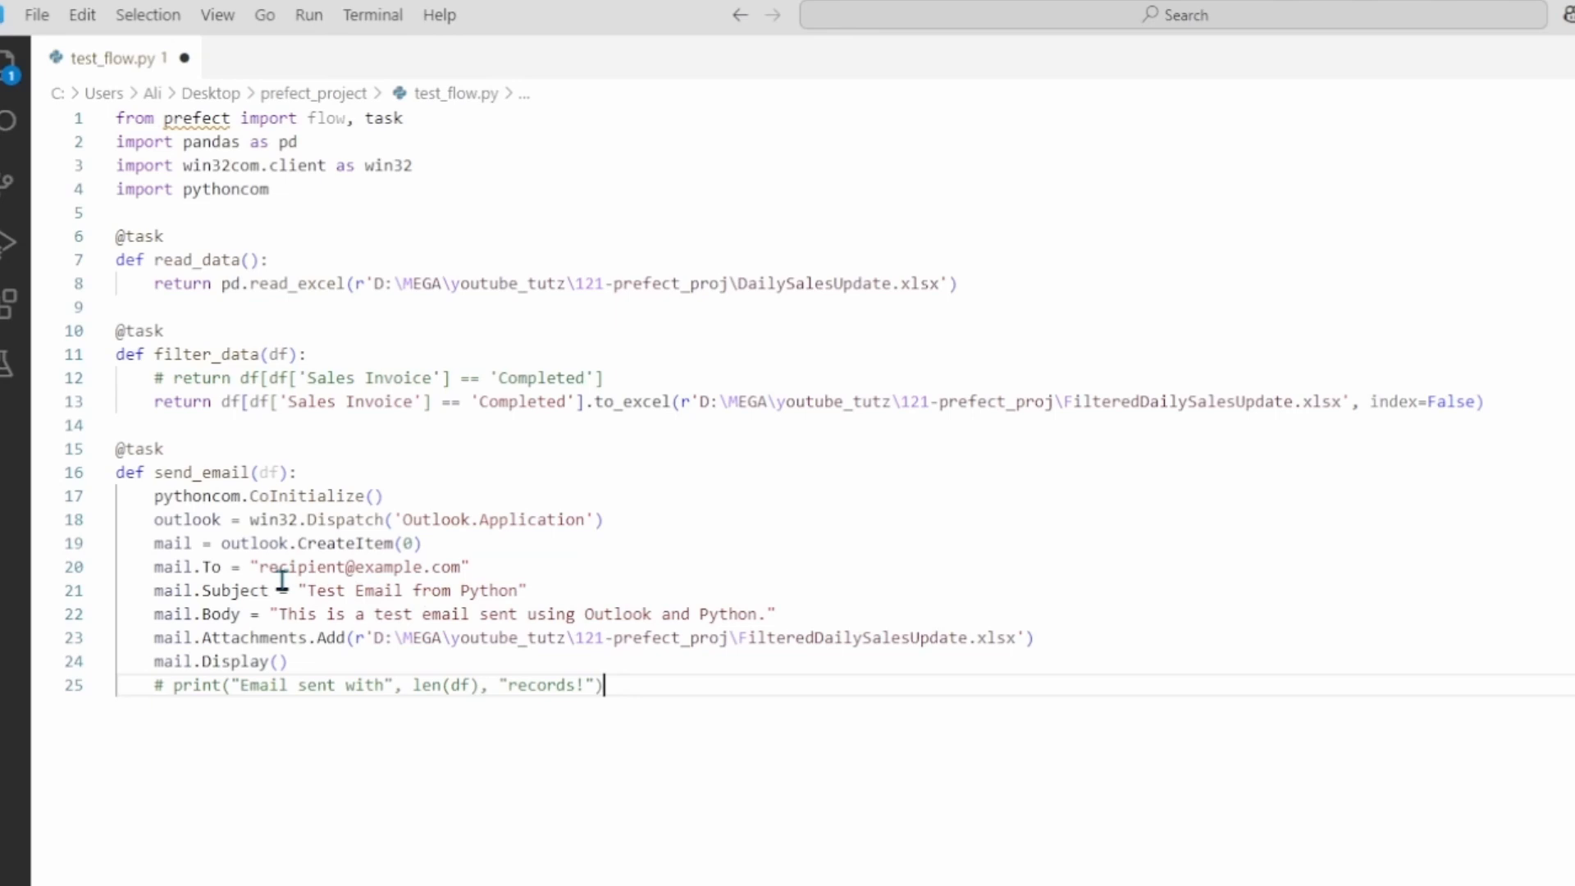
mouse_move(372, 650)
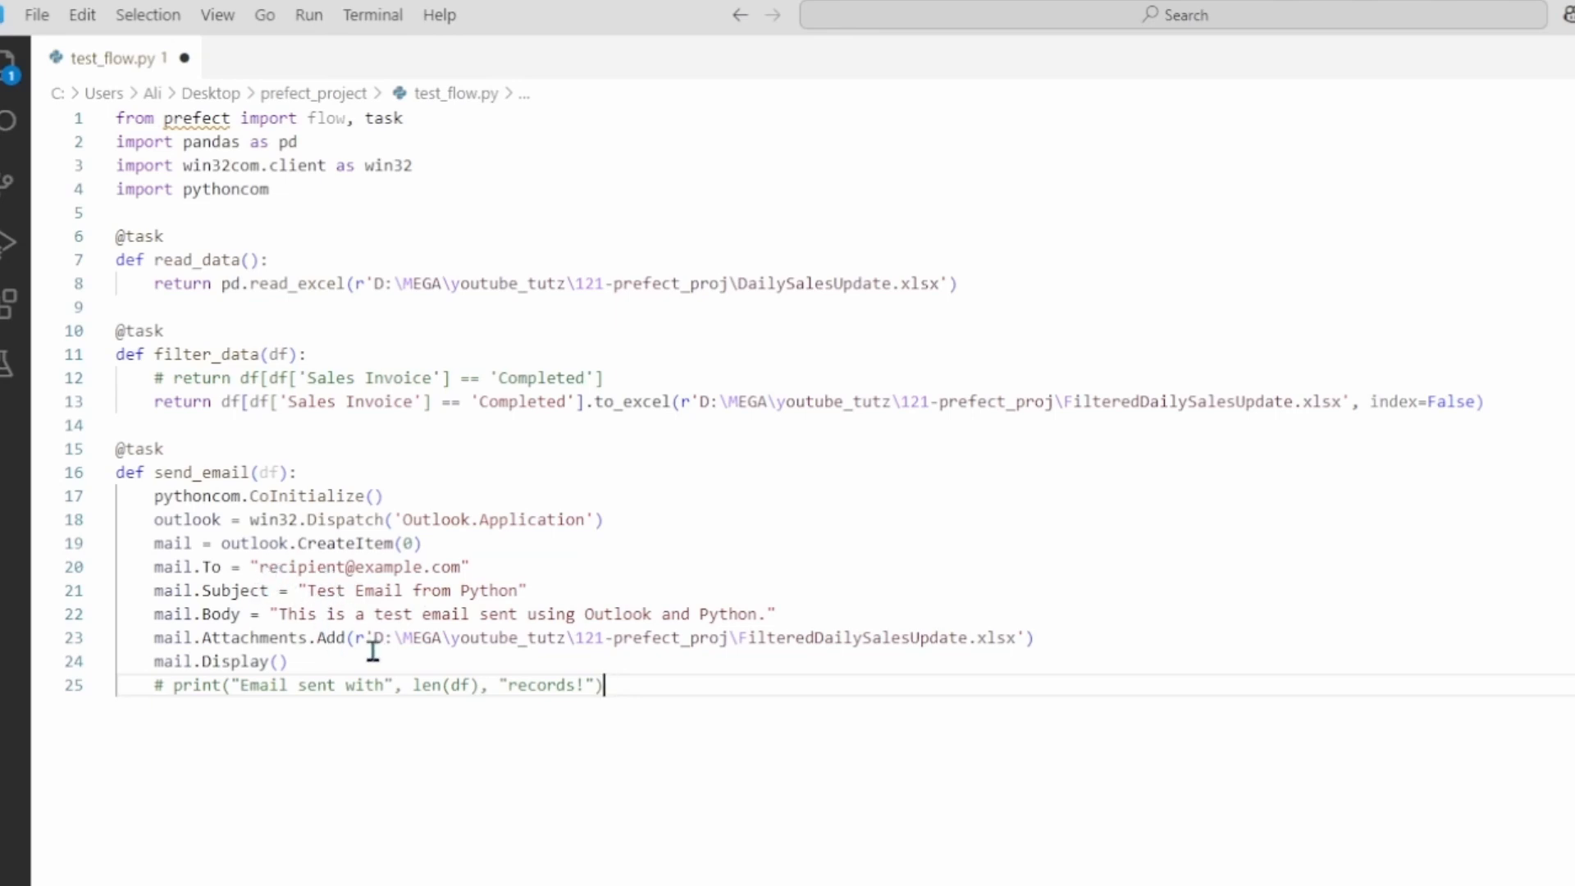
mouse_move(772, 448)
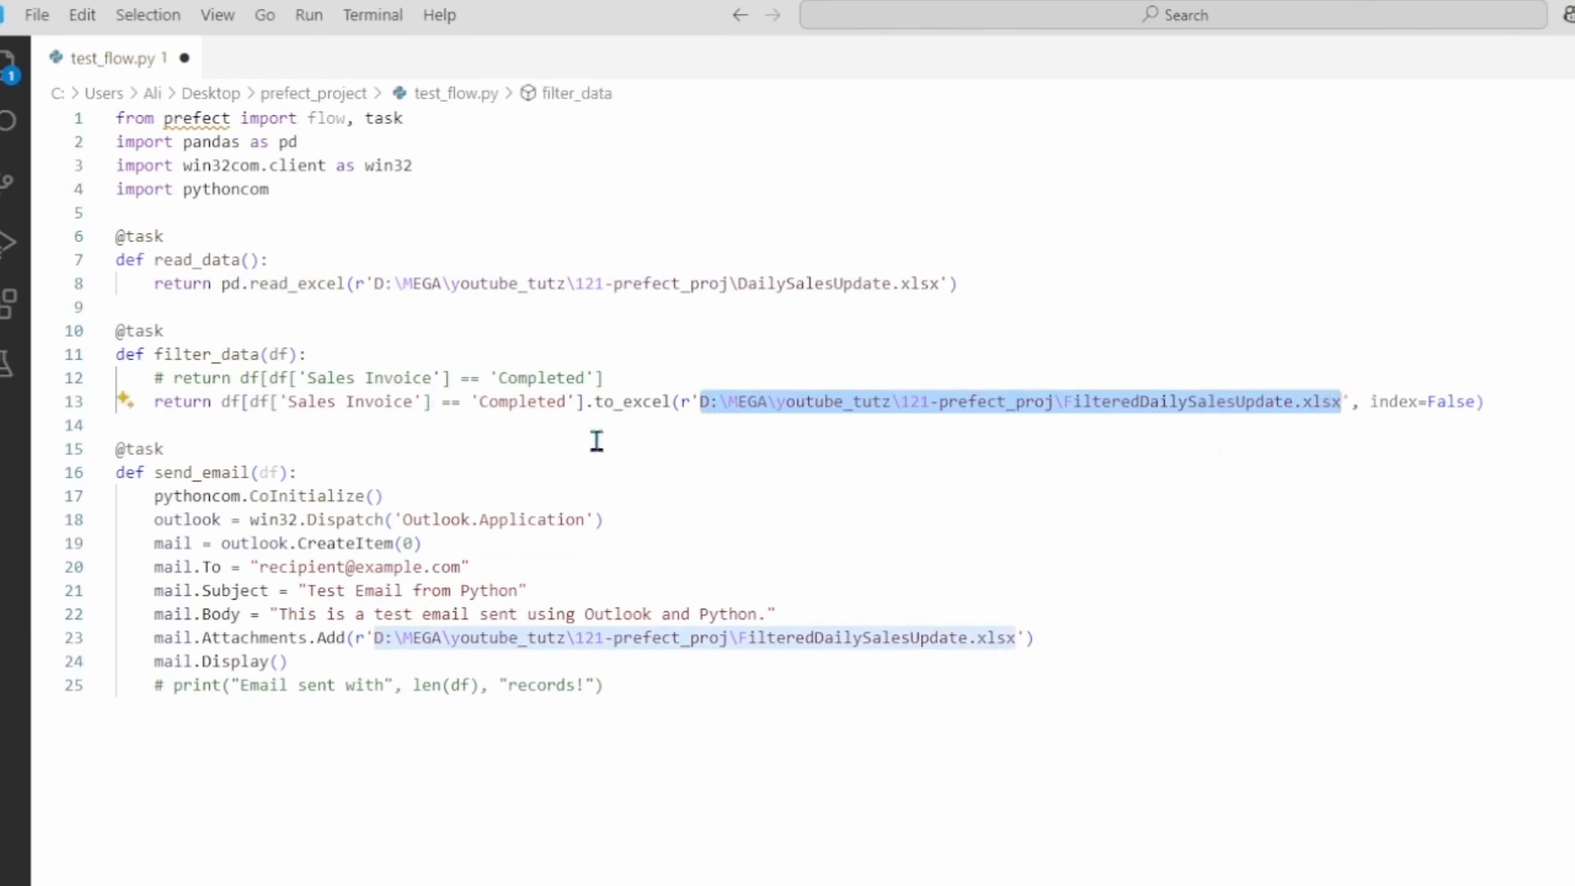
mouse_move(689, 513)
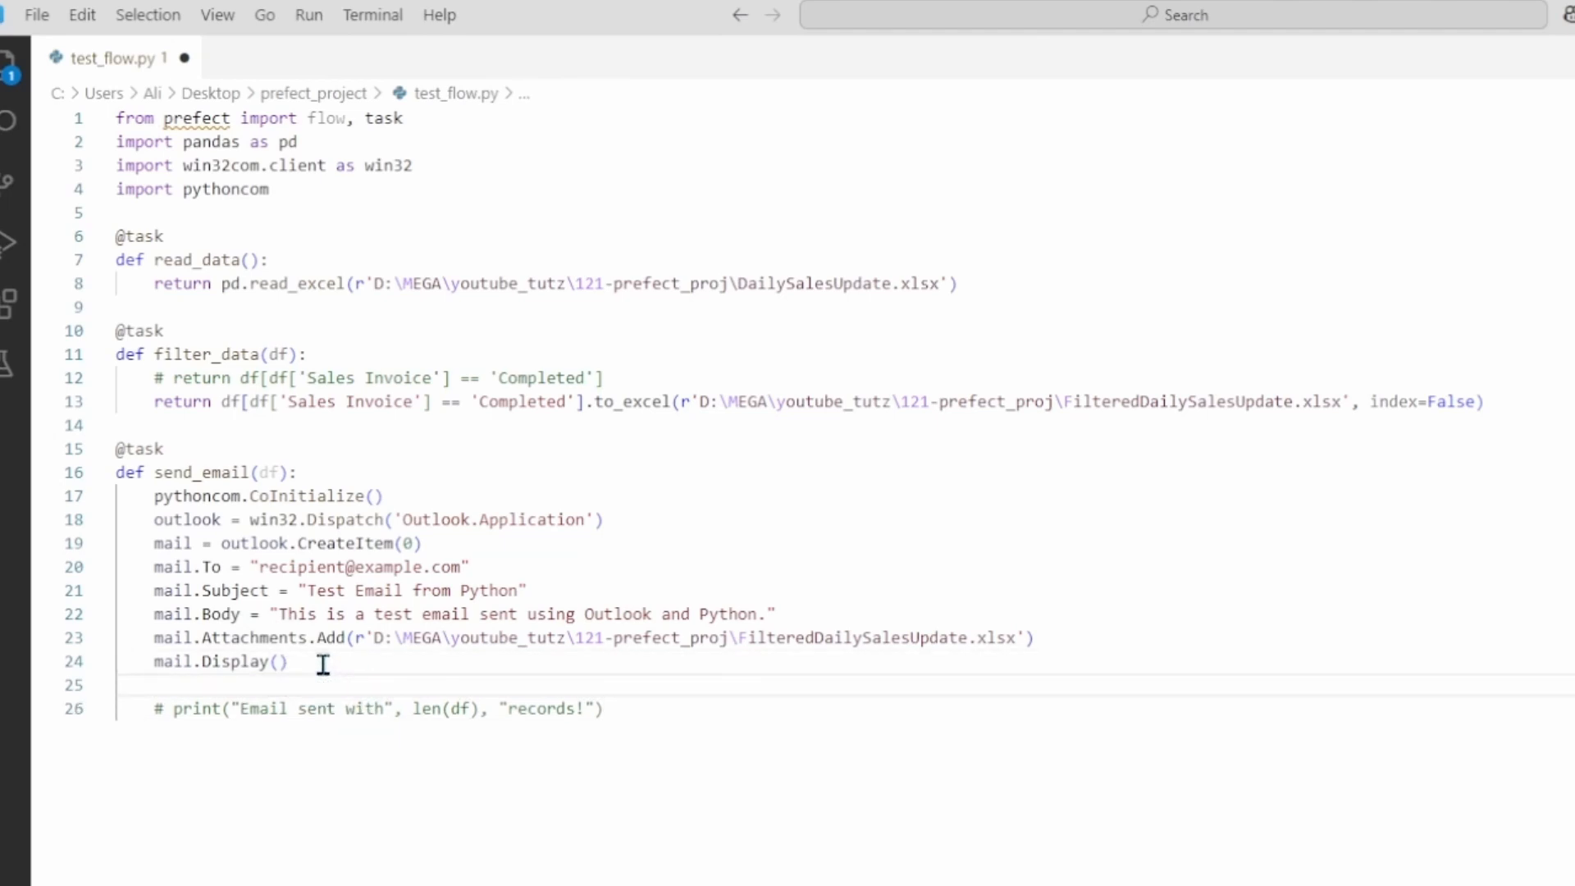
type("mail.")
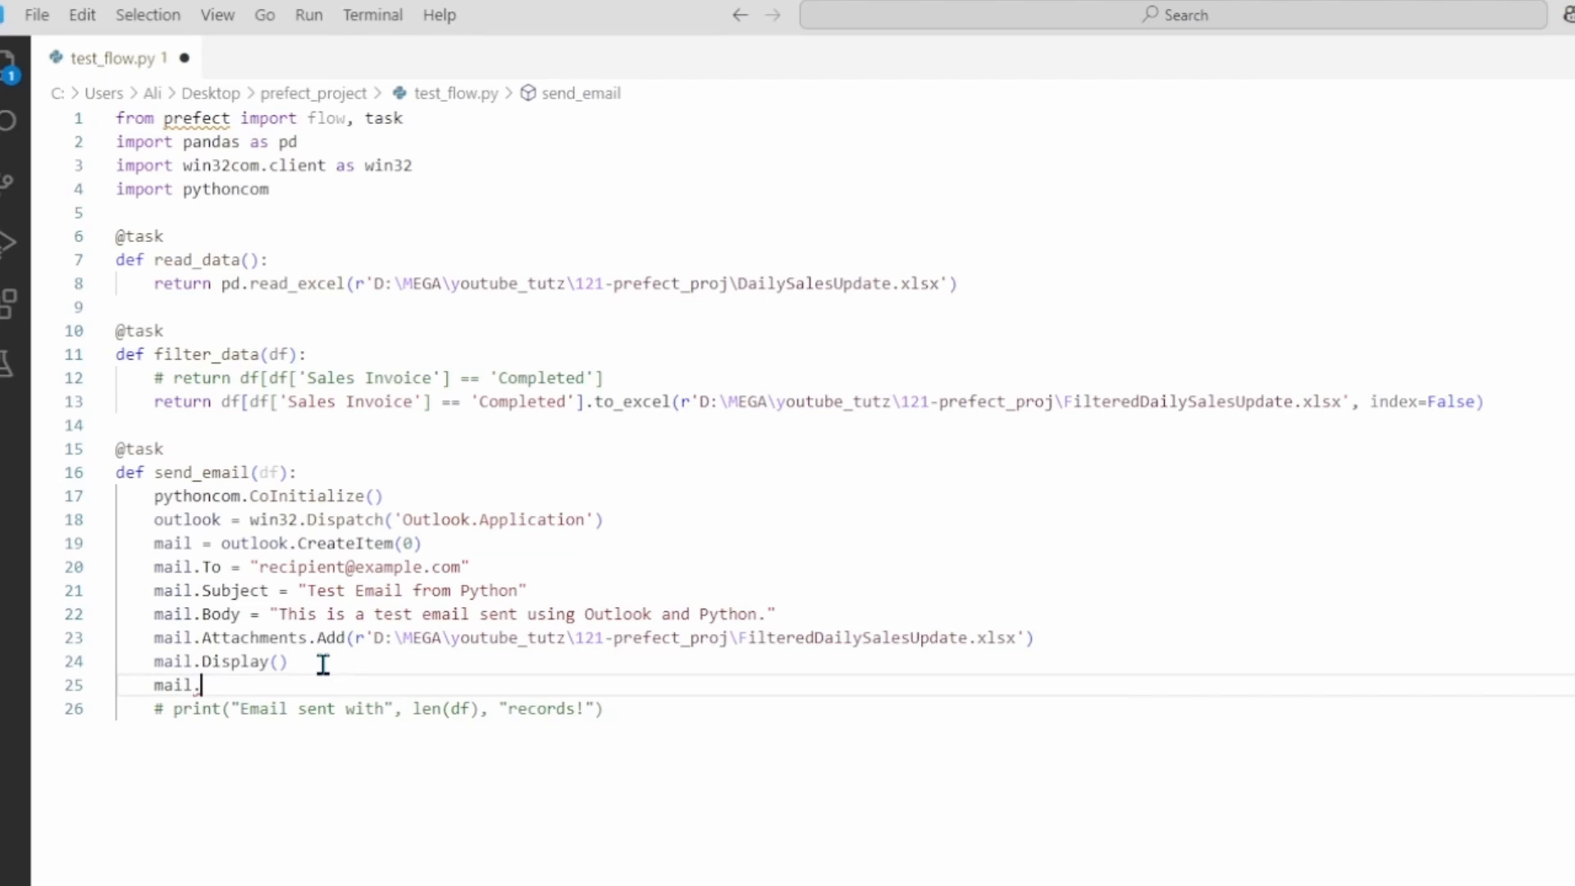
type("# mail.Send()")
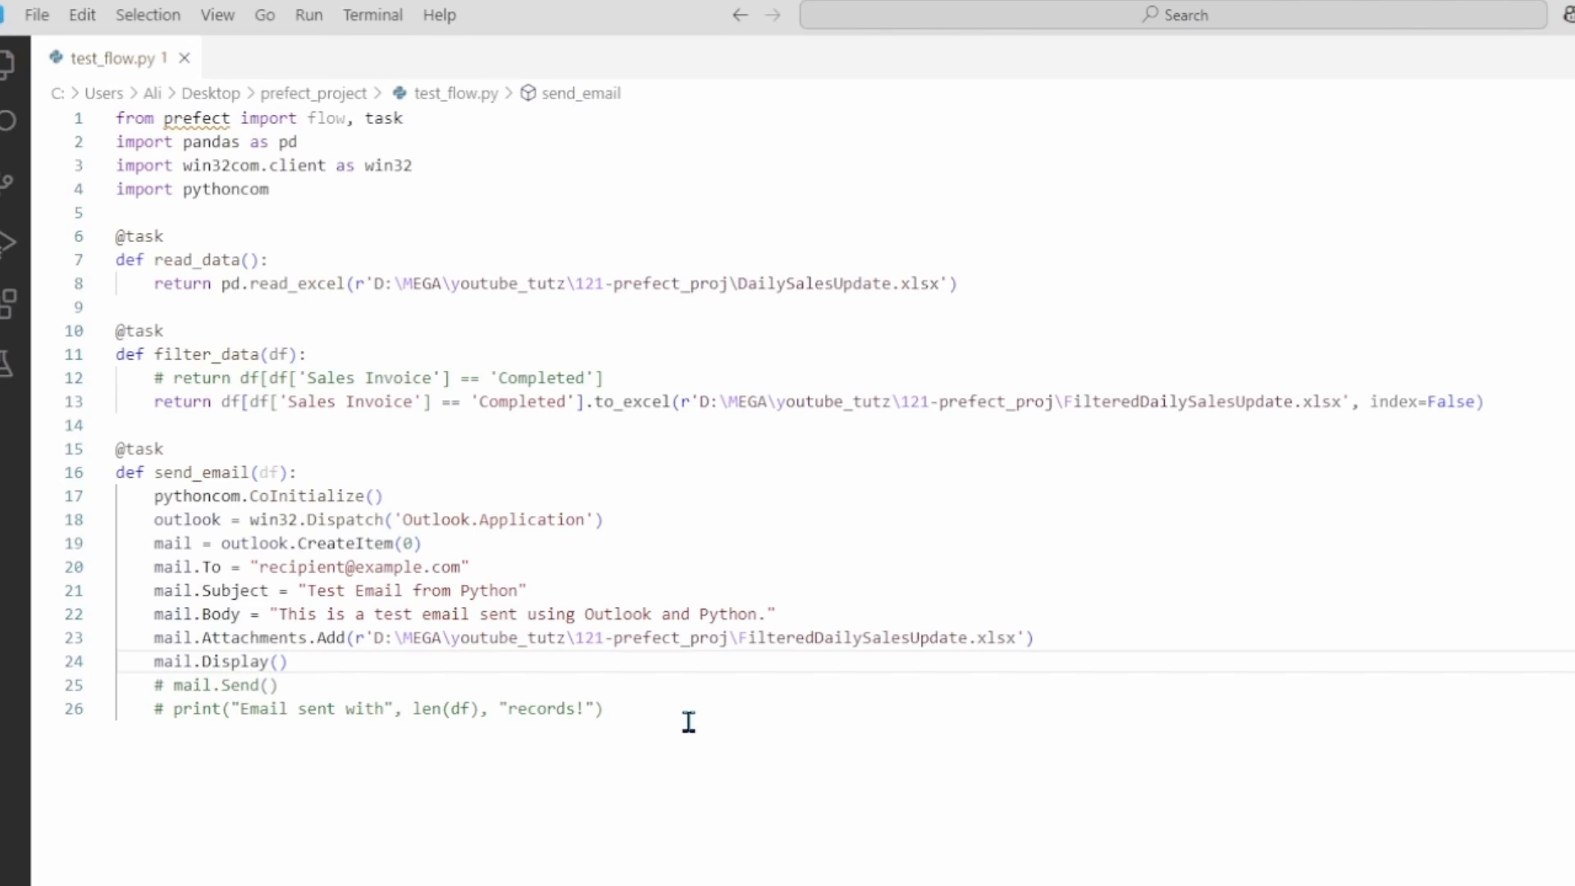
key("Enter")
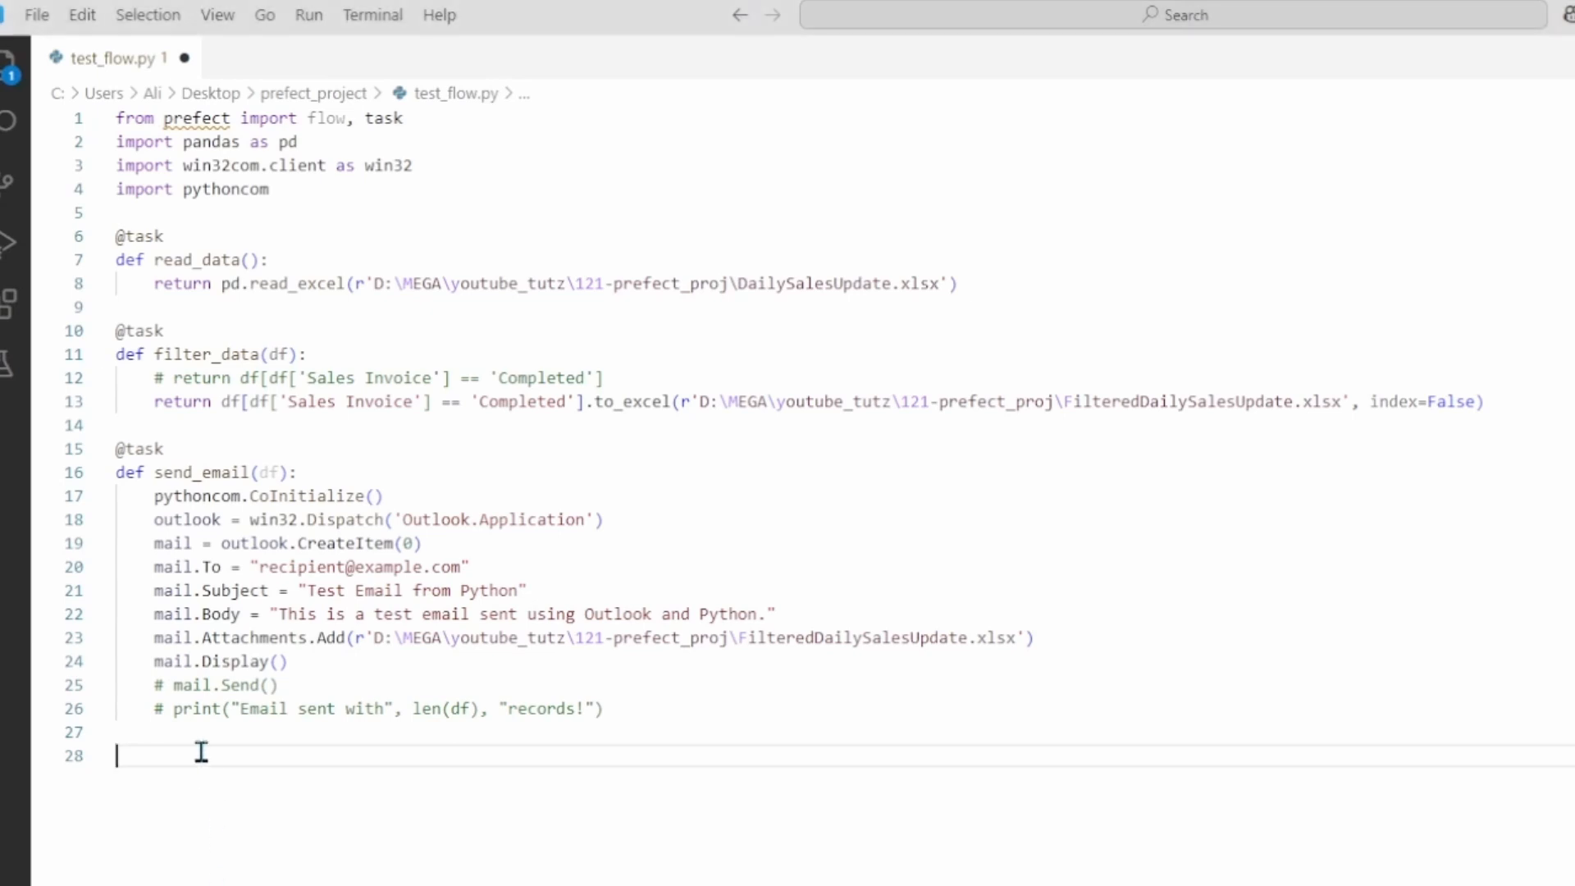
type("@flow")
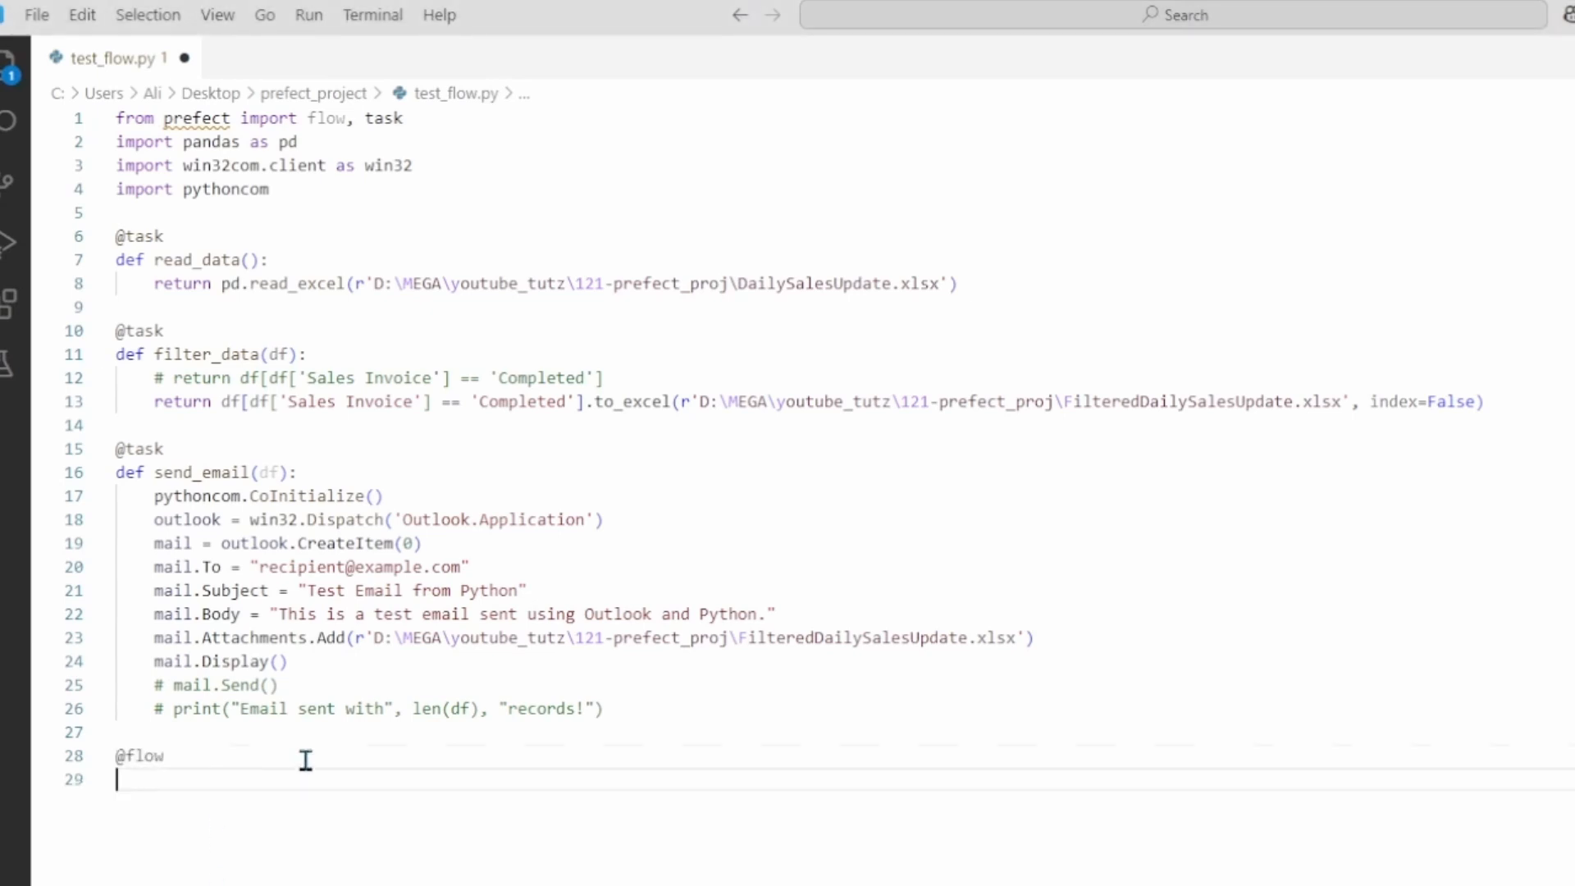
mouse_move(170, 428)
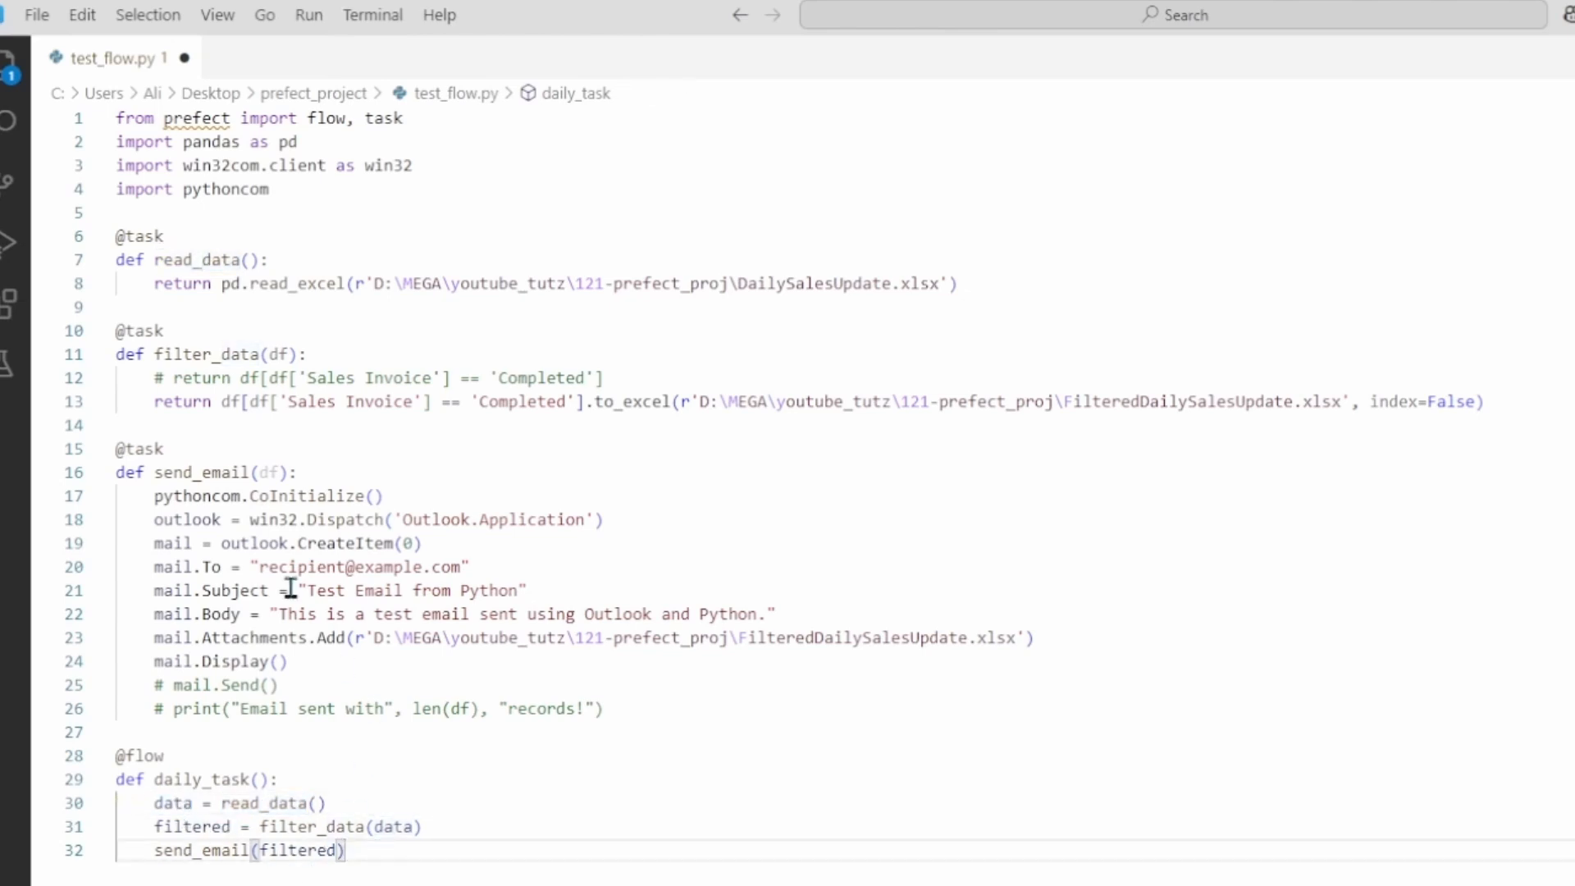
left_click(207, 354)
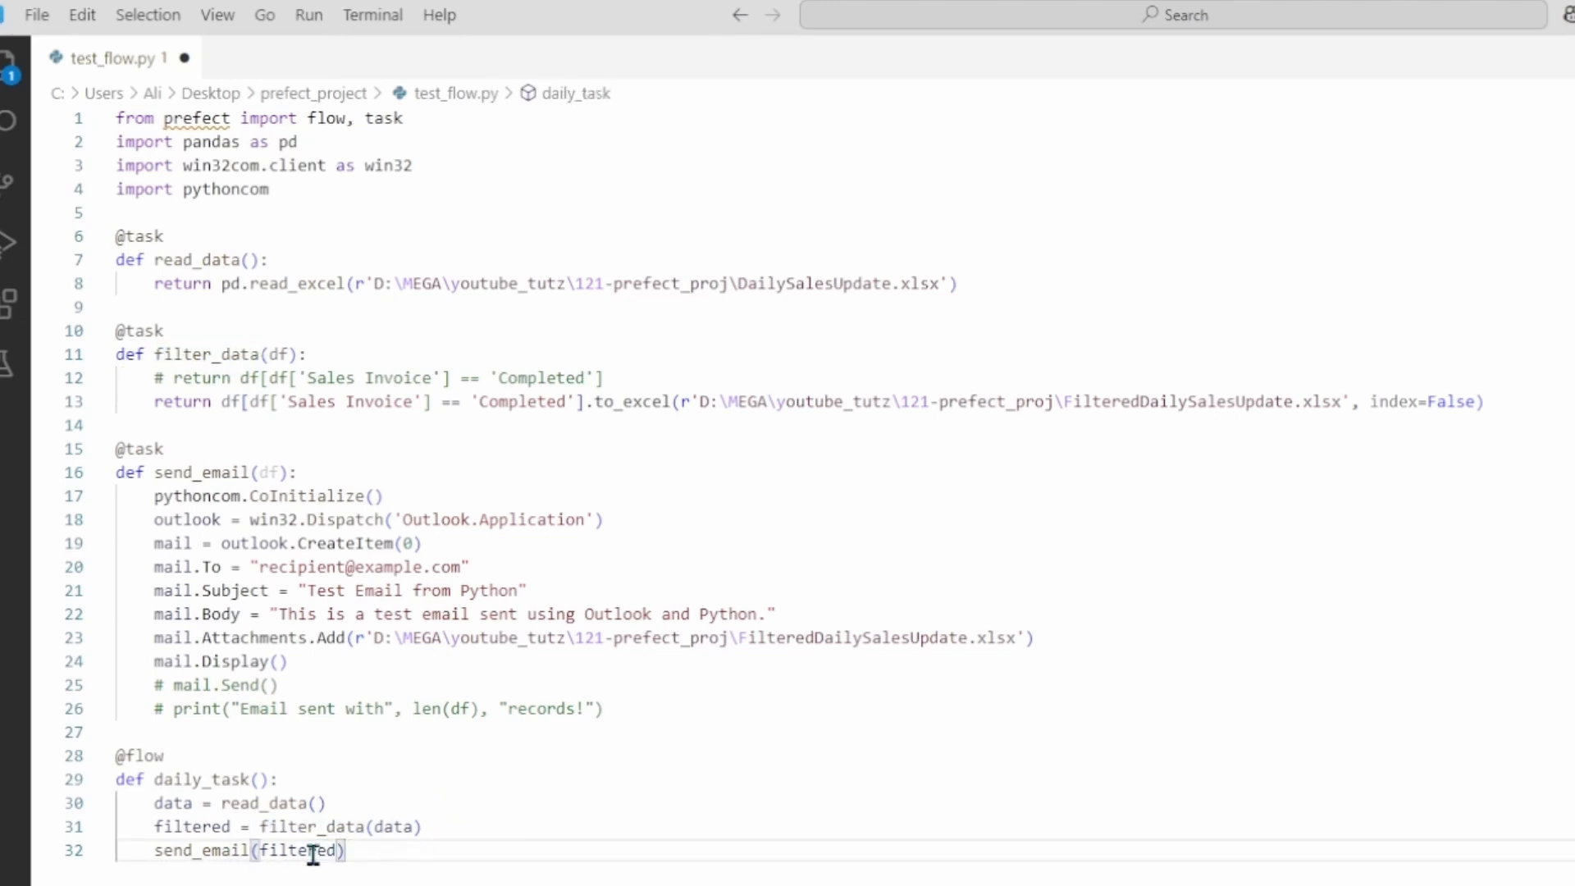
mouse_move(355, 851)
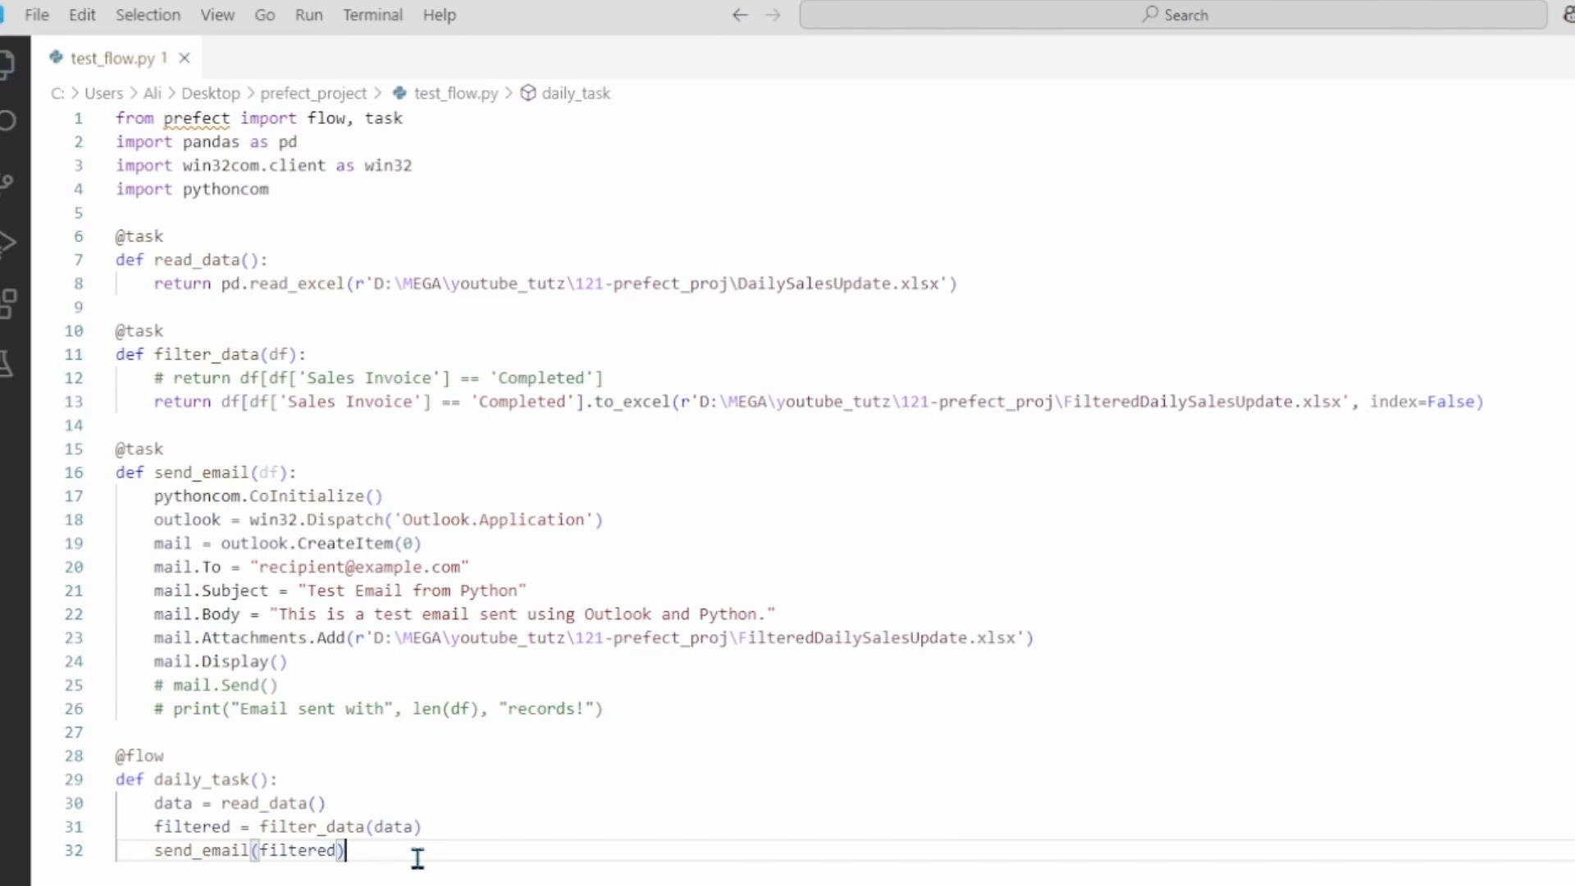
mouse_move(120, 57)
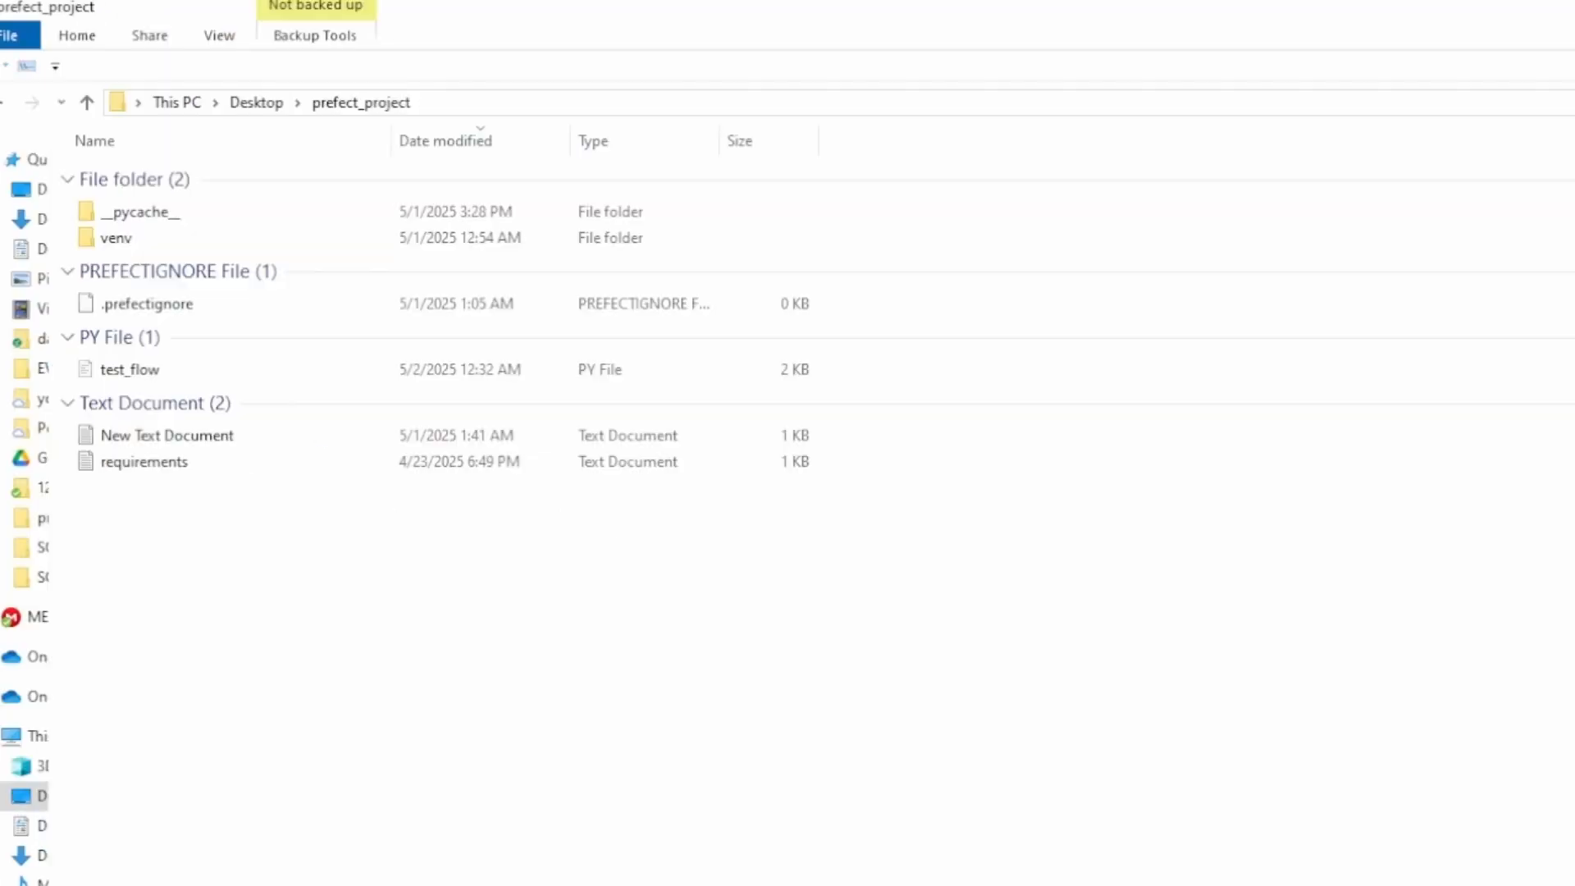
Launch Command Prompt in prefect_project by entering C:\Windows\System32\cmd.exe in the address bar
left_click(128, 369)
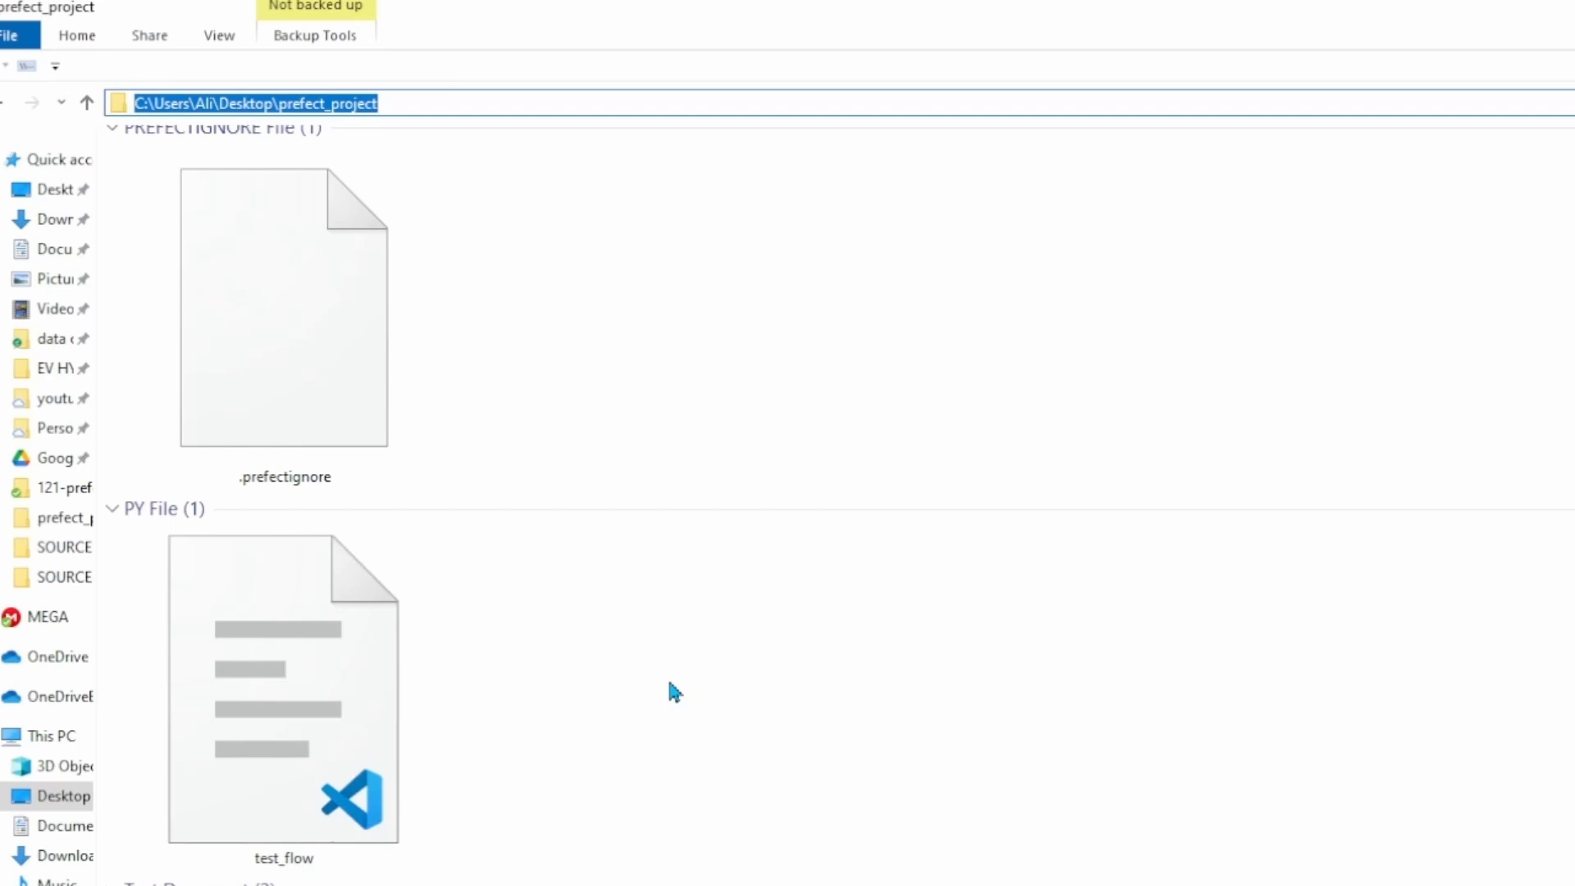
type("C:\\Windows\\System32\\cmd.exe")
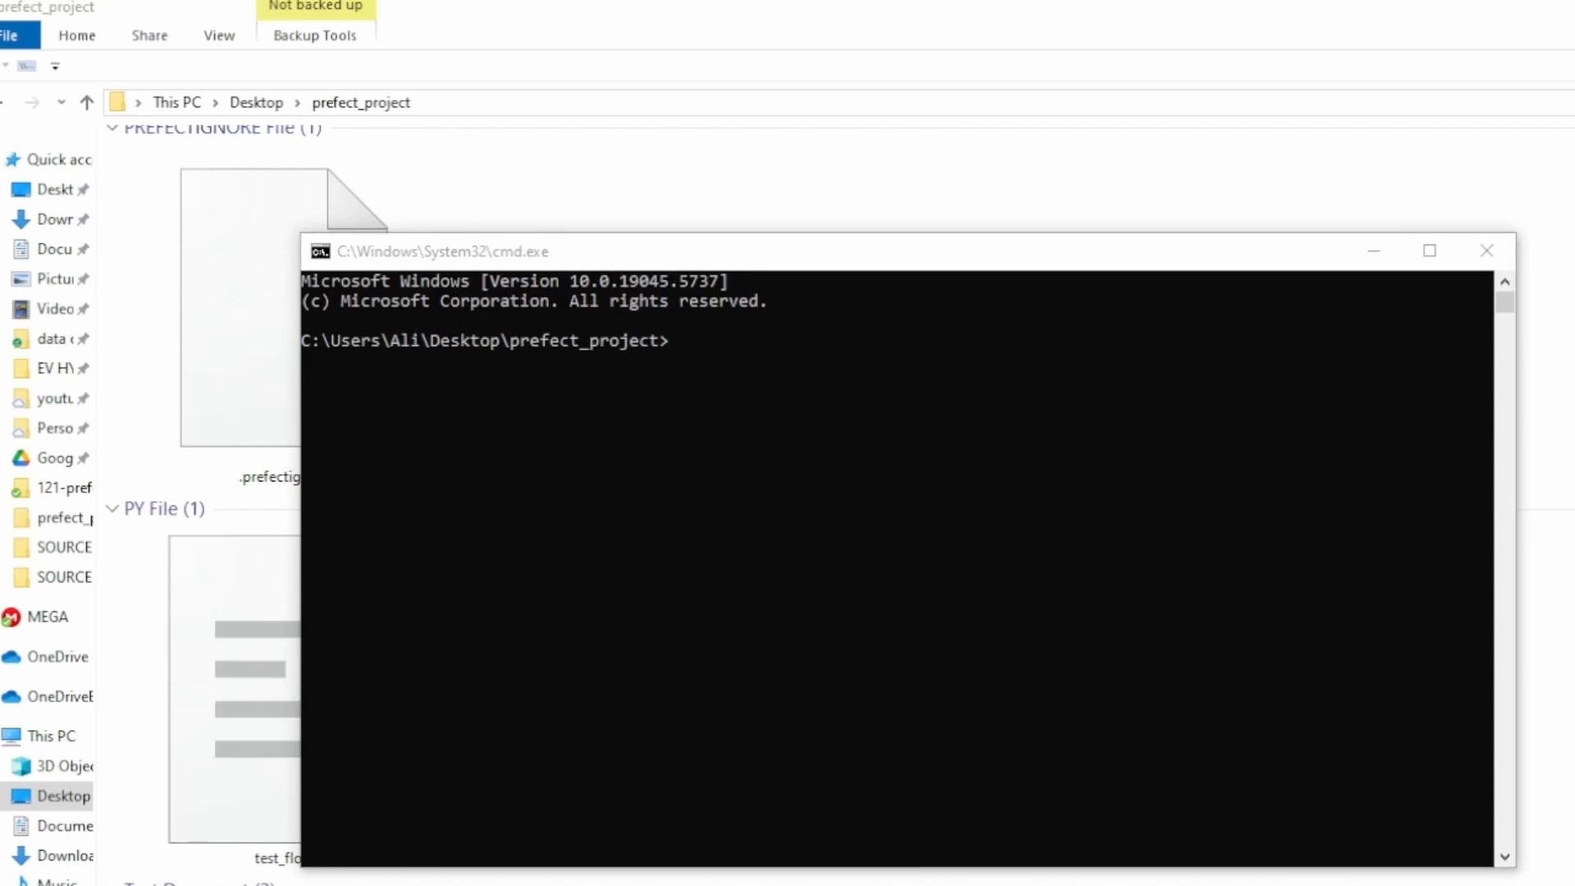
Activate the venv and type prefect deployment build test_flow.py:daily_task -n "daily-script-run" --cron "36 0 * * *" --timezone "Asia/Karachi"
type("venv\\scripts\\activate")
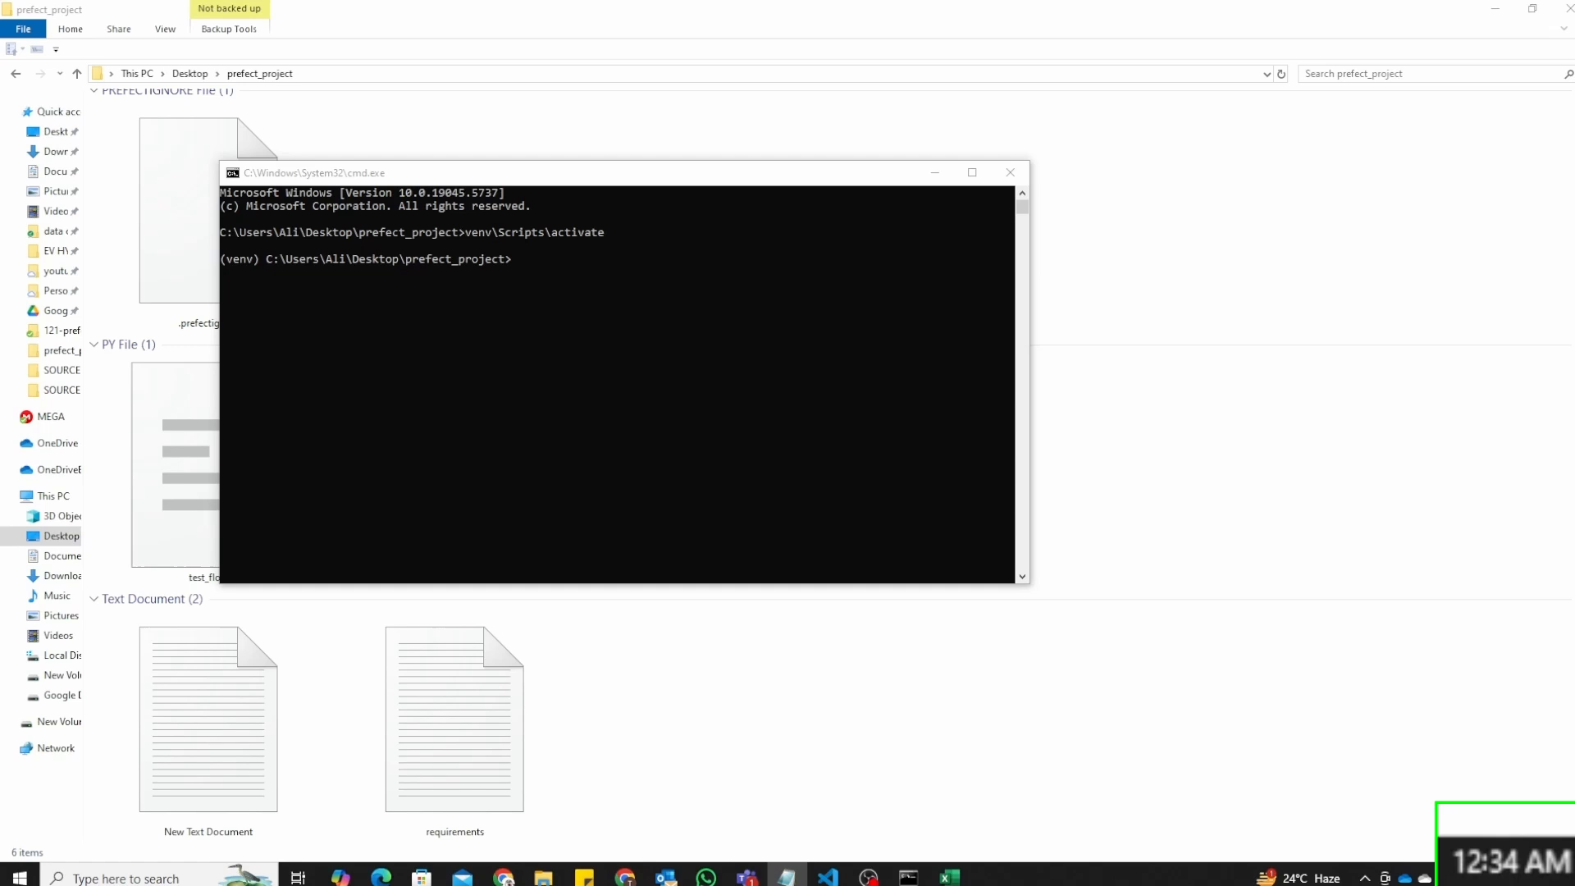
type("prefect deployment build test_flow.py:daily_task -n \"daily-script-run\" --cron \"36 0 * * *\" --timezone \"Asia/Karachi\"")
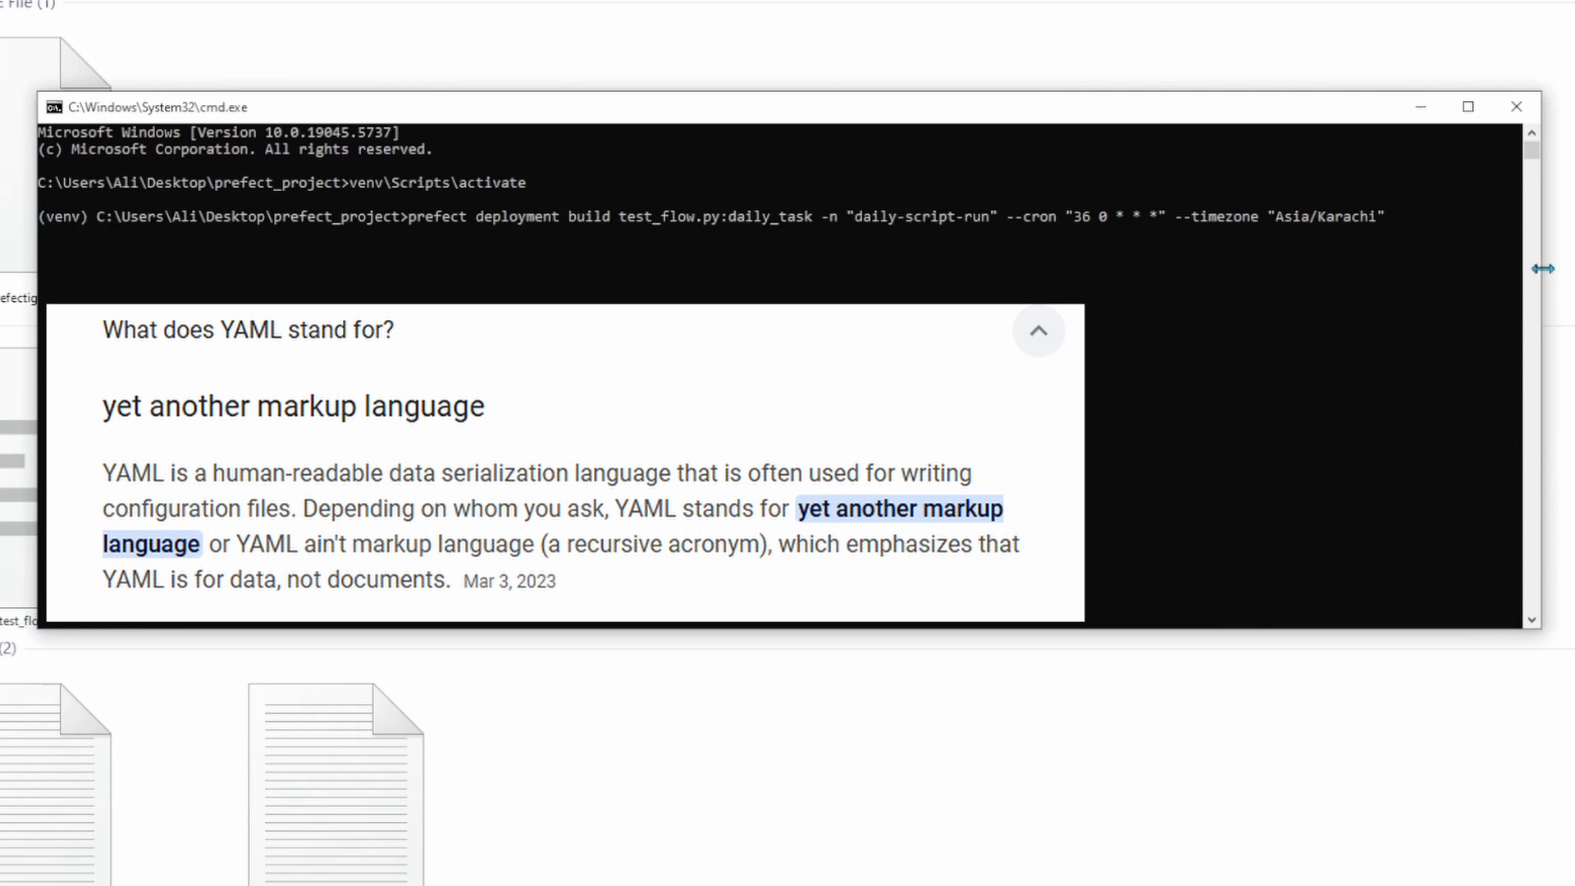
left_click(1038, 330)
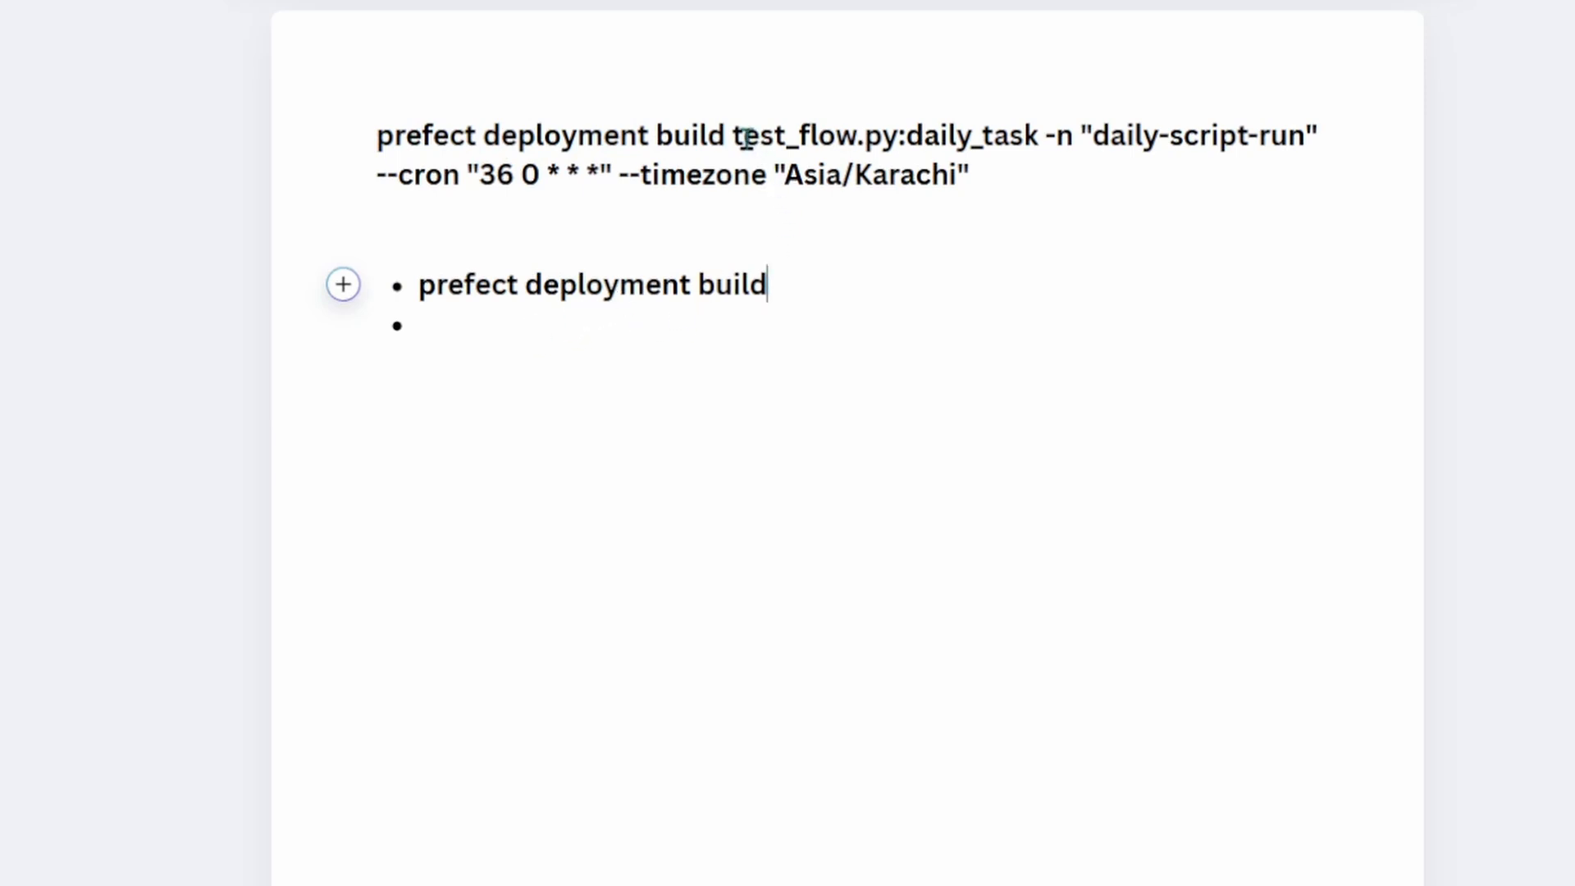
Add bullets for test_flow.py:daily_task, "daily-script-run" and cron "36 0 * * *" under the build command
left_click_drag(734, 136, 1040, 136)
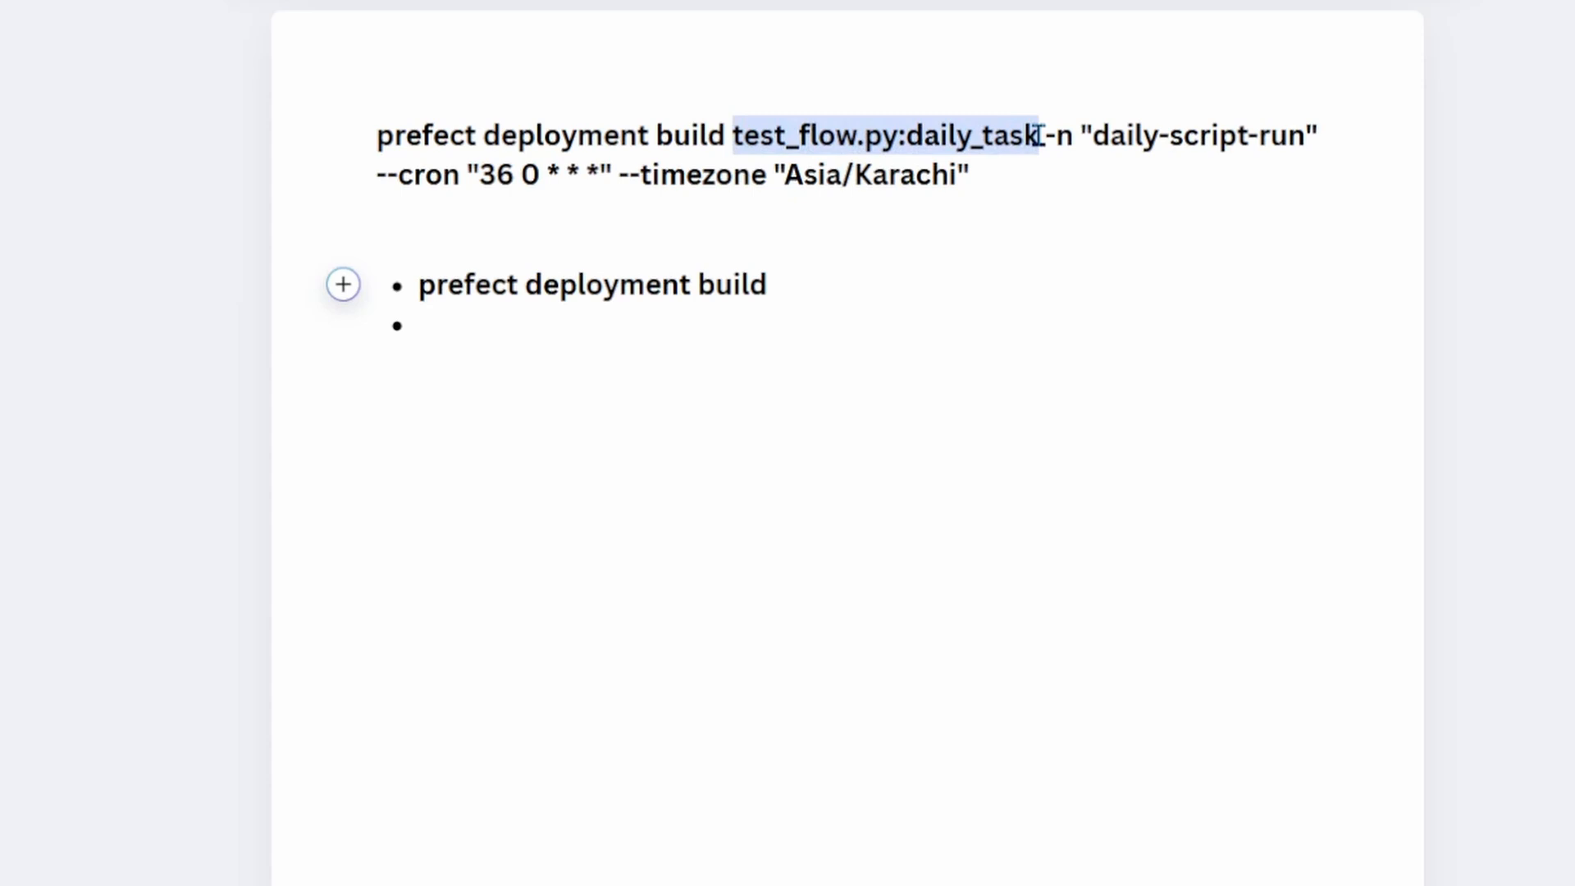
type("test_flow.py:daily_task")
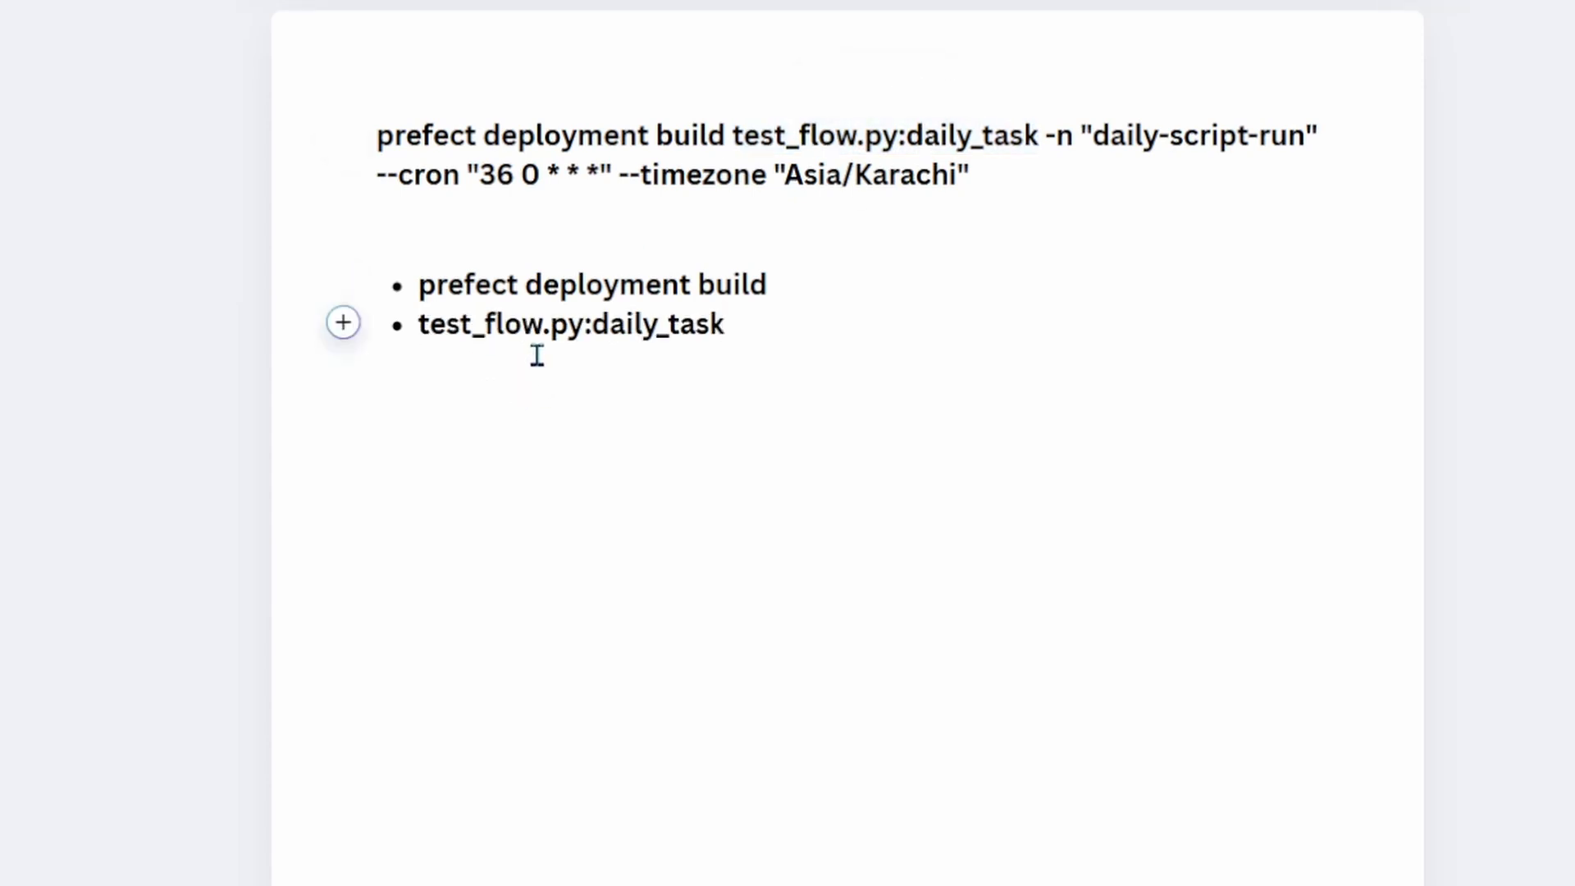
mouse_move(623, 369)
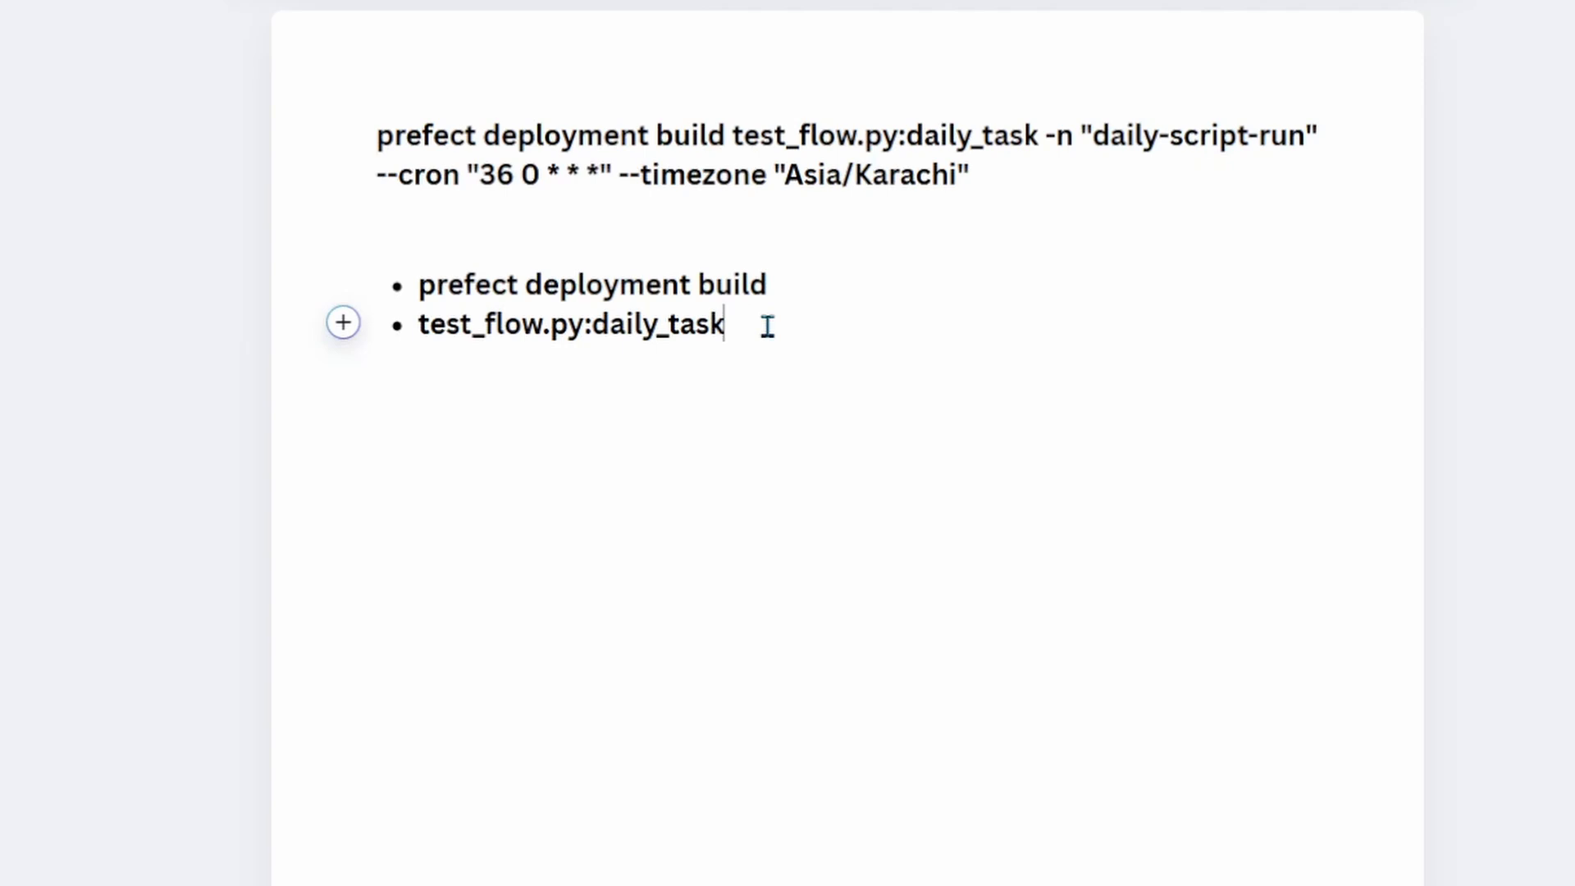
type("\"daily-script-run\"")
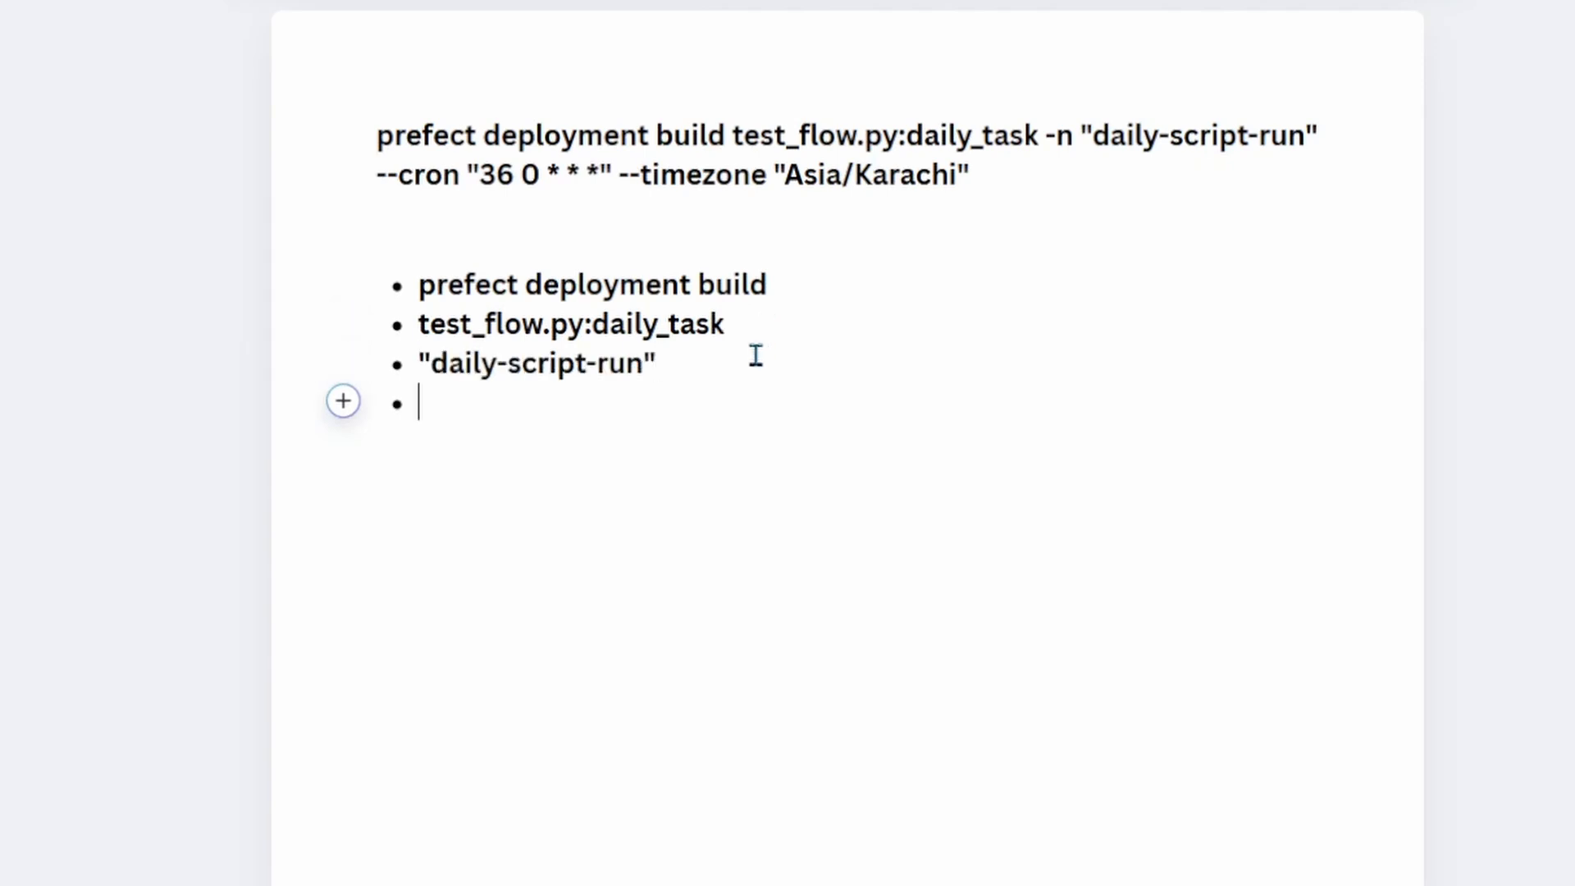
mouse_move(624, 526)
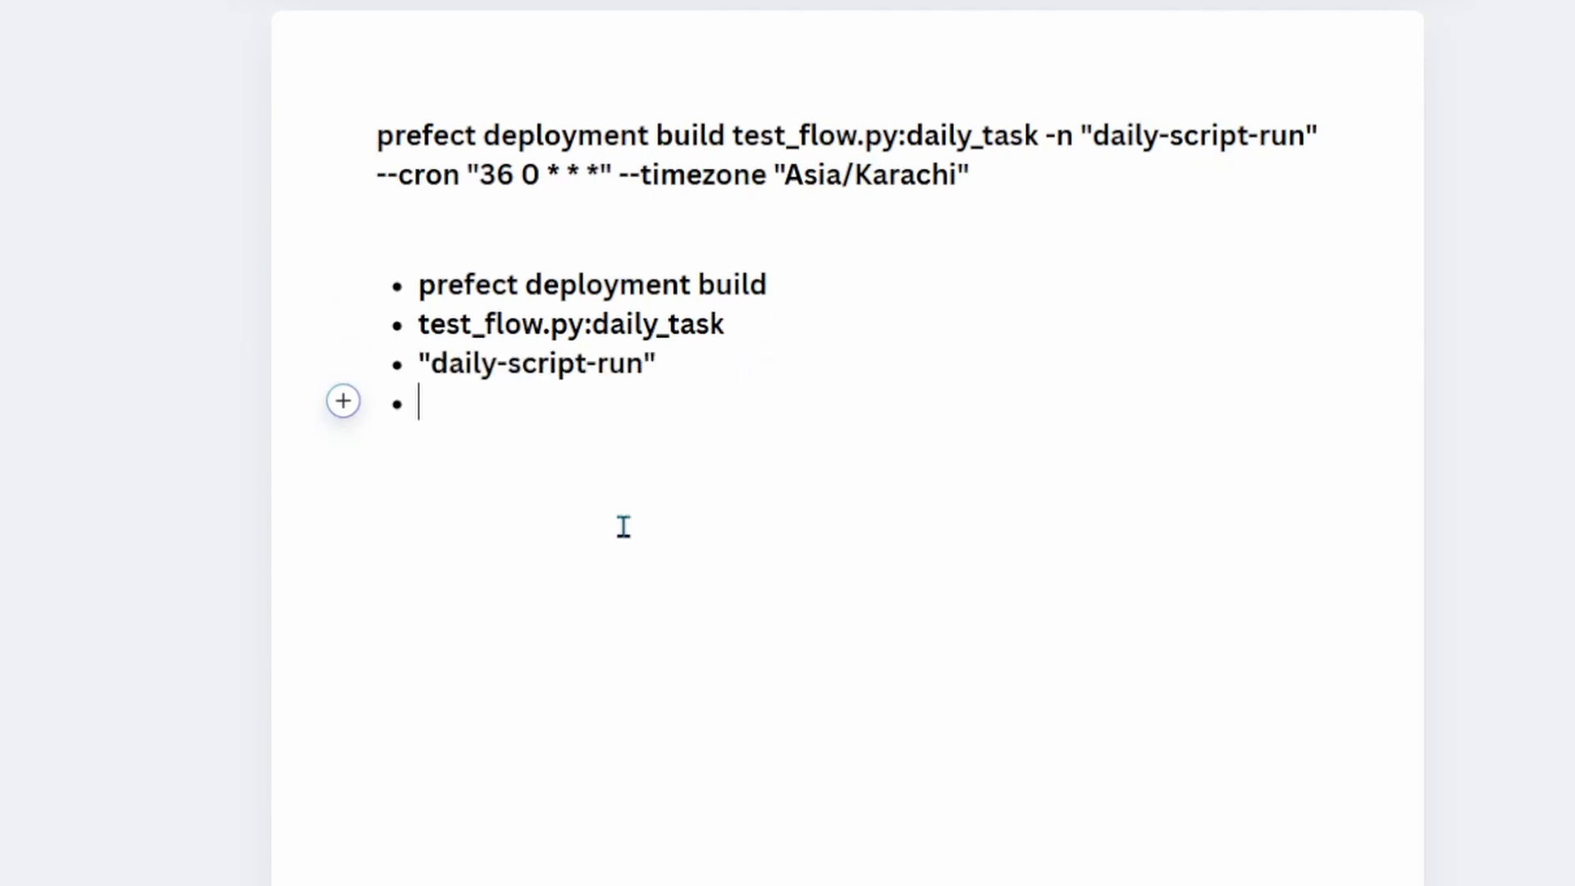
type("cron \"36 0 * * *\"")
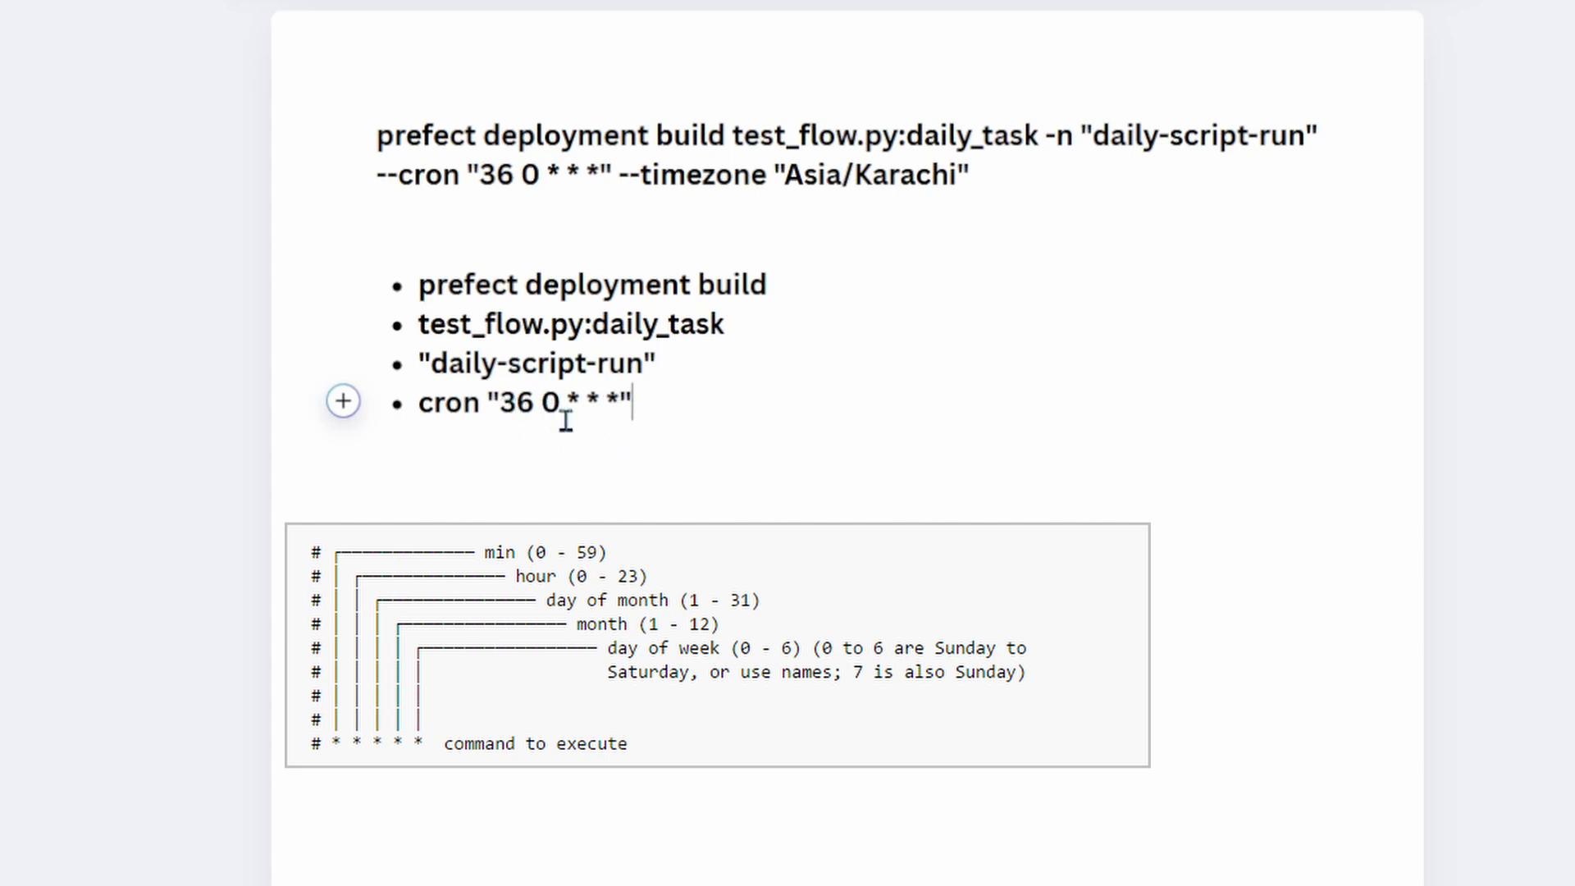
mouse_move(675, 418)
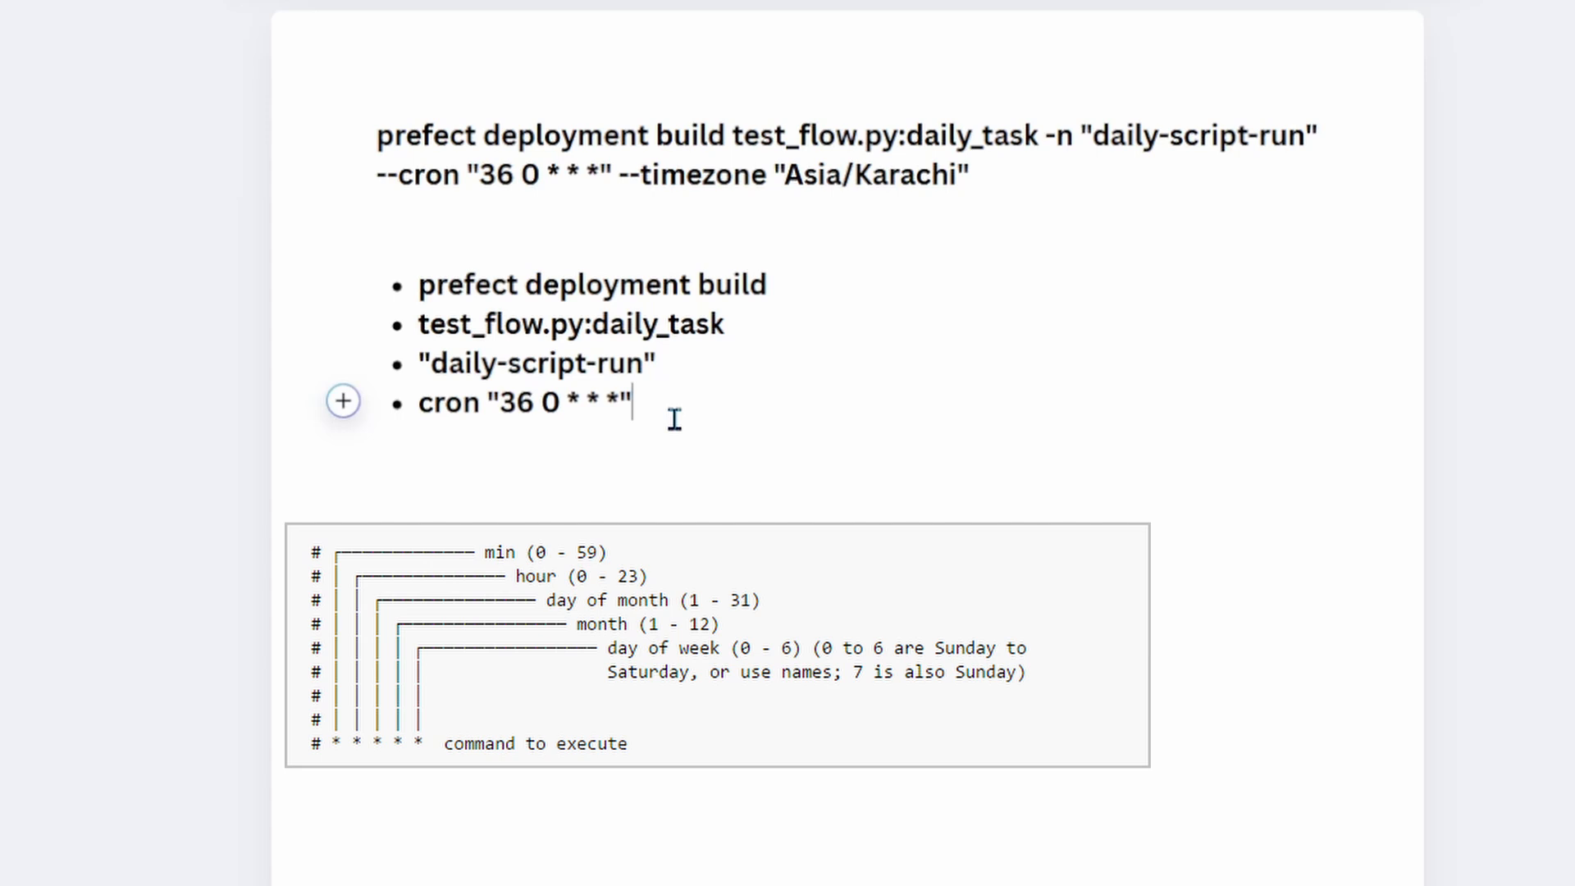
left_click(663, 173)
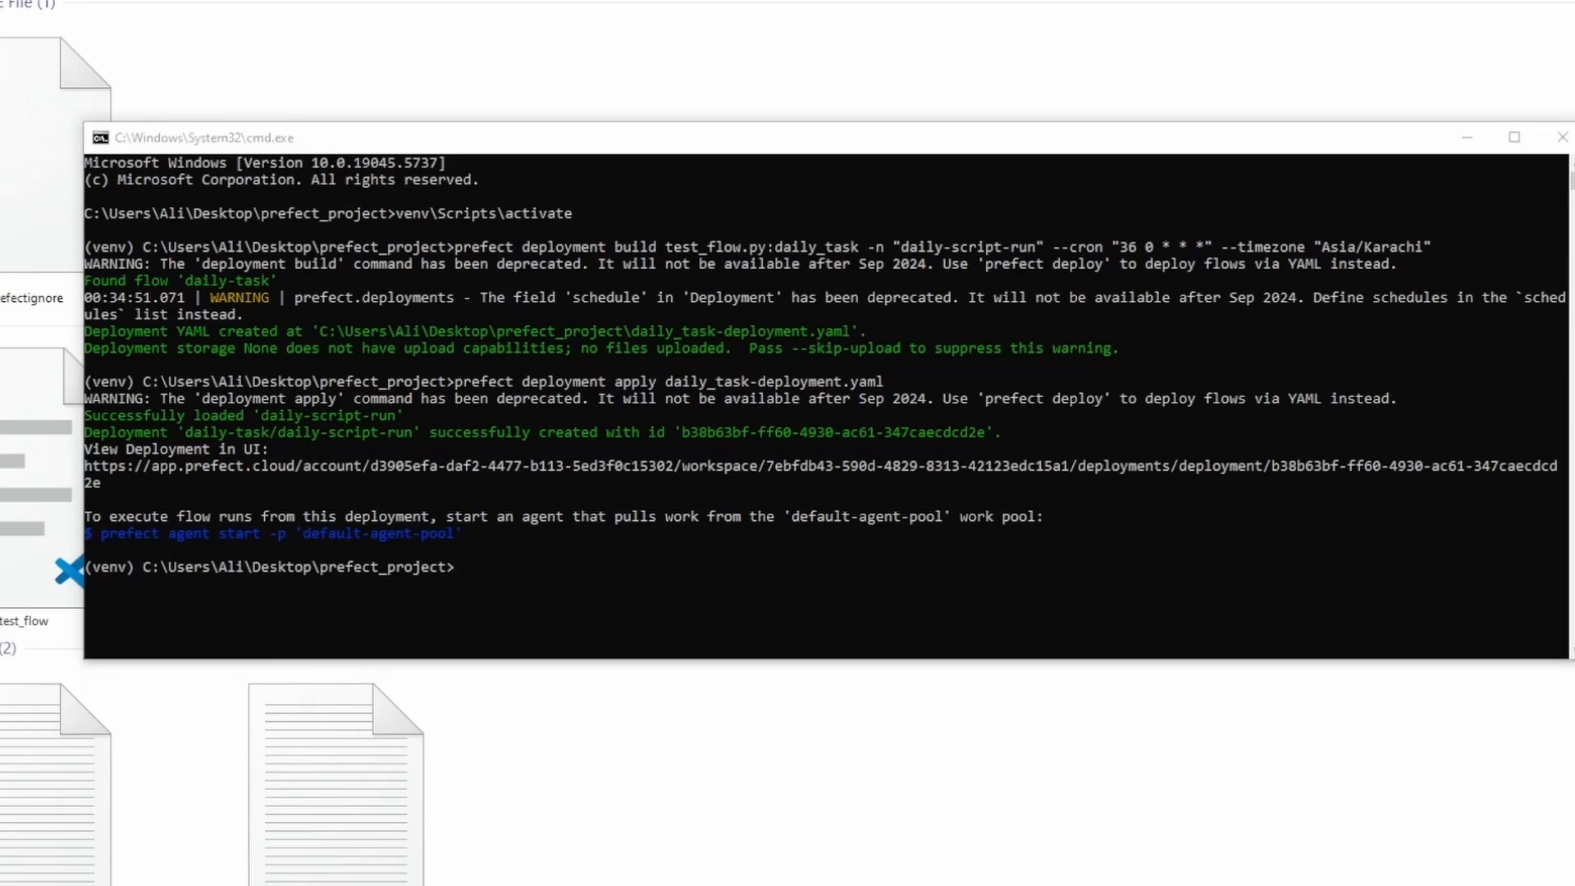
Start a Prefect agent pulling work from default-agent-pool
type("prefect agent start --pool default-agent-pool")
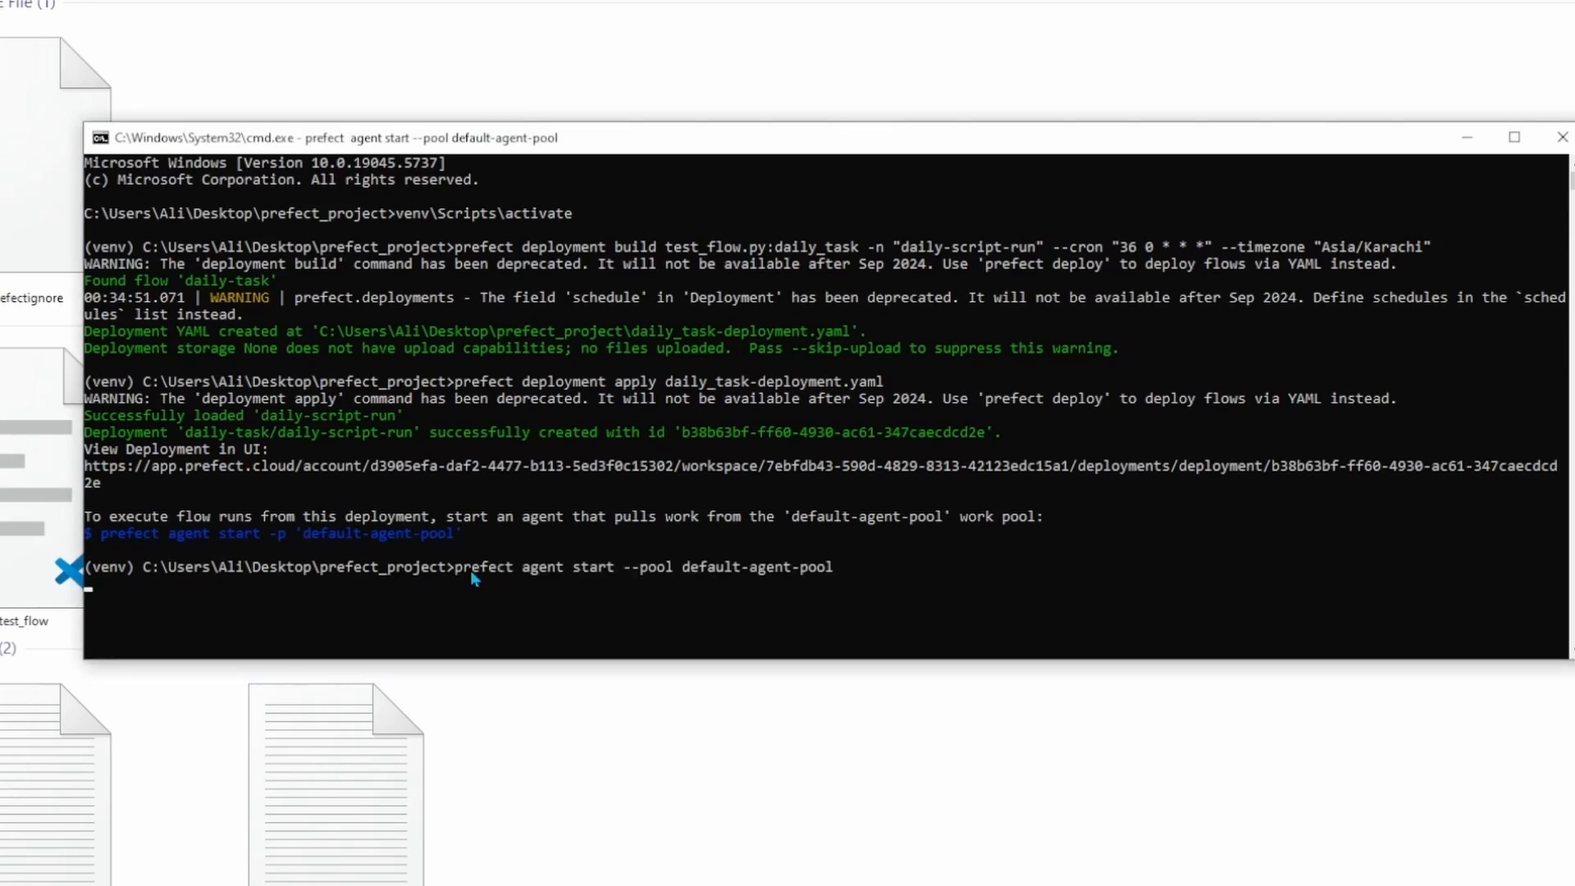
mouse_move(568, 496)
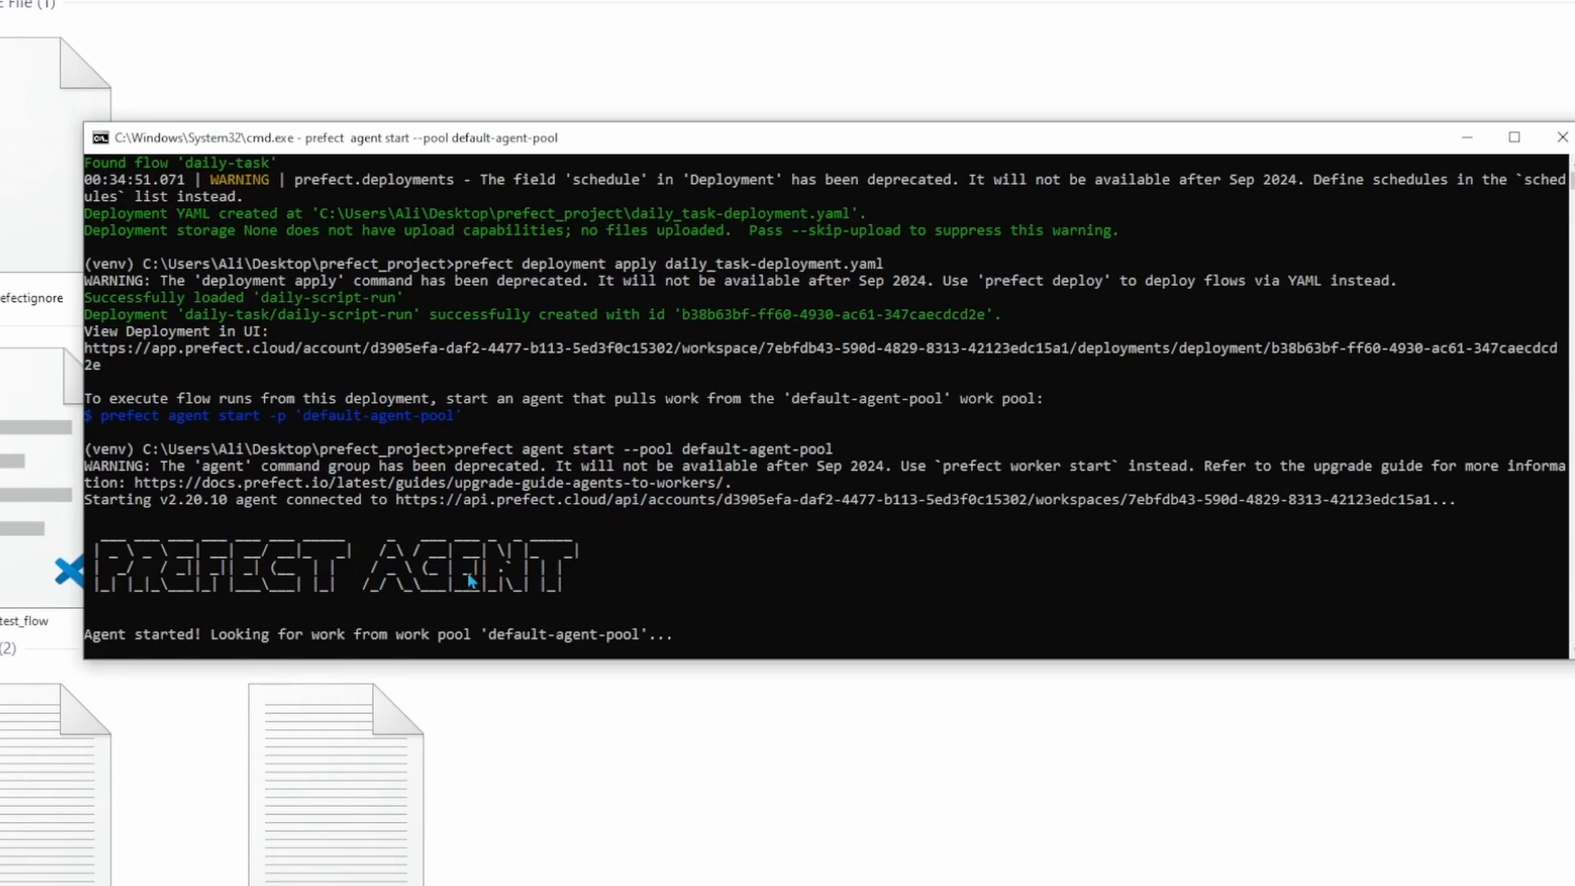
mouse_move(413, 651)
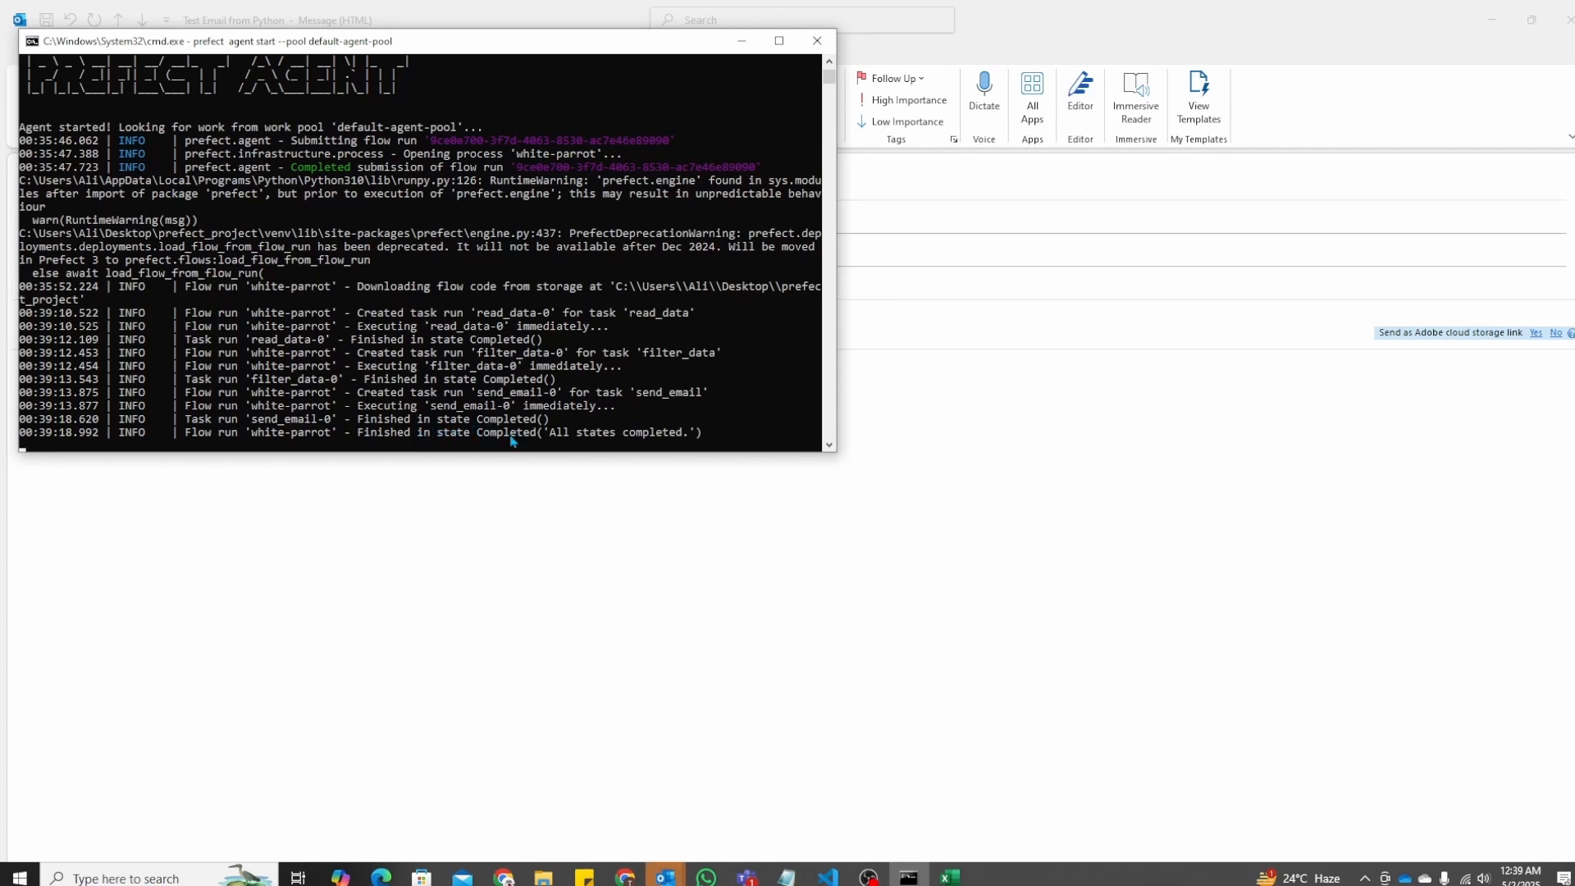
mouse_move(213, 341)
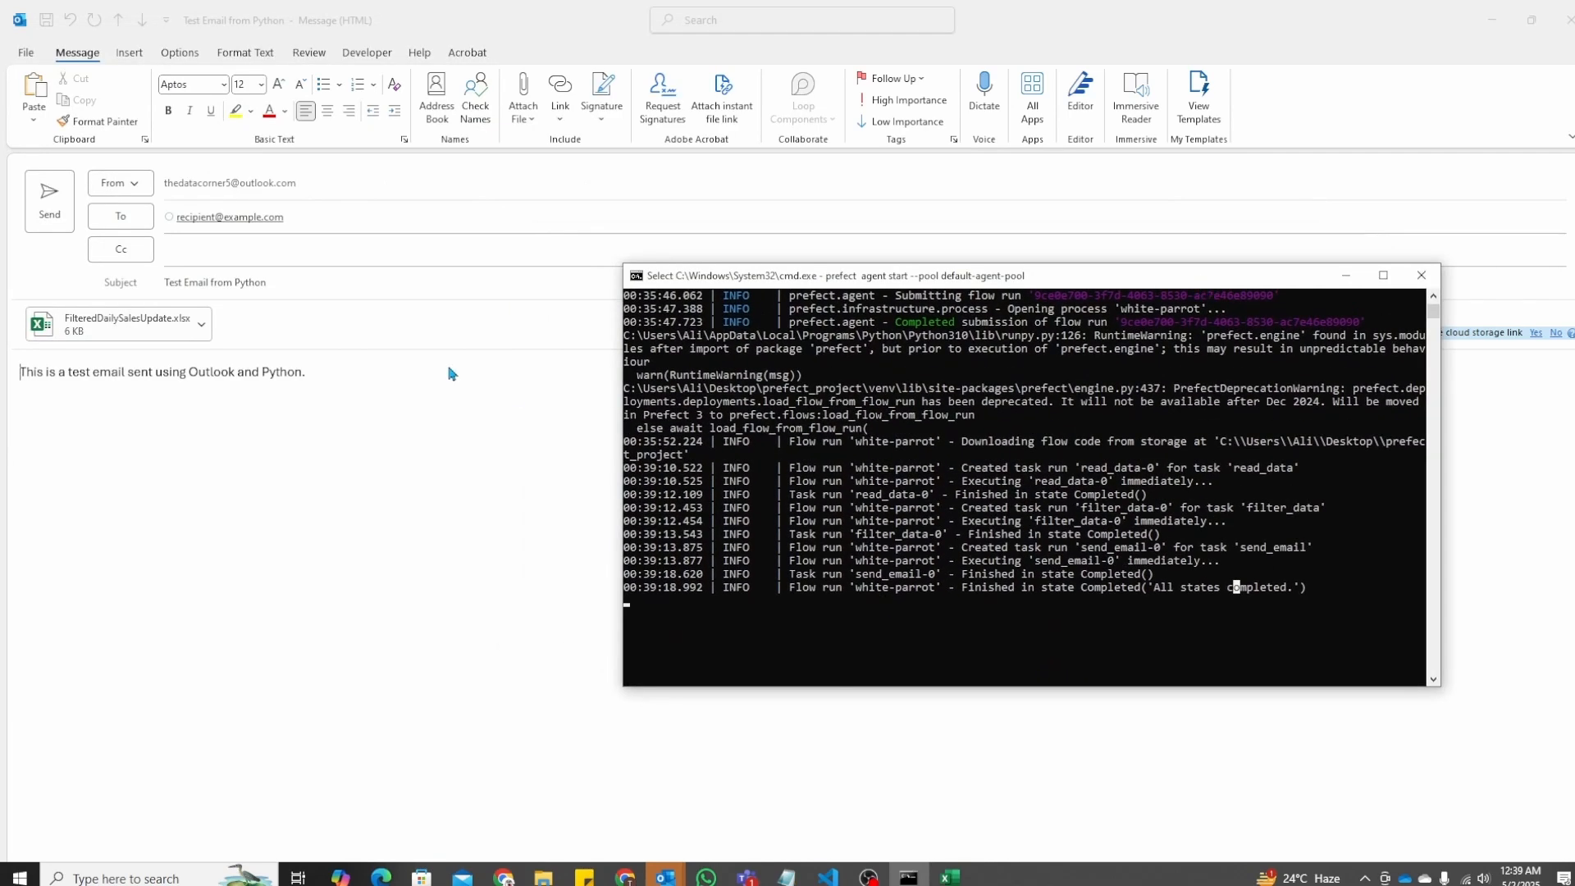
mouse_move(413, 362)
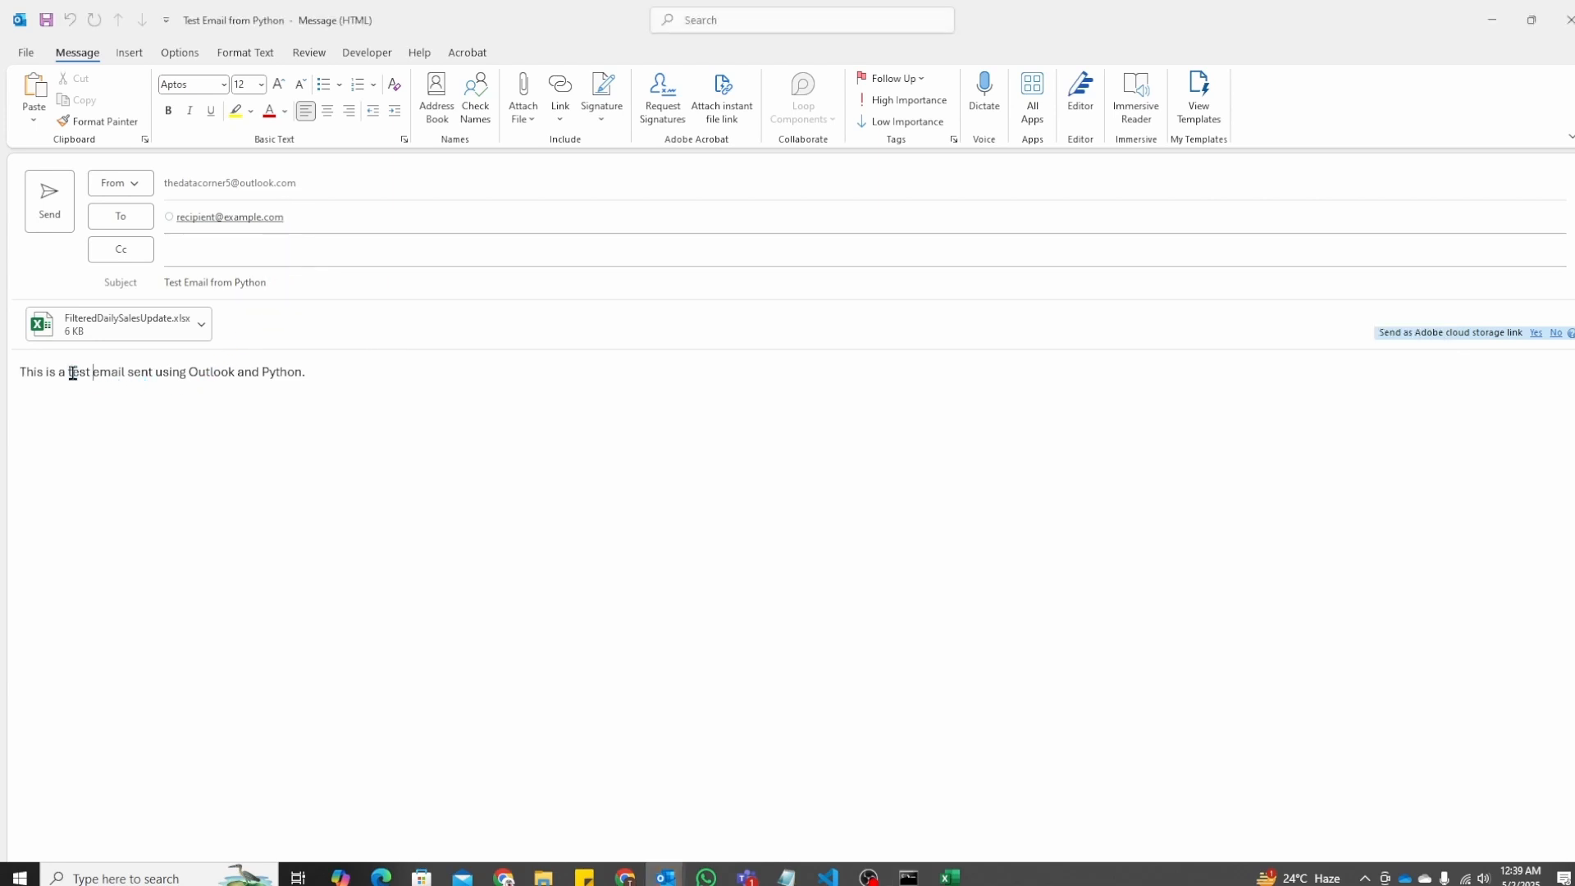
Bring the Test Email from Python draft with FilteredDailySalesUpdate.xlsx to the front
left_click(118, 323)
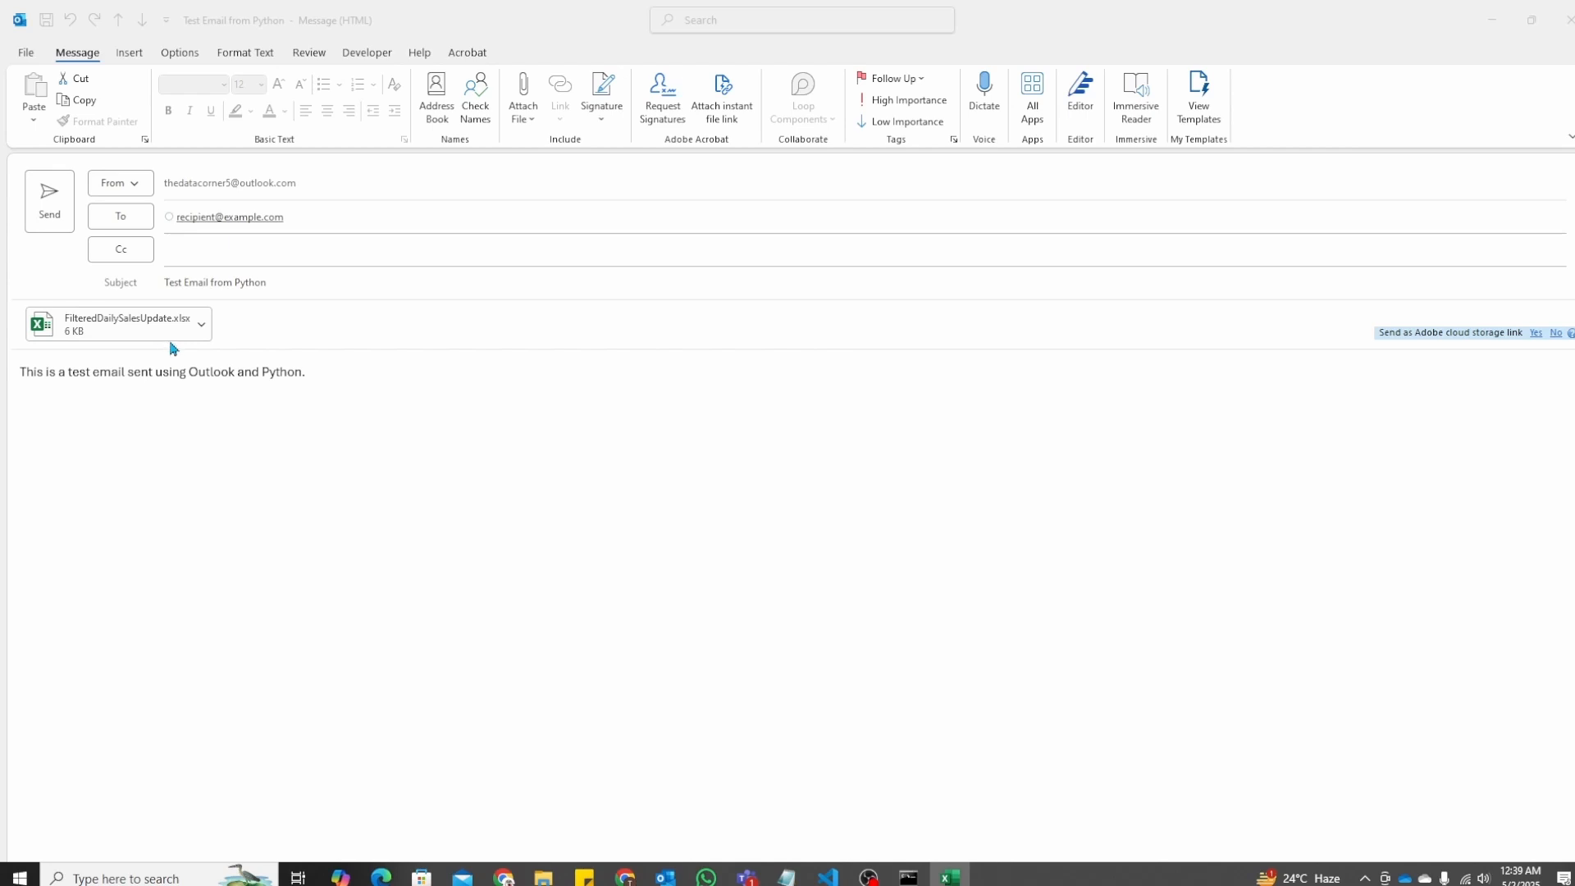
mouse_move(333, 436)
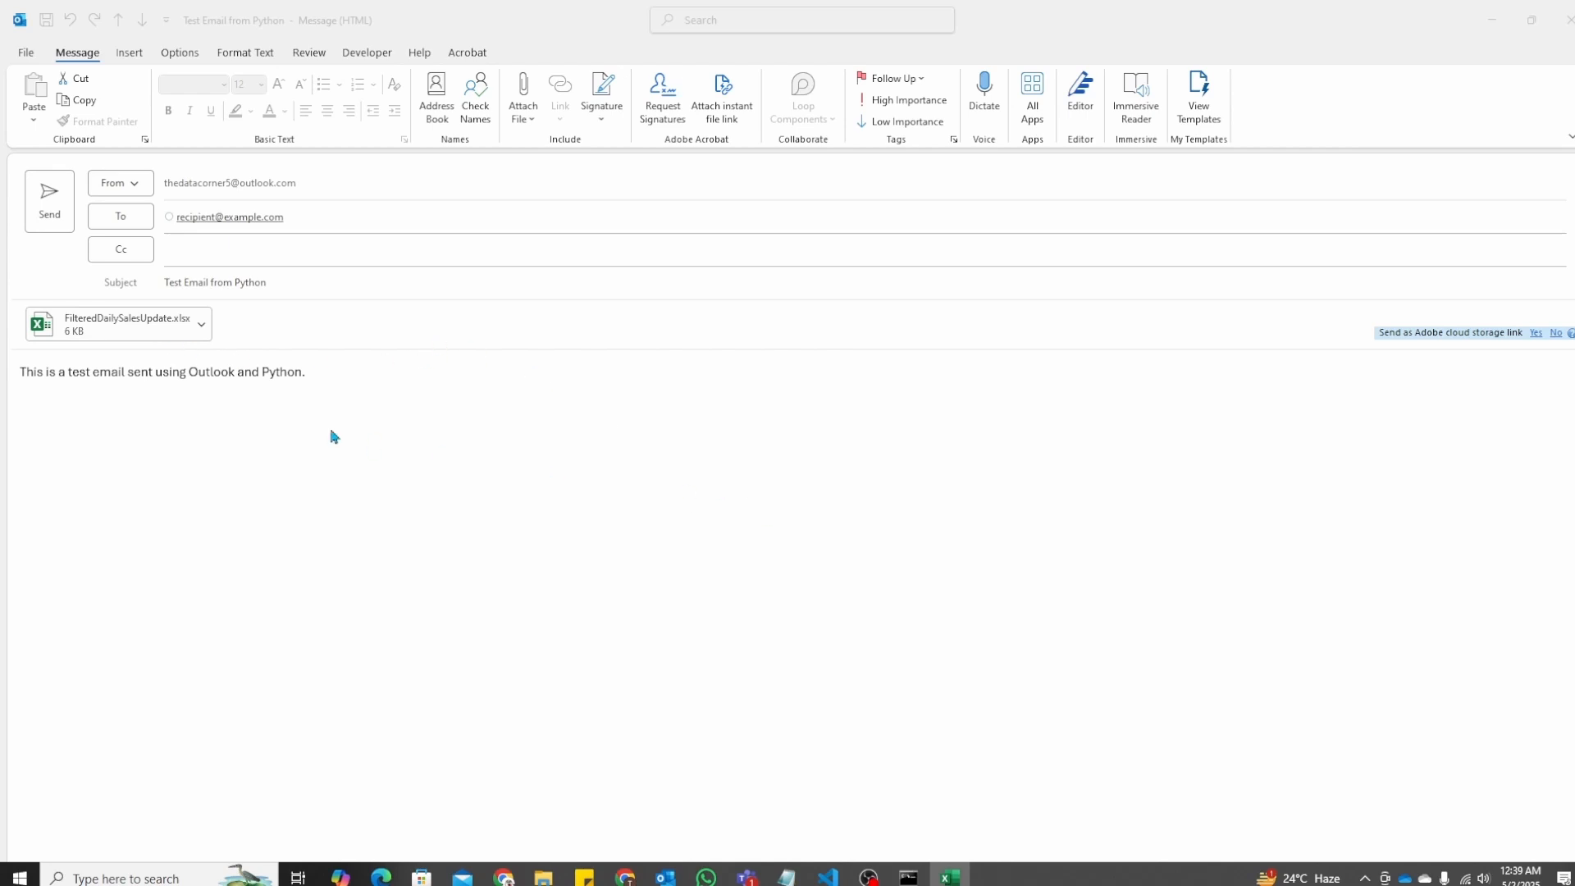
left_click(115, 324)
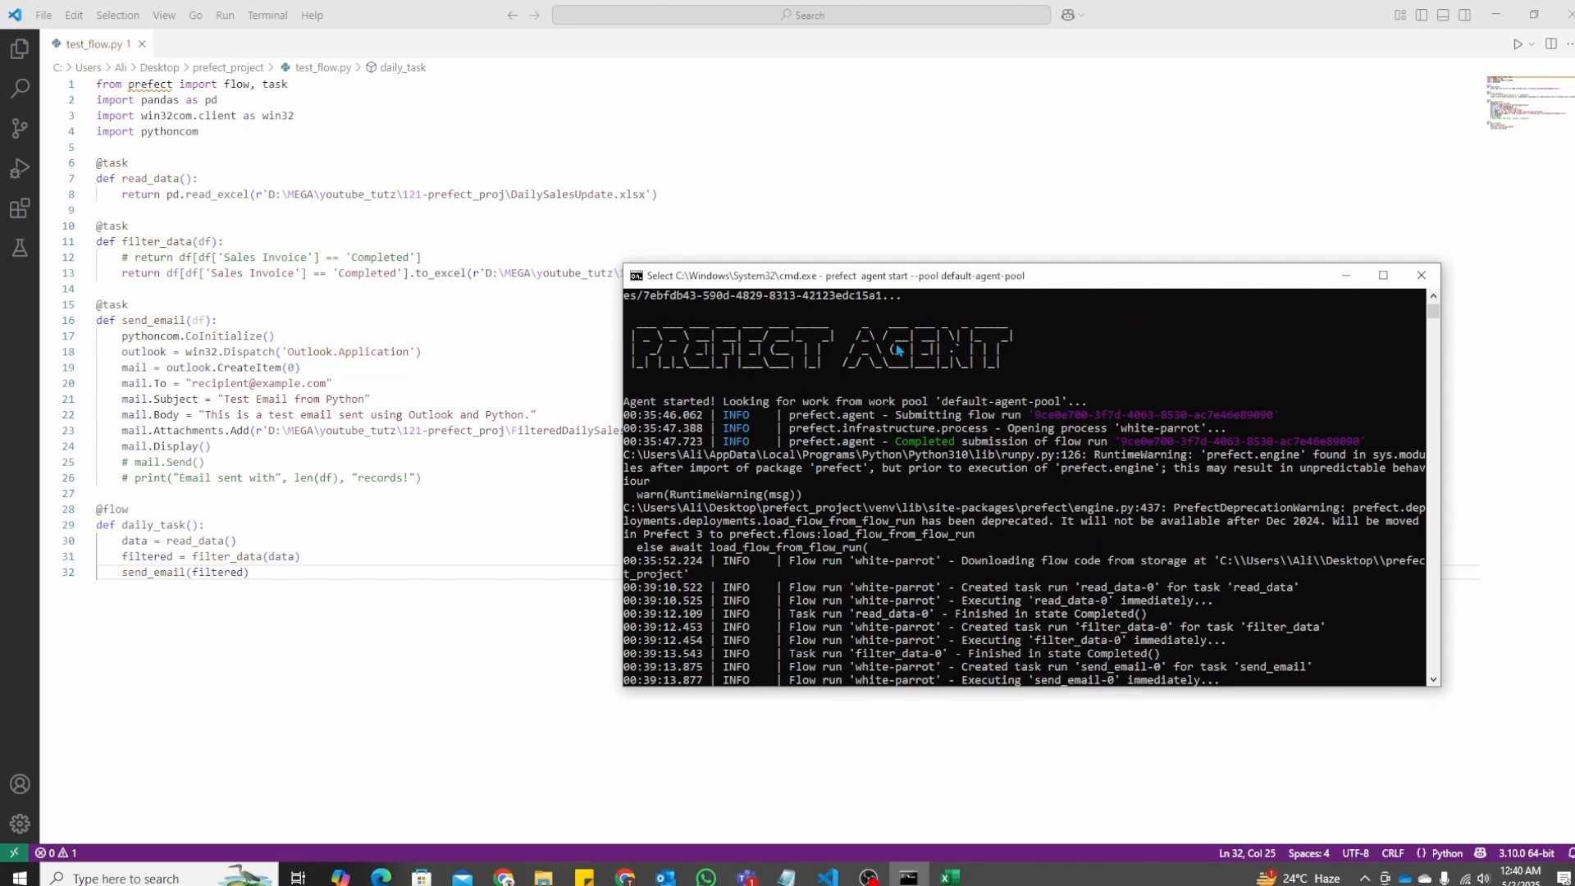
Activate the venv in the new prefect_project prompt and run prefect cloud login
scroll("down", 3)
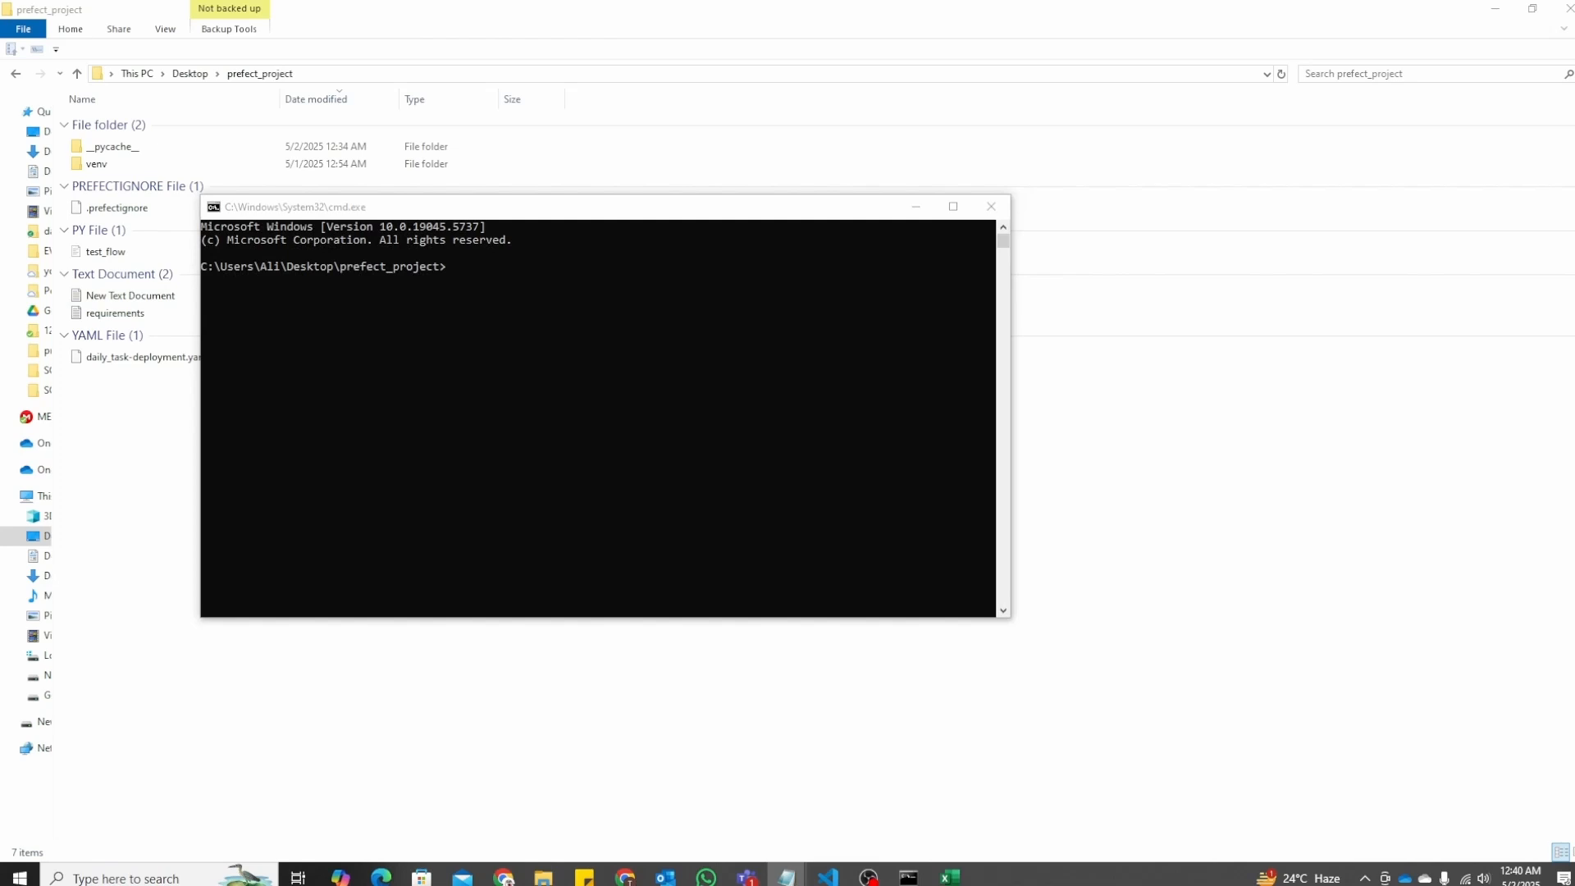
type("venv\\Scripts\\activate")
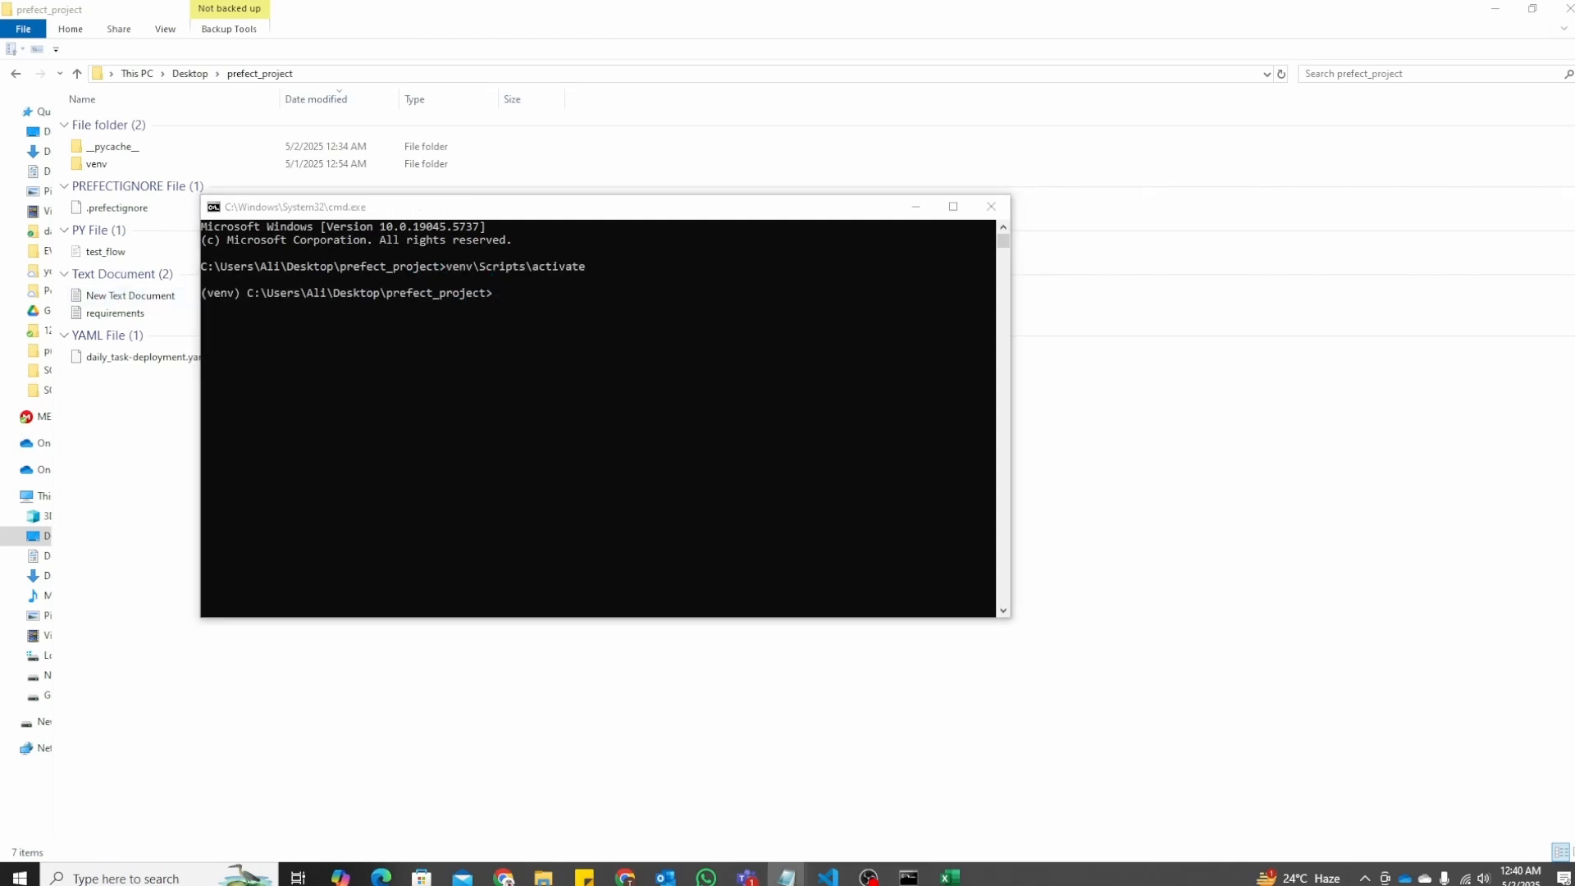
type("prefect cloud login")
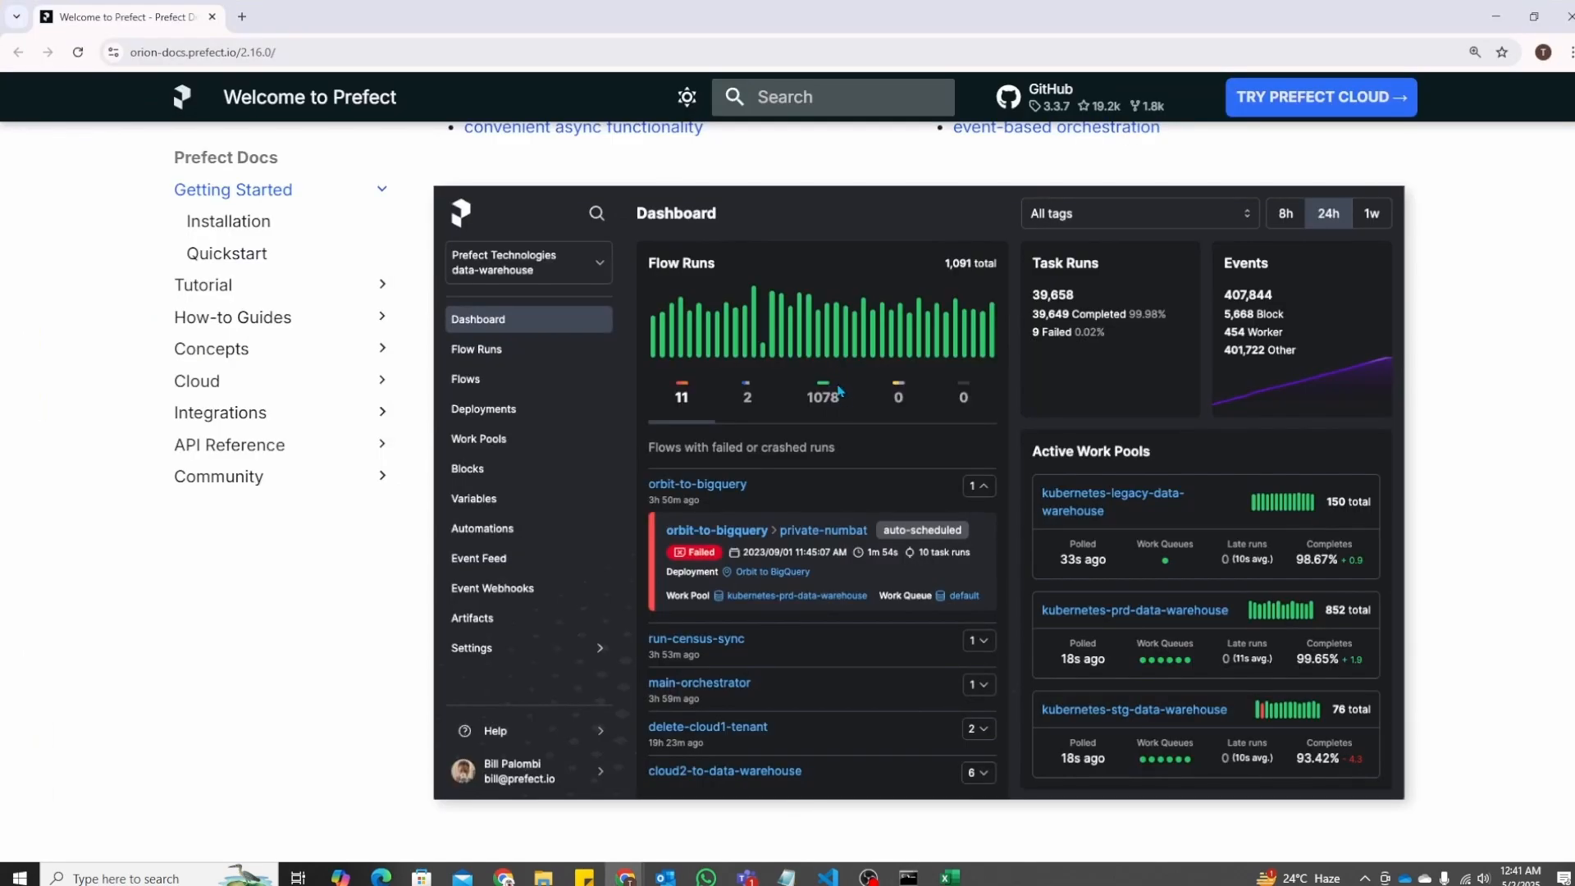
mouse_move(643, 359)
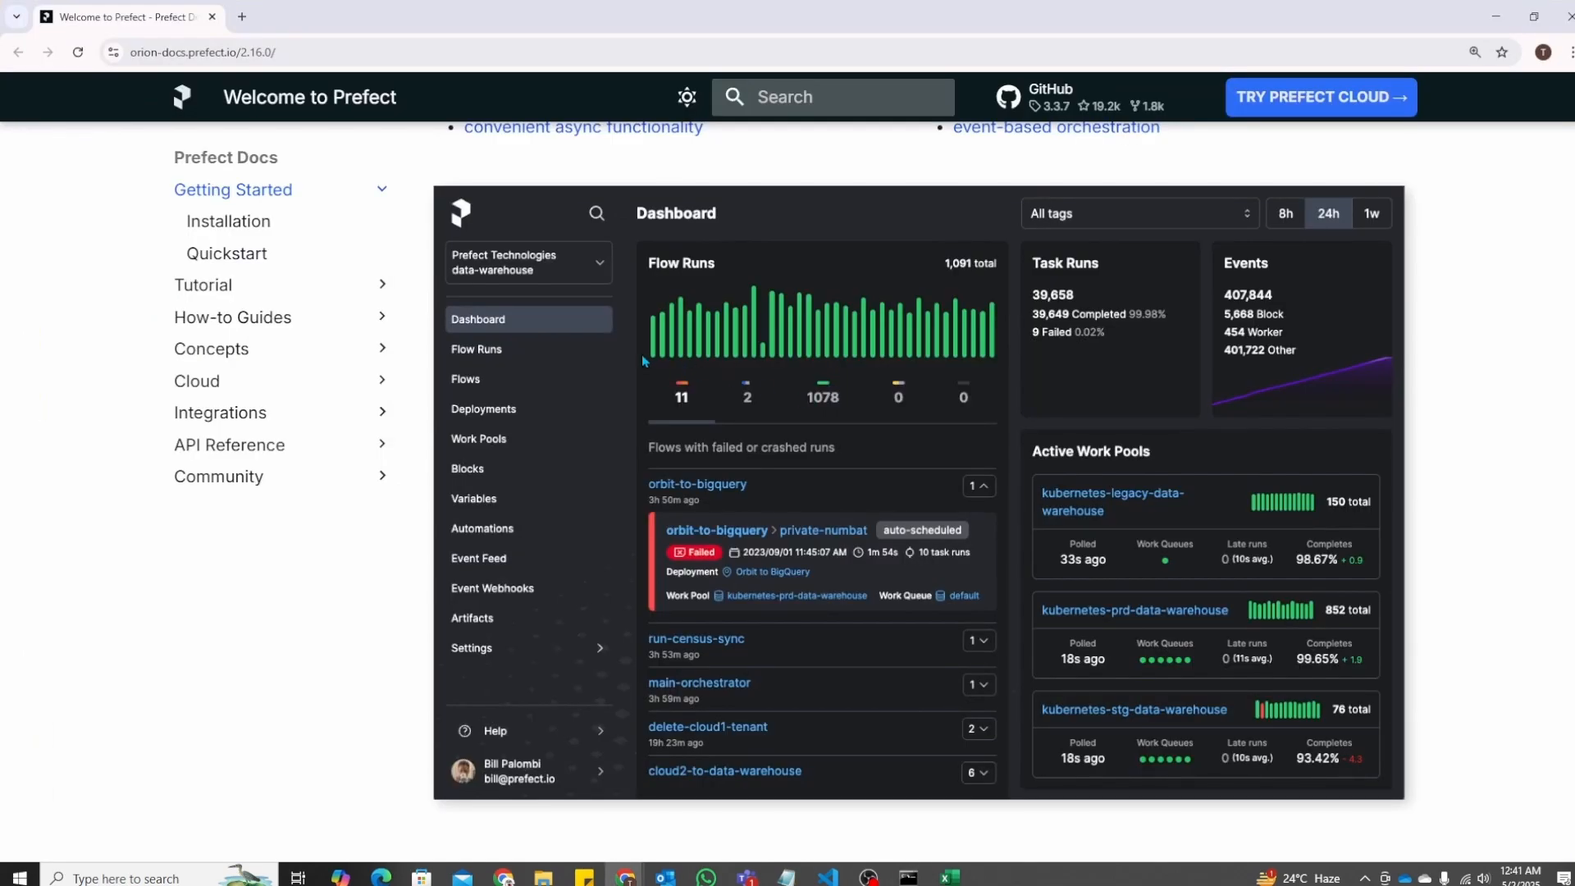
mouse_move(646, 361)
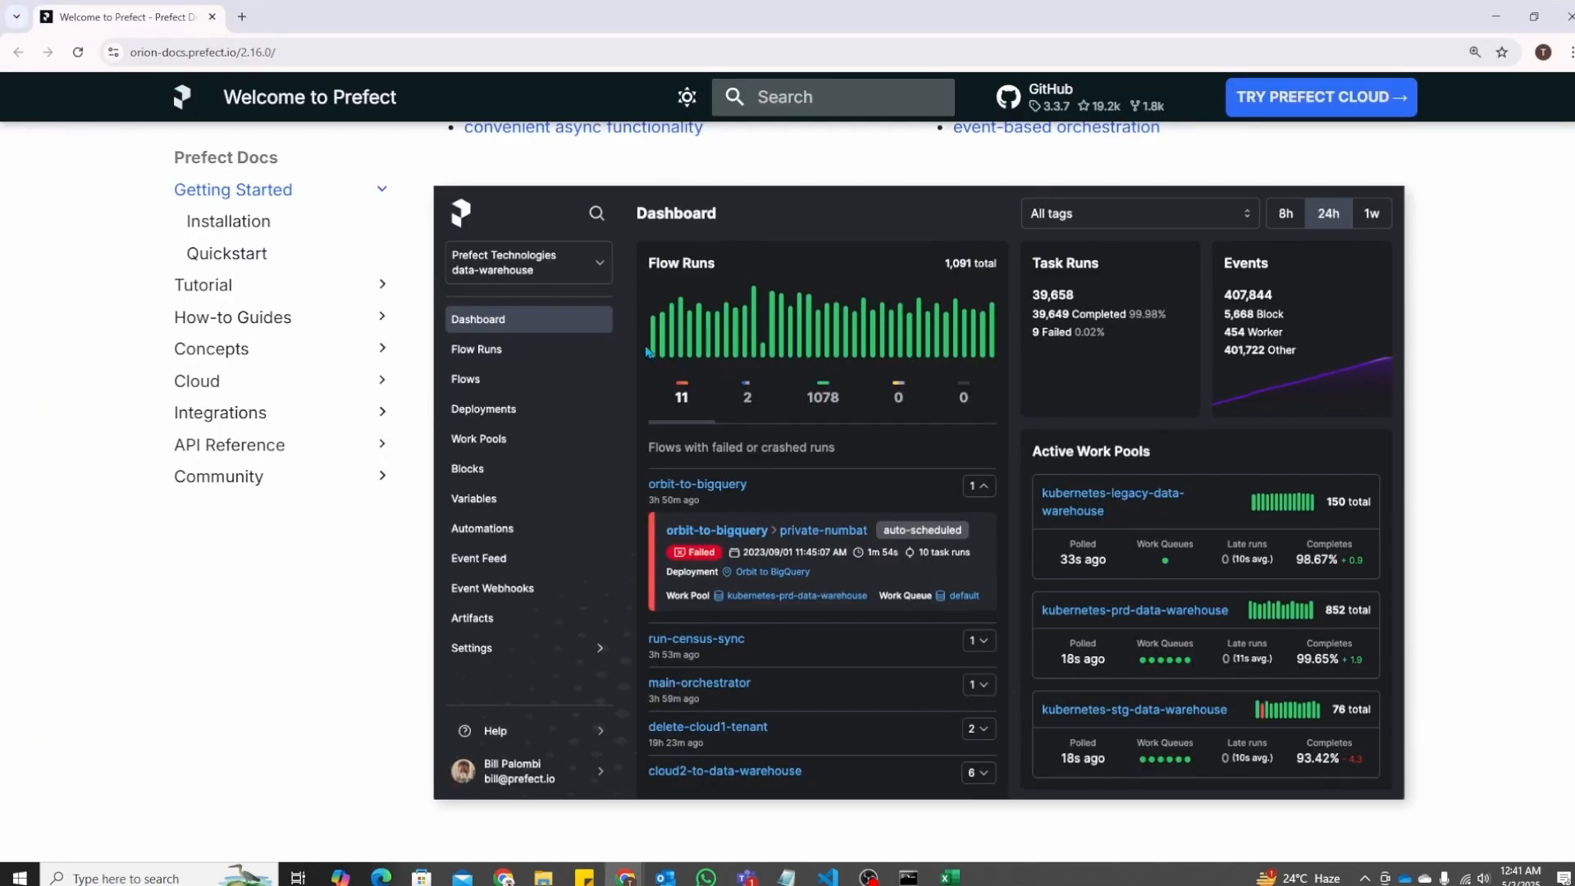
mouse_move(1440, 351)
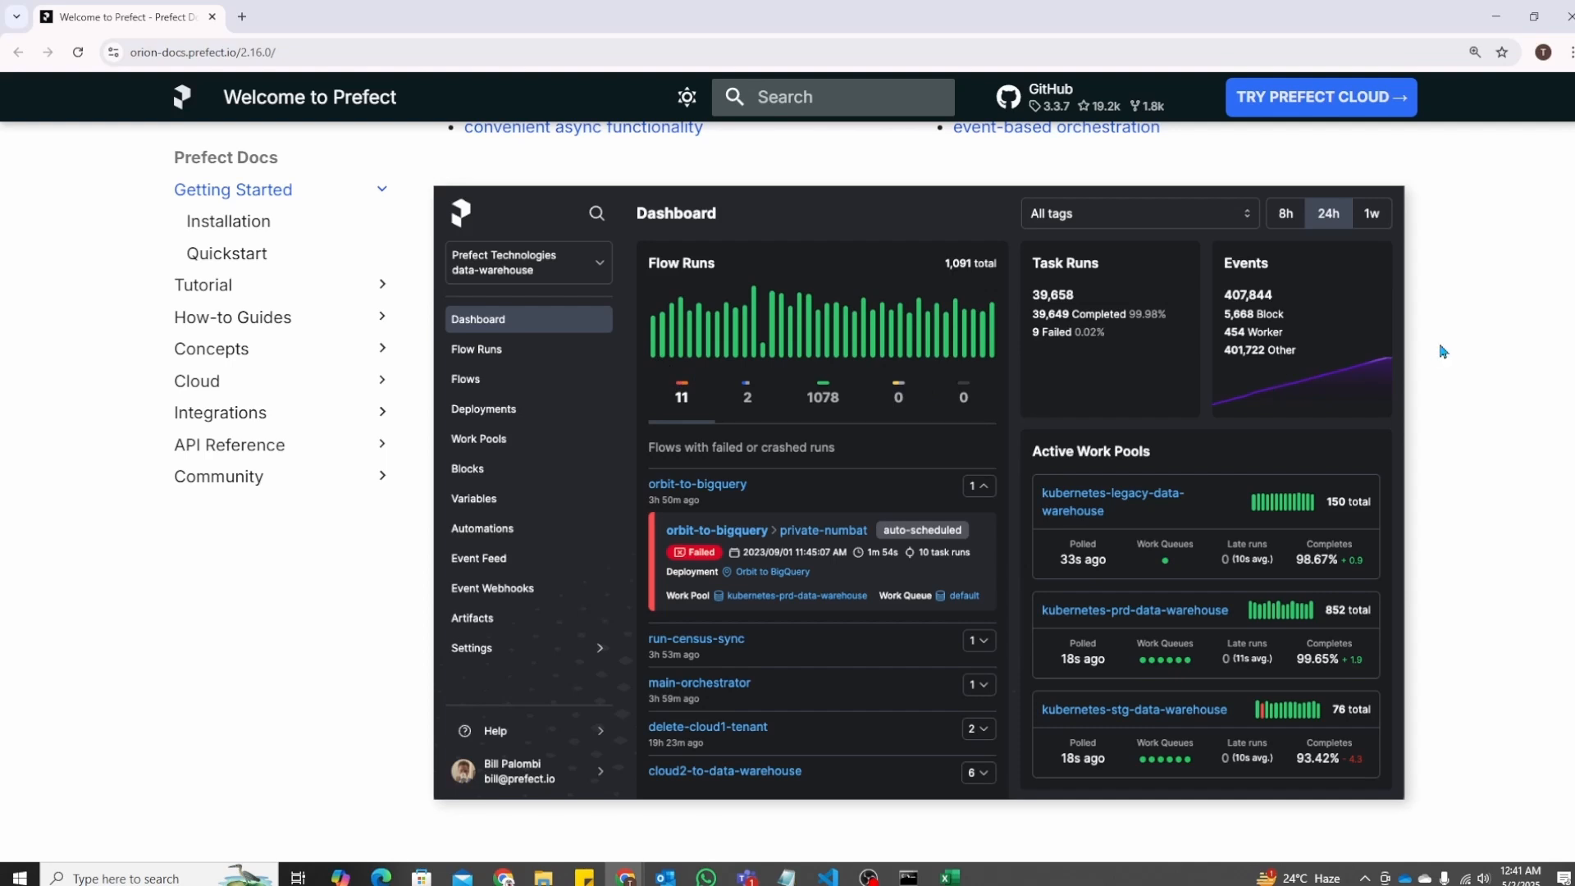